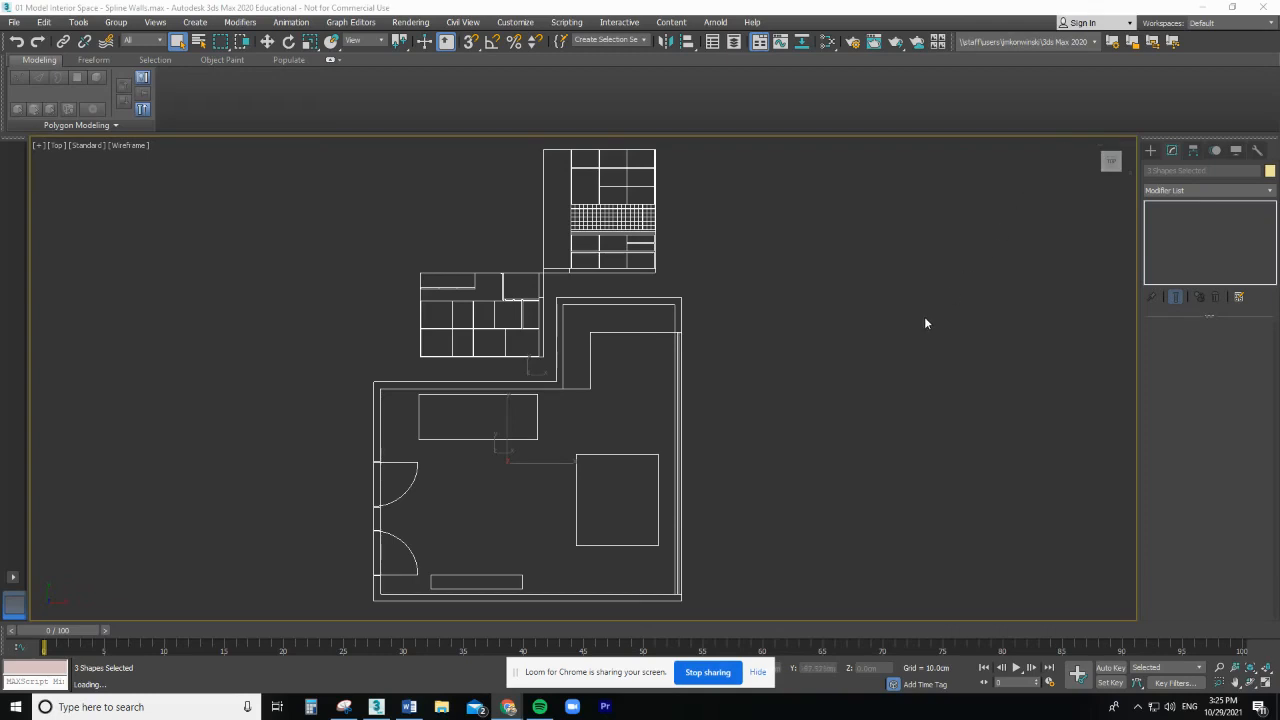
mouse_move(901, 322)
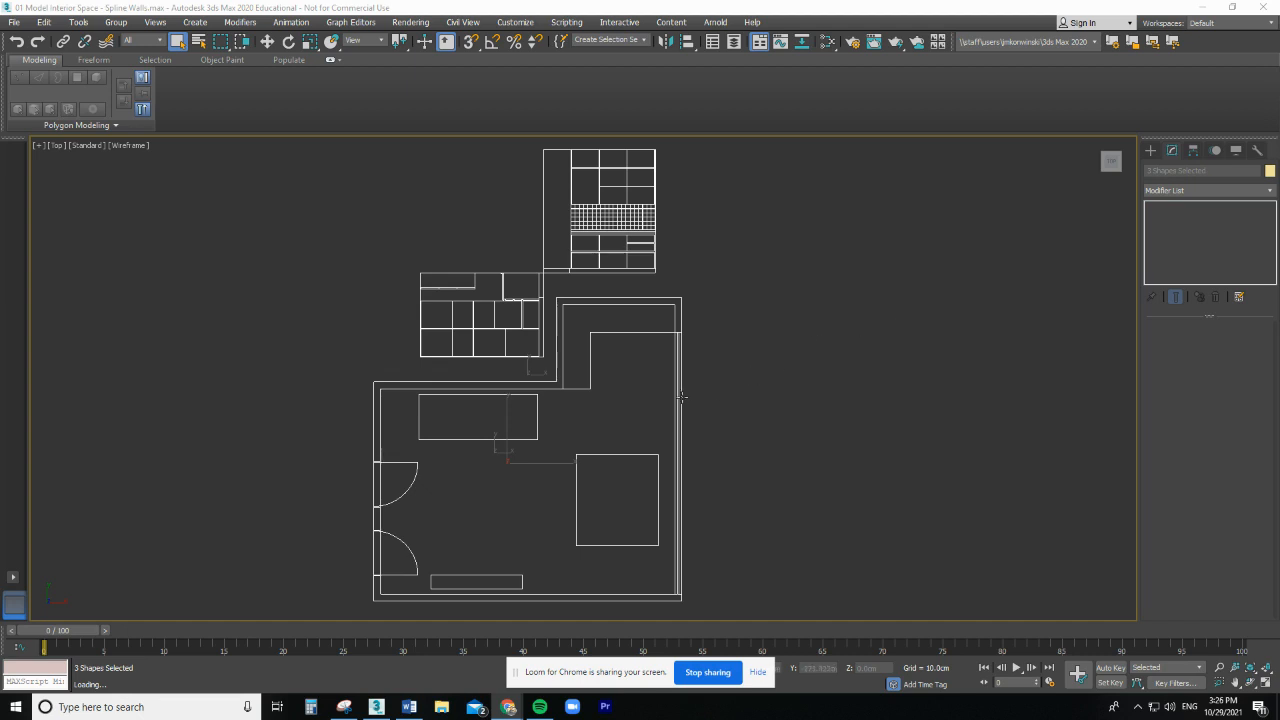
mouse_move(232, 645)
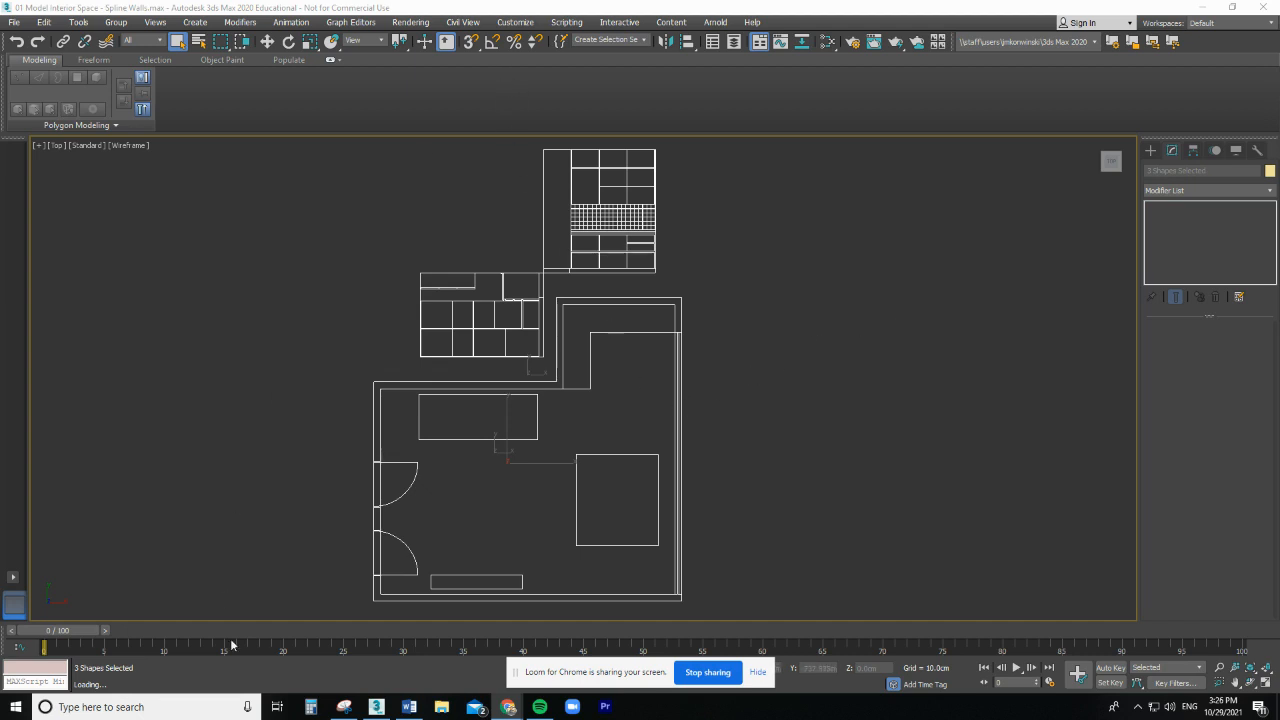
mouse_move(690, 366)
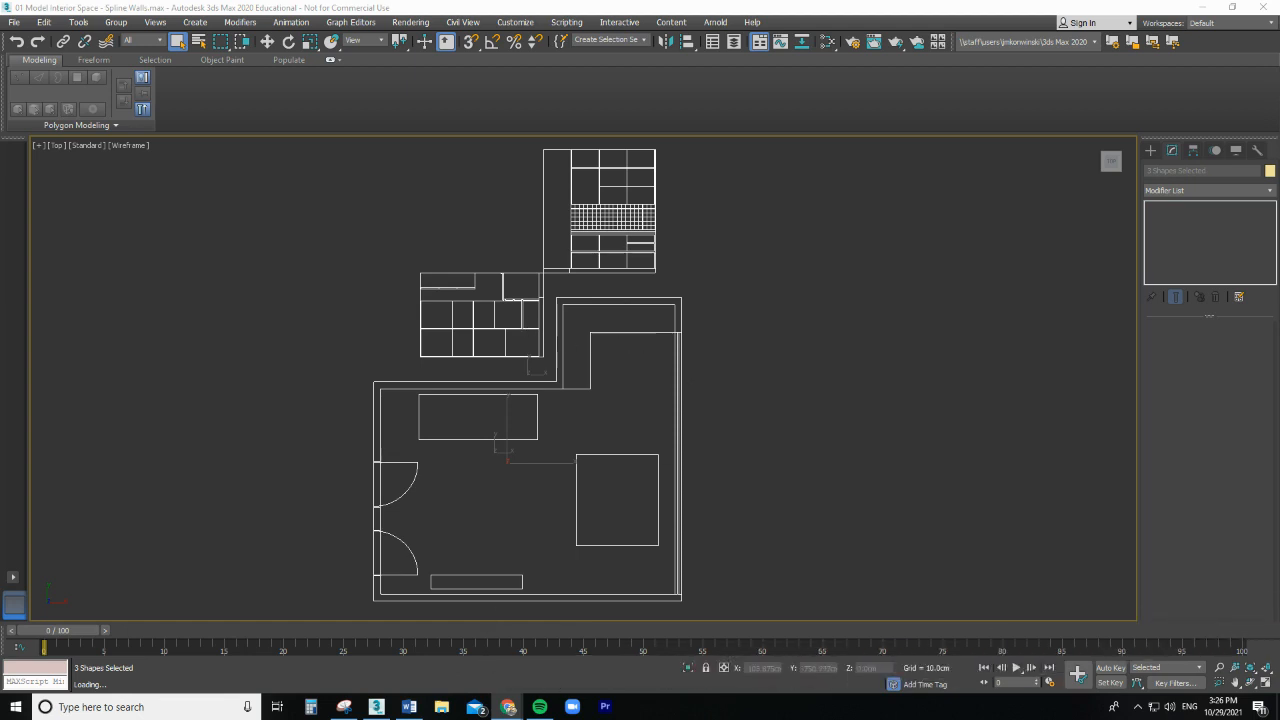
mouse_move(633, 491)
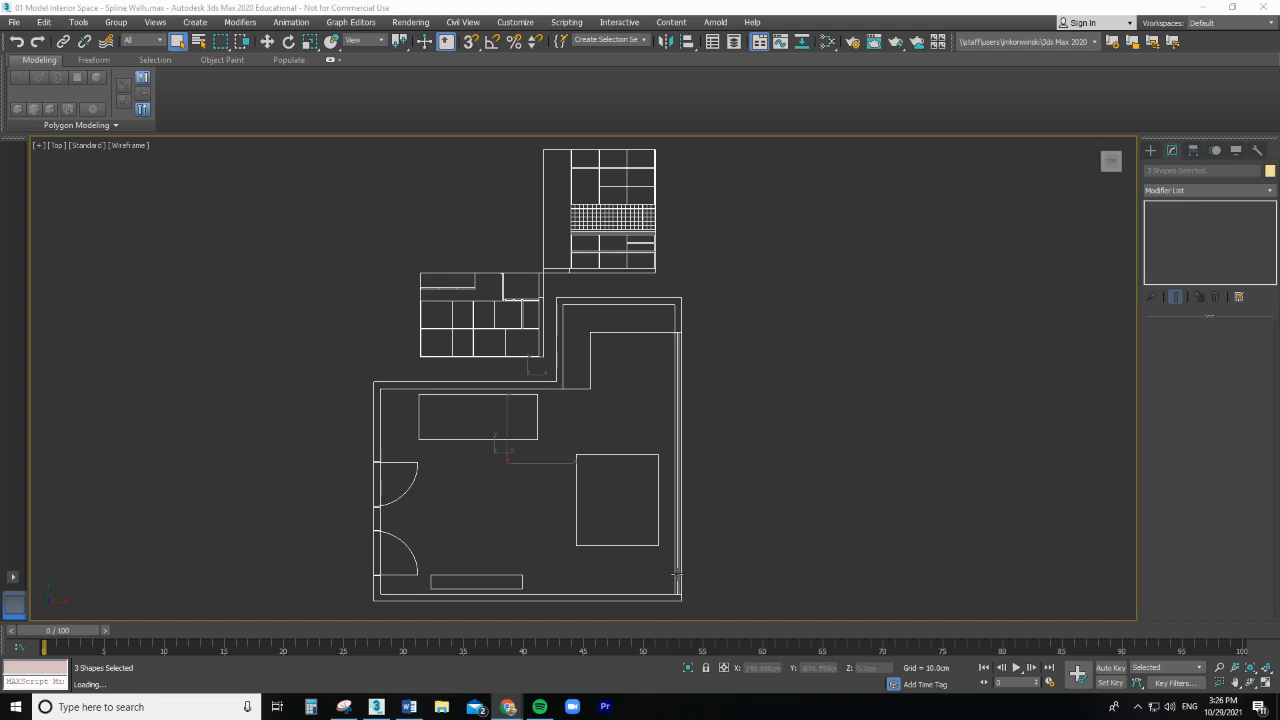
mouse_move(690, 585)
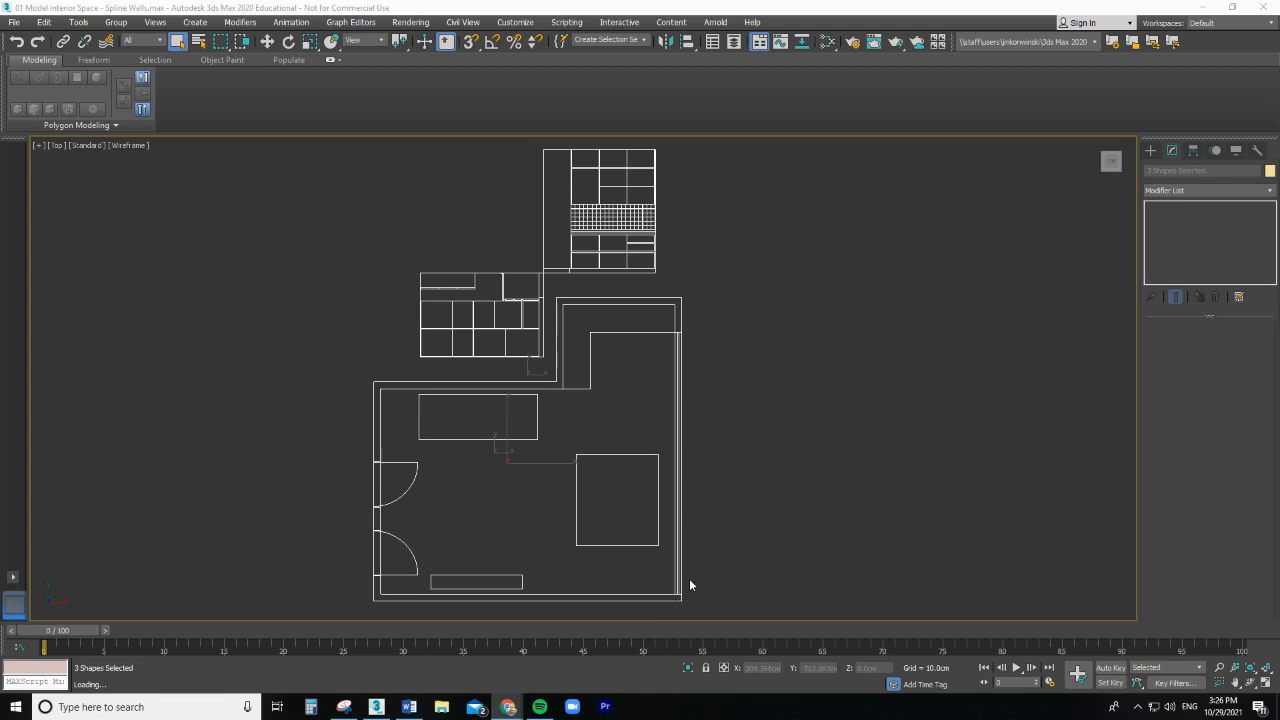
mouse_move(490, 568)
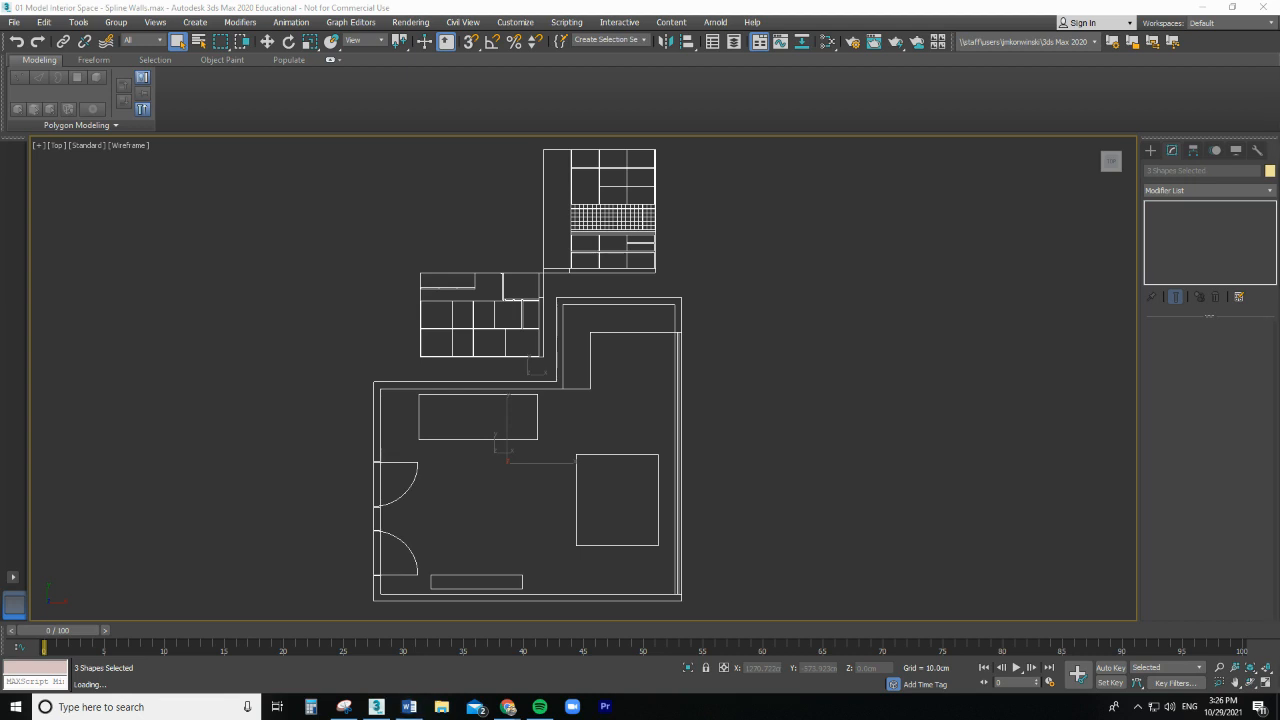
mouse_move(693, 411)
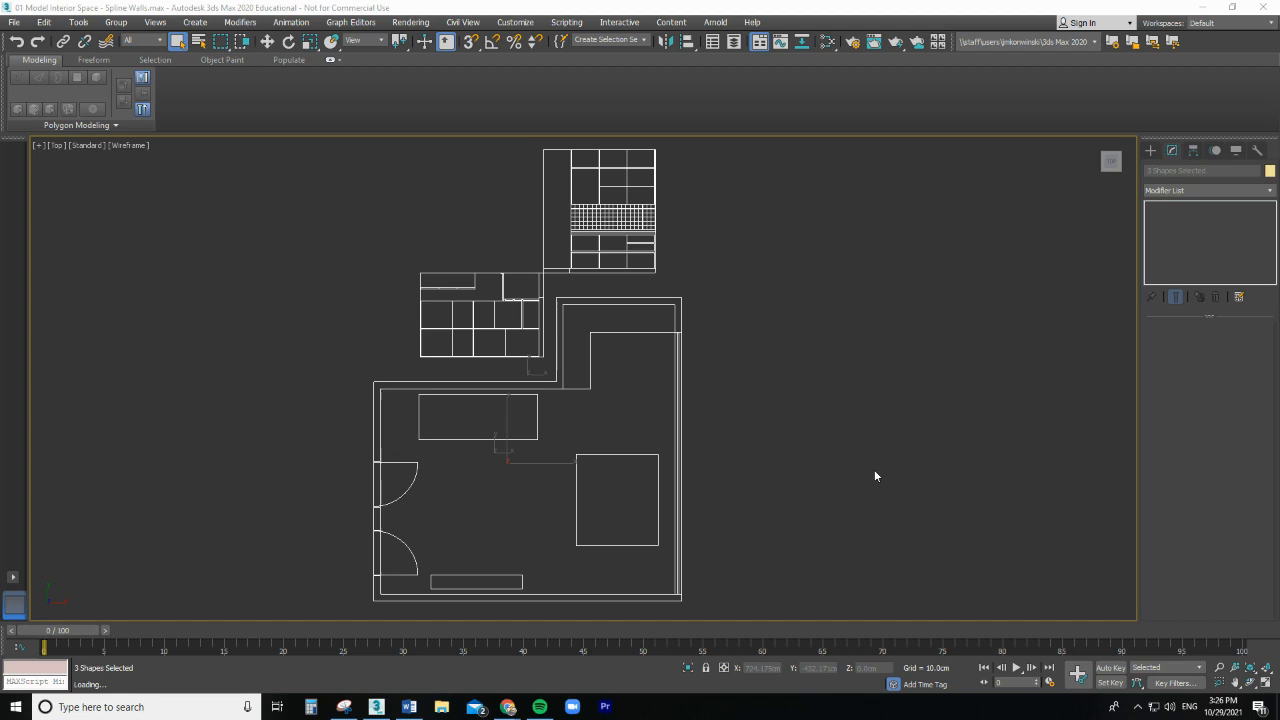
mouse_move(741, 619)
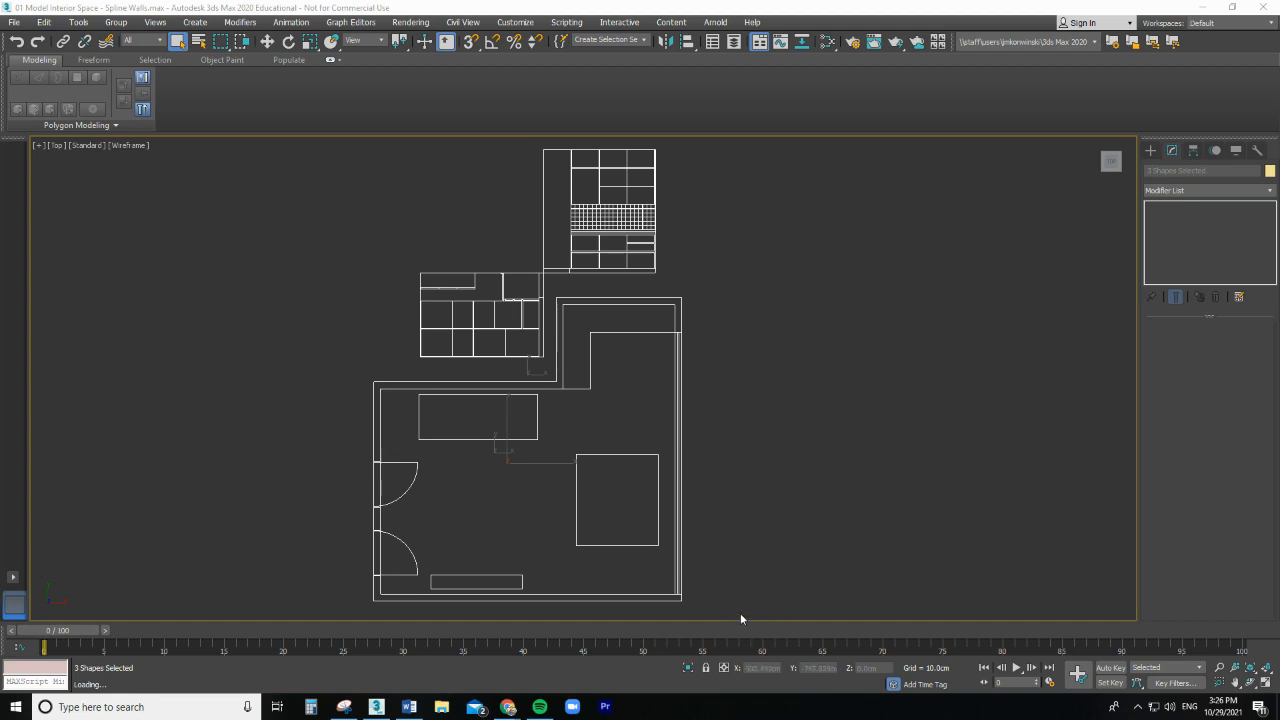
mouse_move(360, 497)
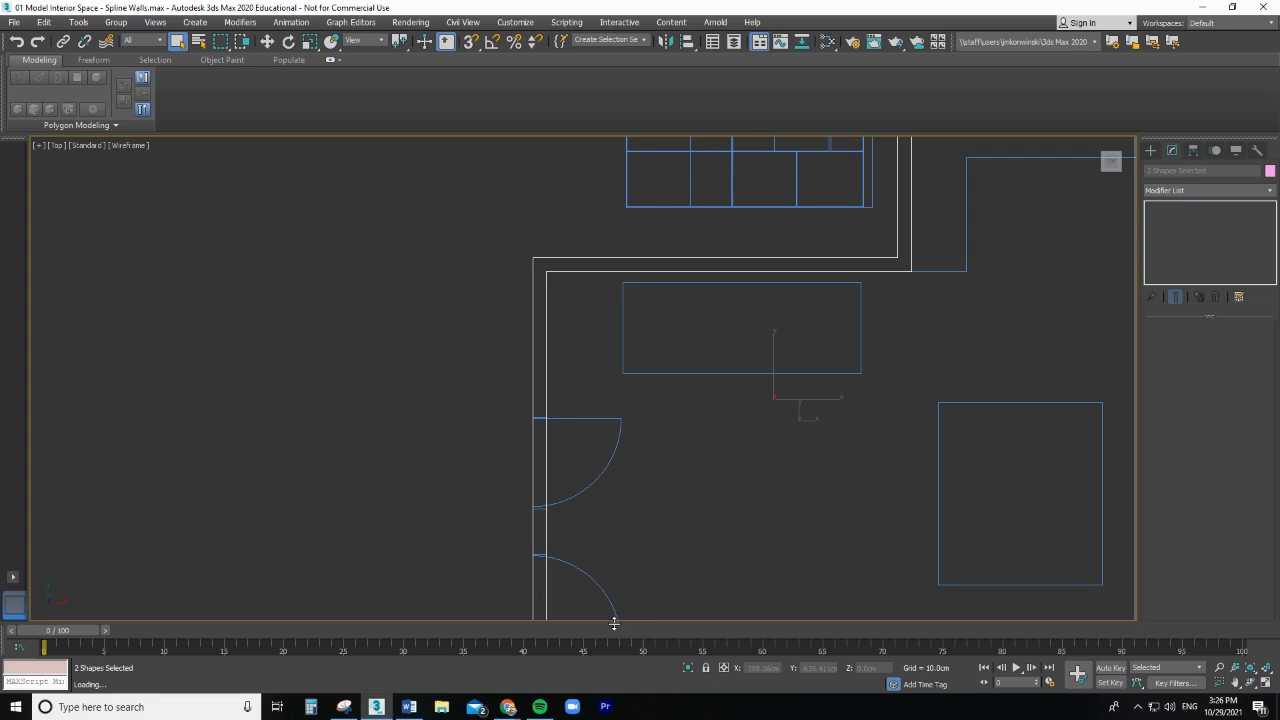
mouse_move(687, 668)
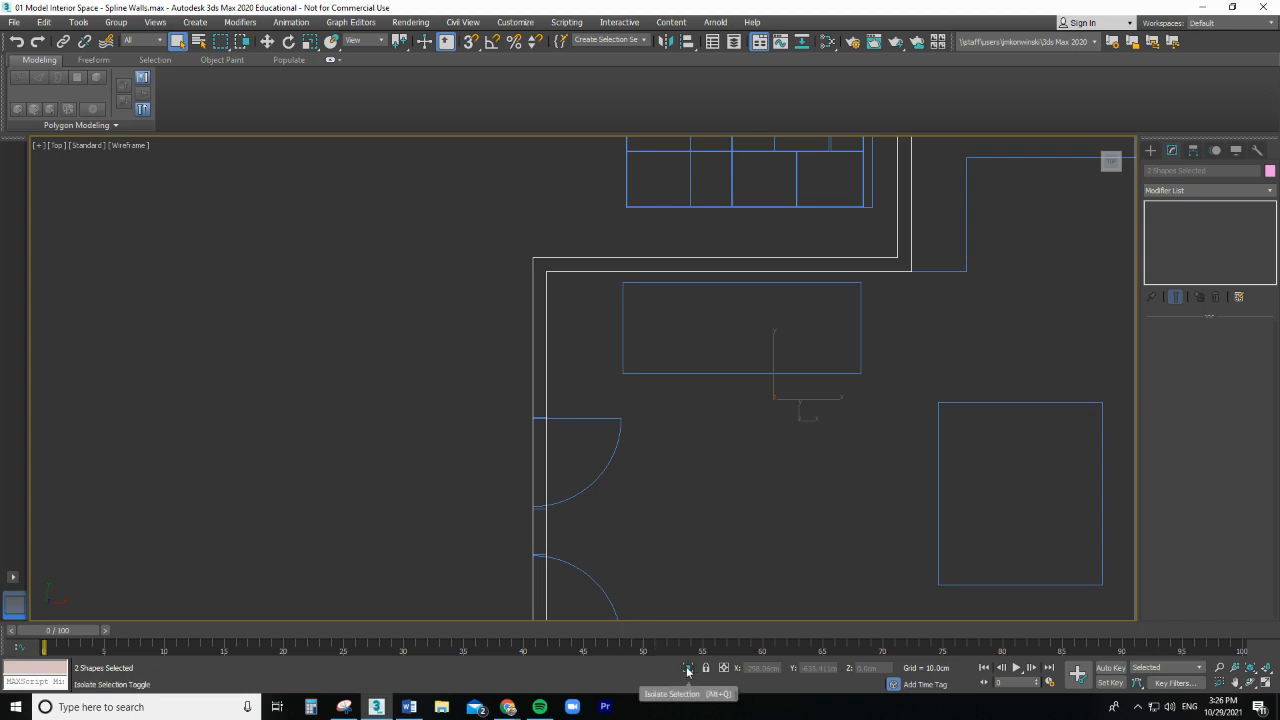
mouse_move(688, 670)
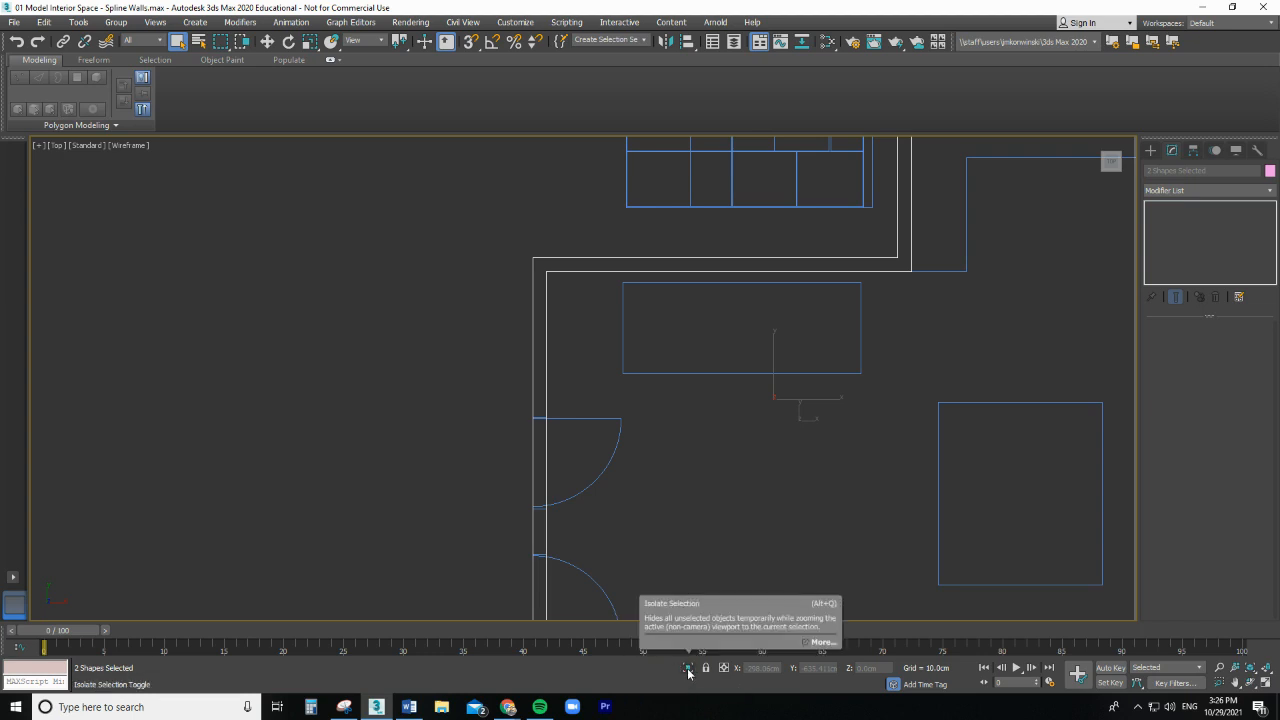
Step: Isolate the two wall splines, briefly restore the full floor plan, then isolate them again
click(688, 668)
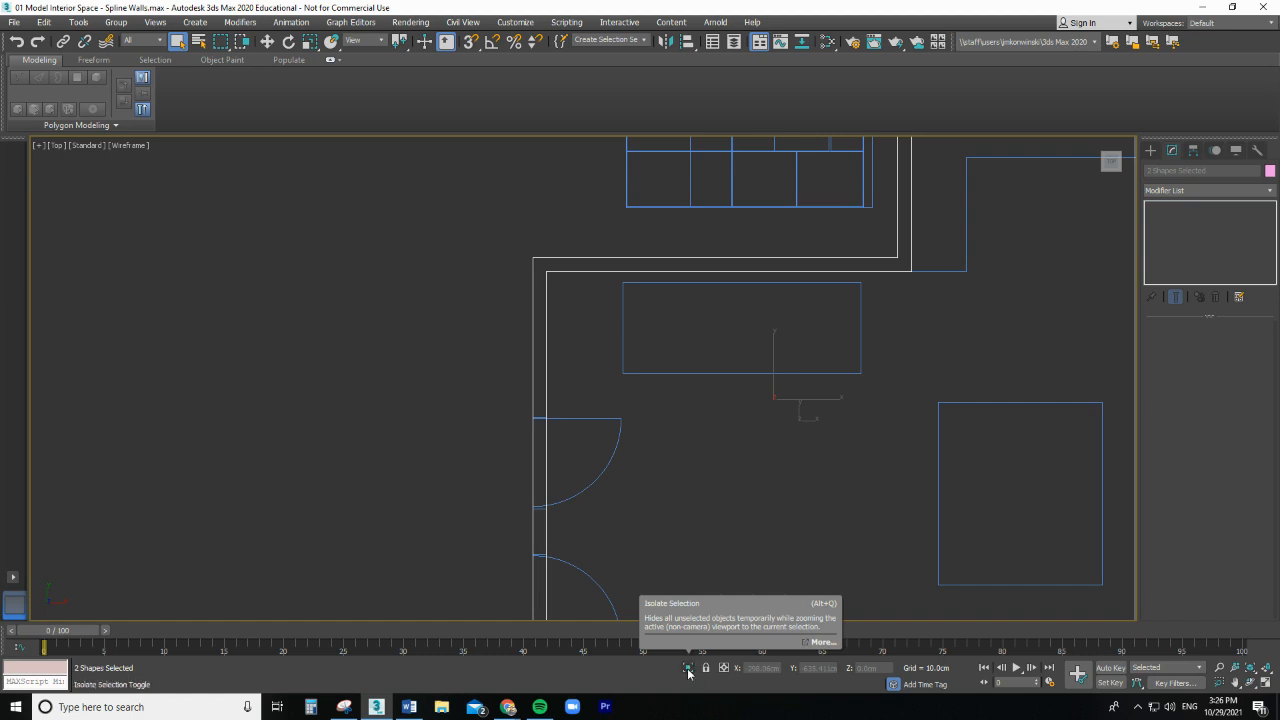
click(688, 668)
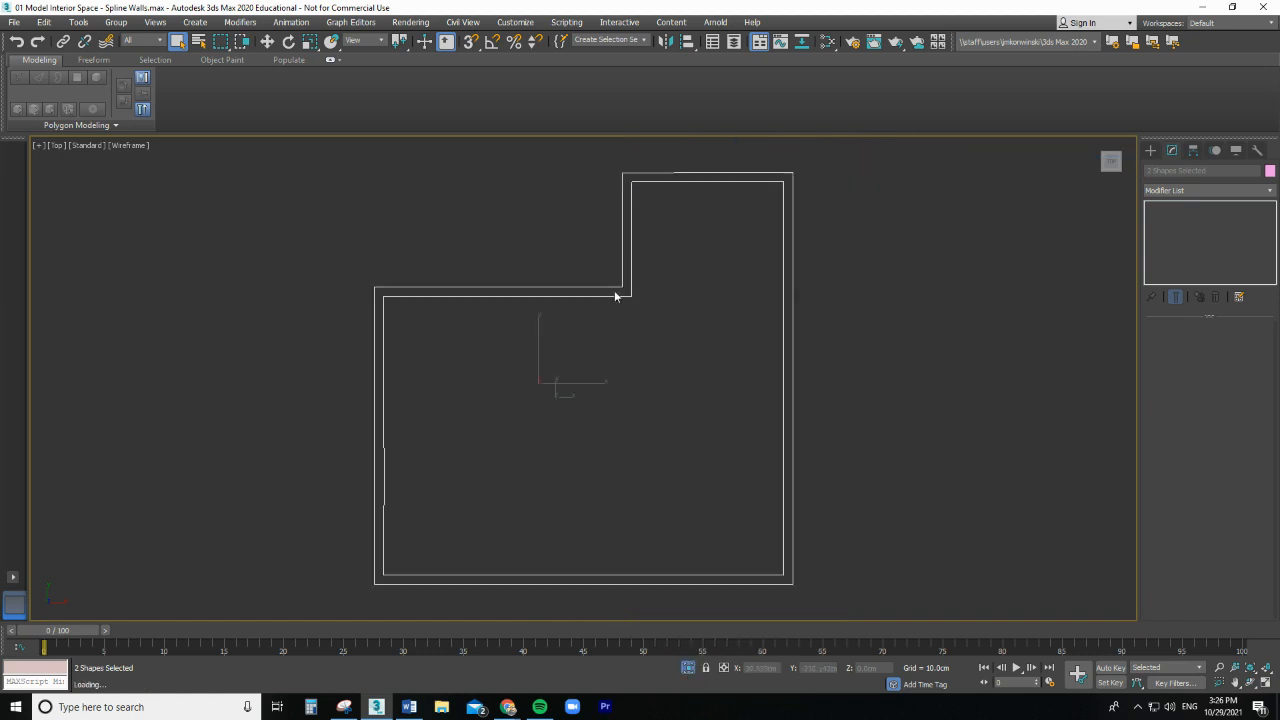
mouse_move(680, 489)
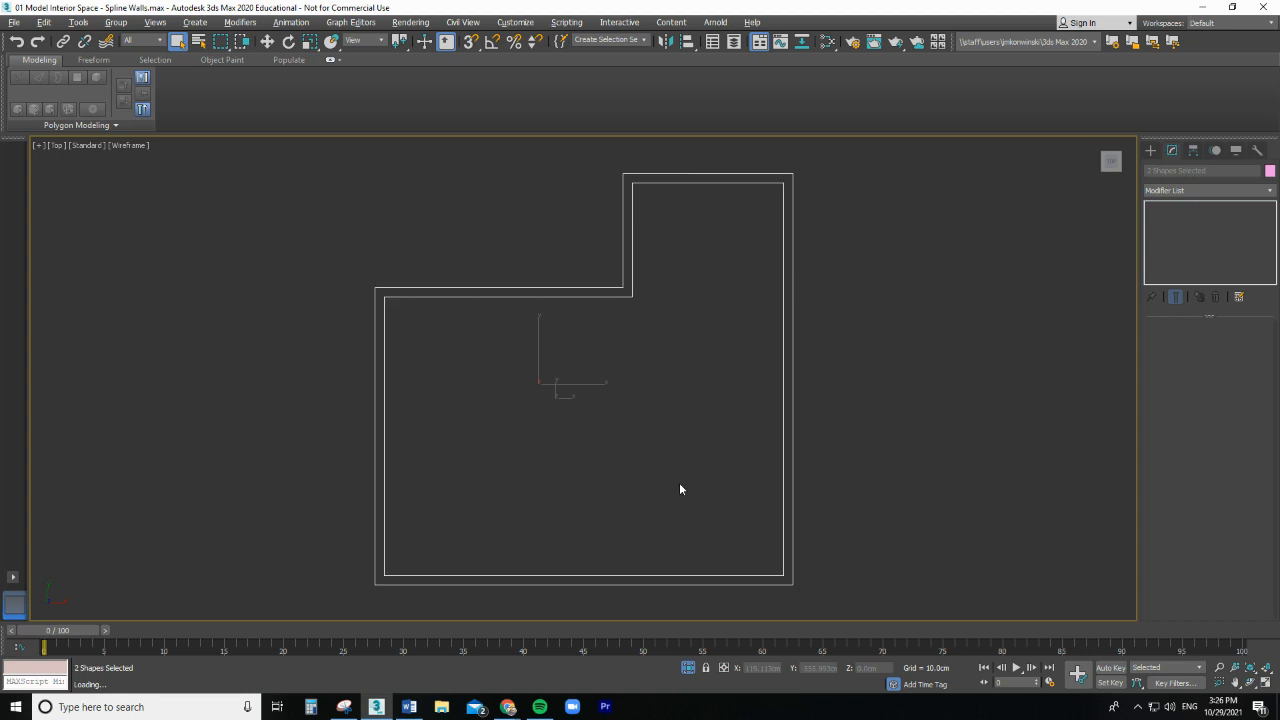
click(688, 668)
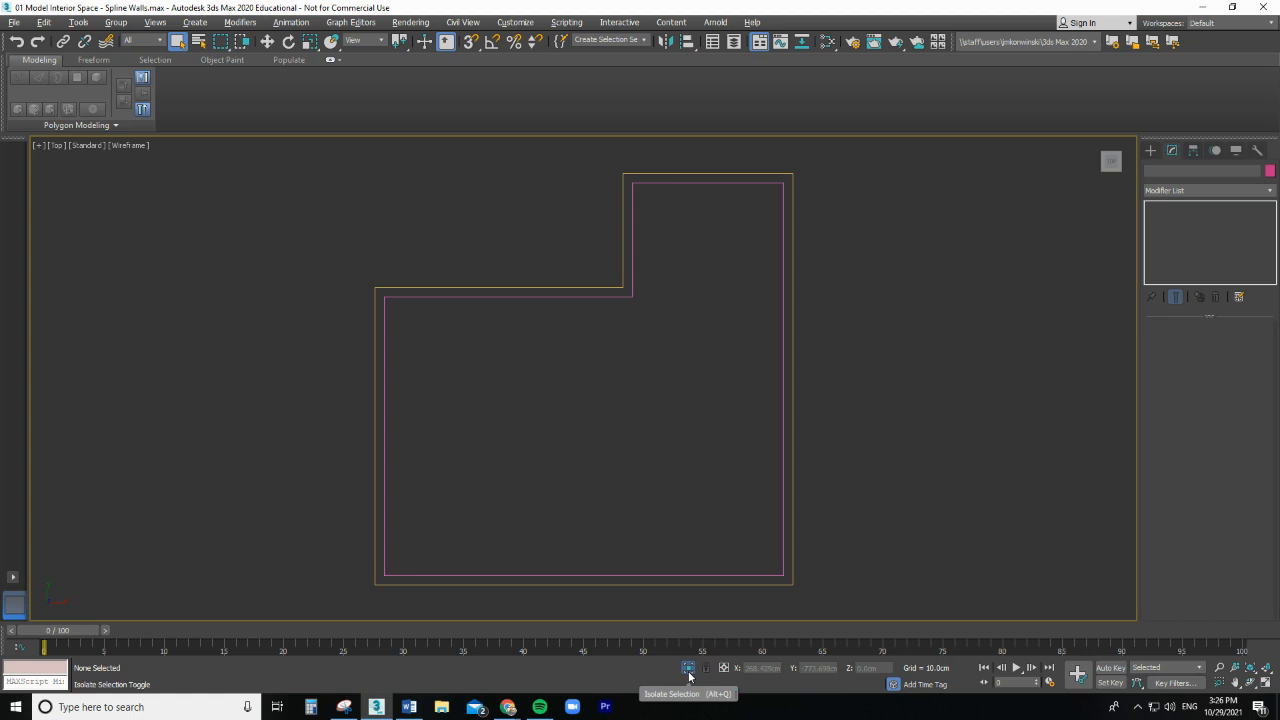
click(688, 668)
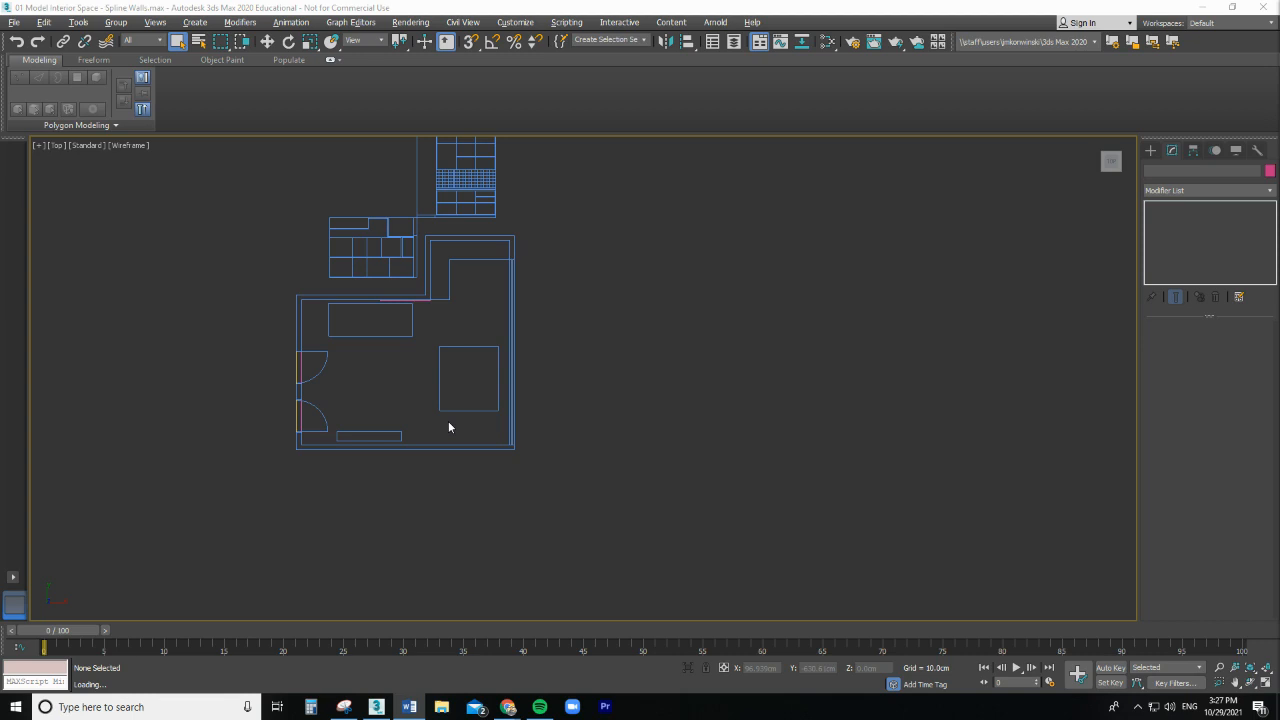
mouse_move(687, 668)
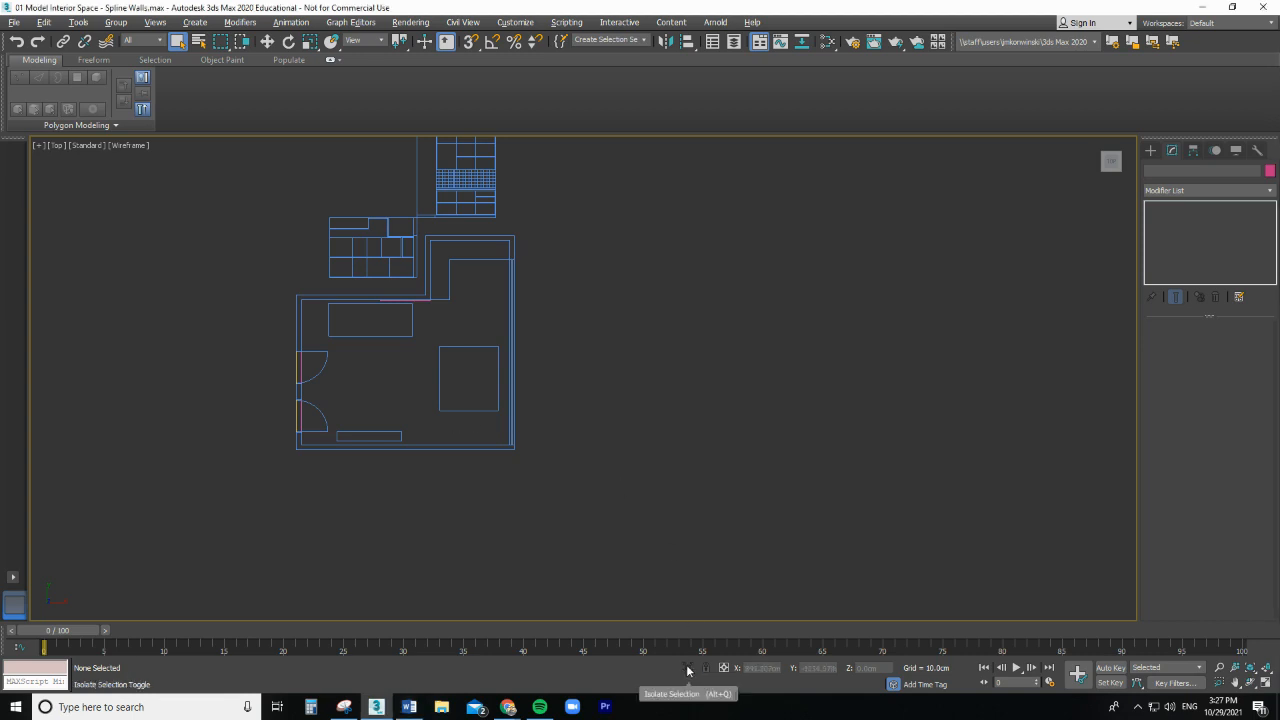
click(687, 668)
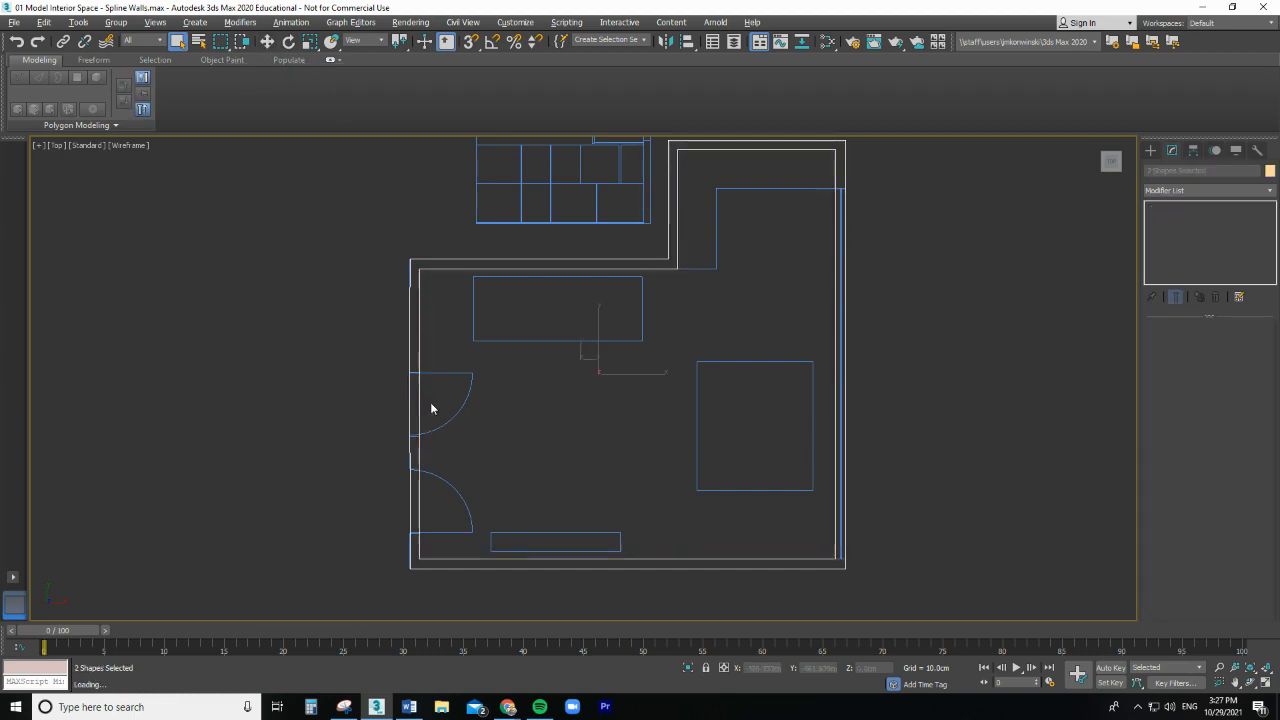
mouse_move(687, 668)
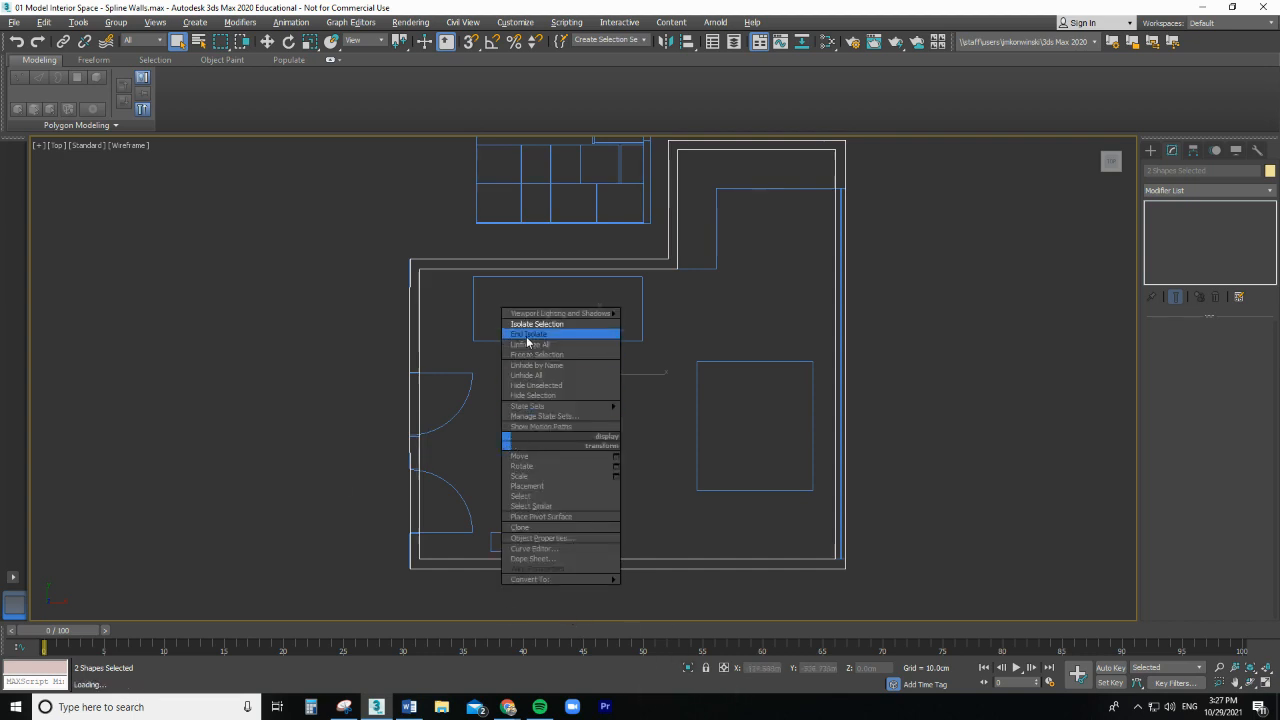
click(537, 324)
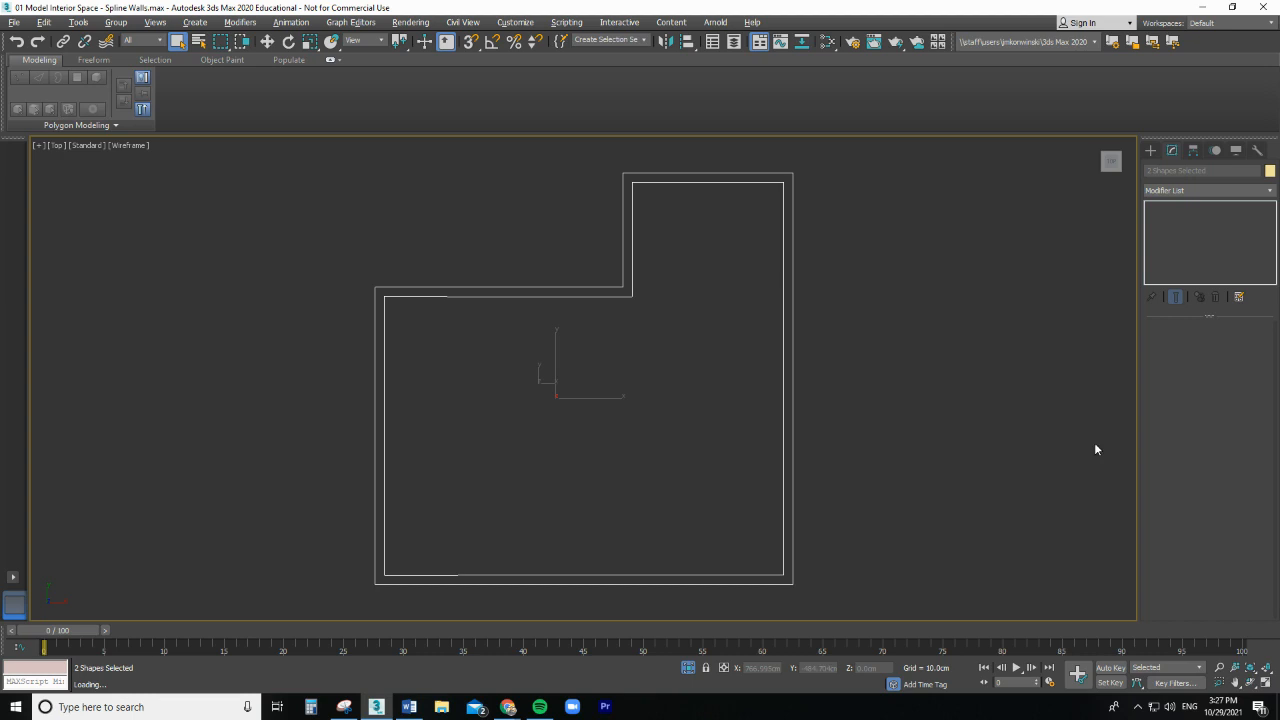
mouse_move(674, 424)
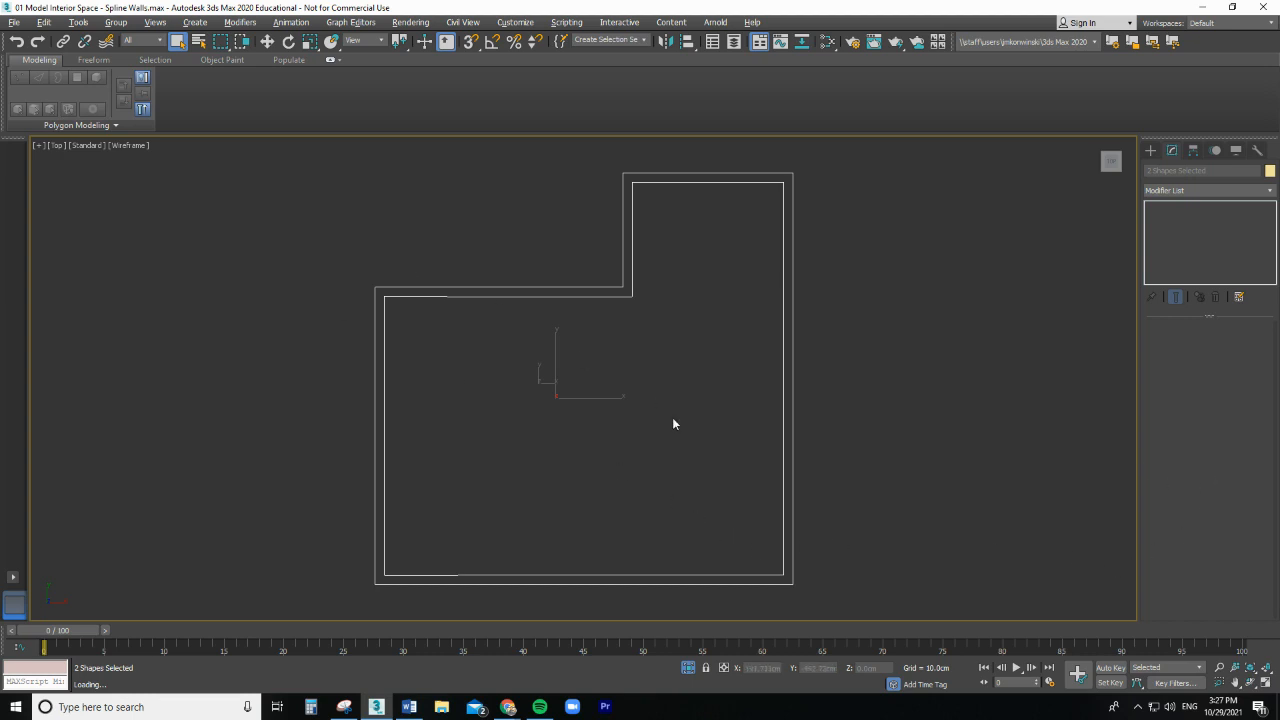
mouse_move(933, 369)
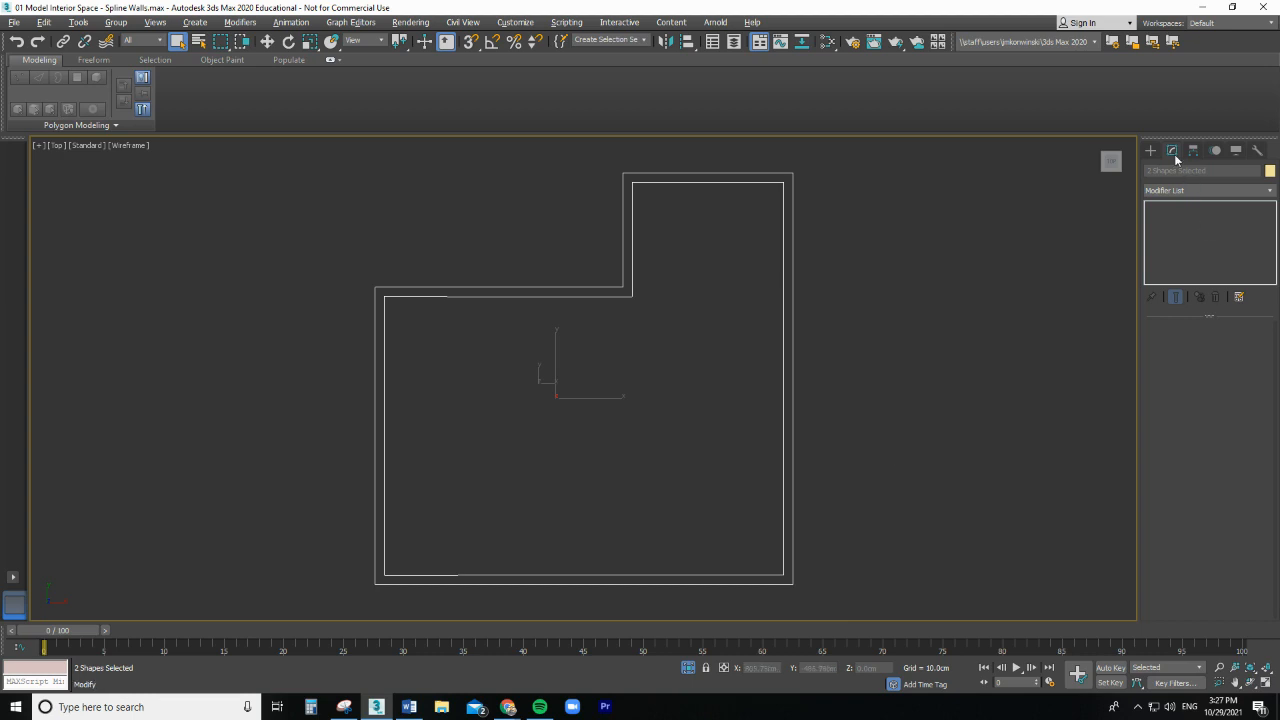
mouse_move(1172, 150)
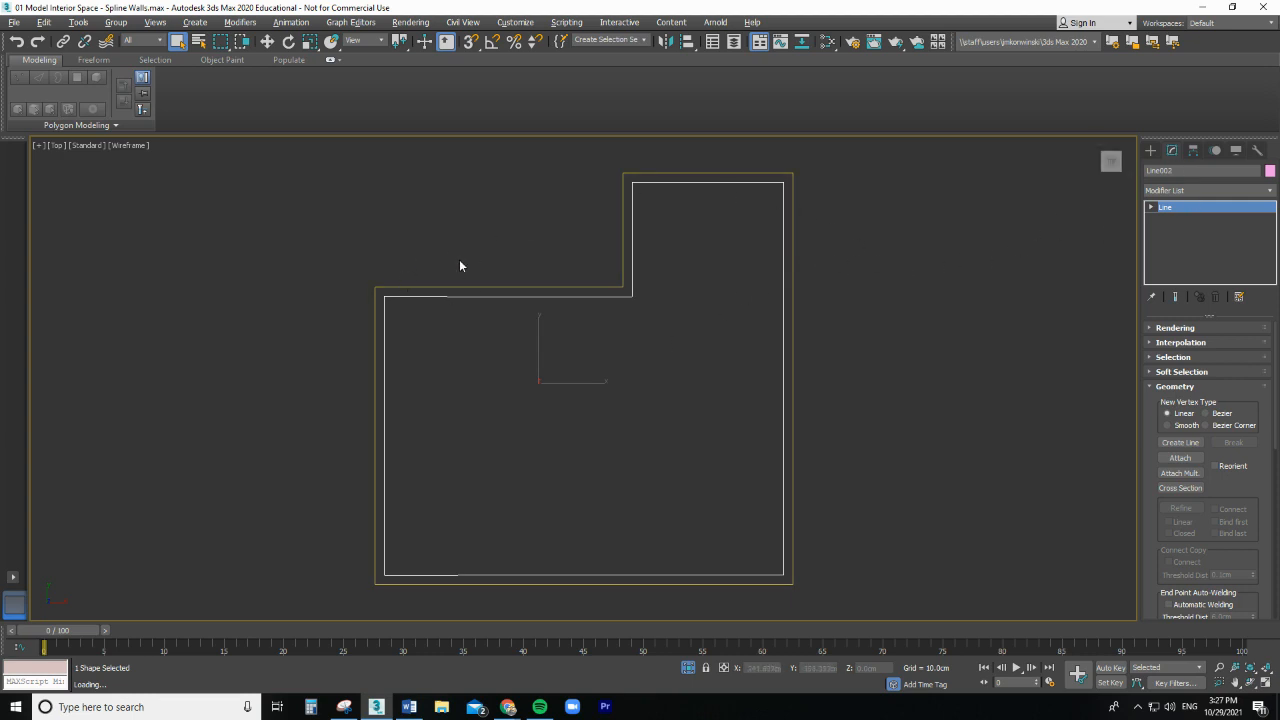
mouse_move(610, 278)
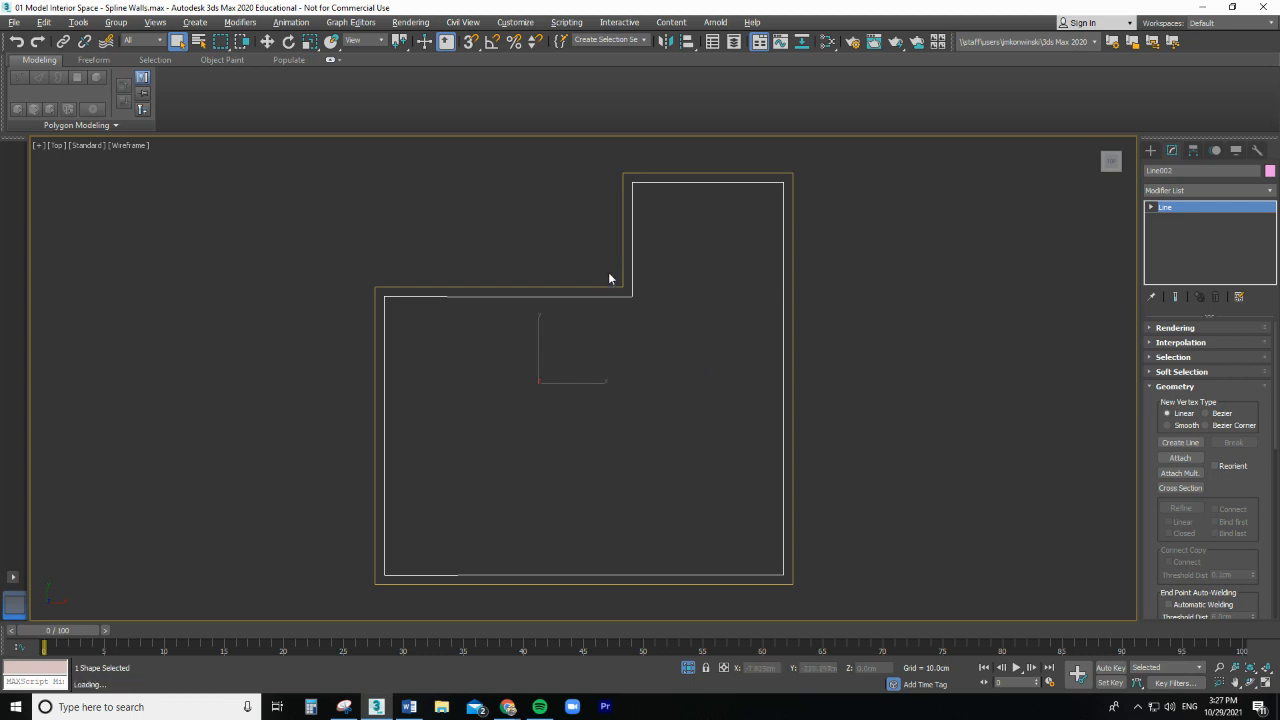
mouse_move(697, 192)
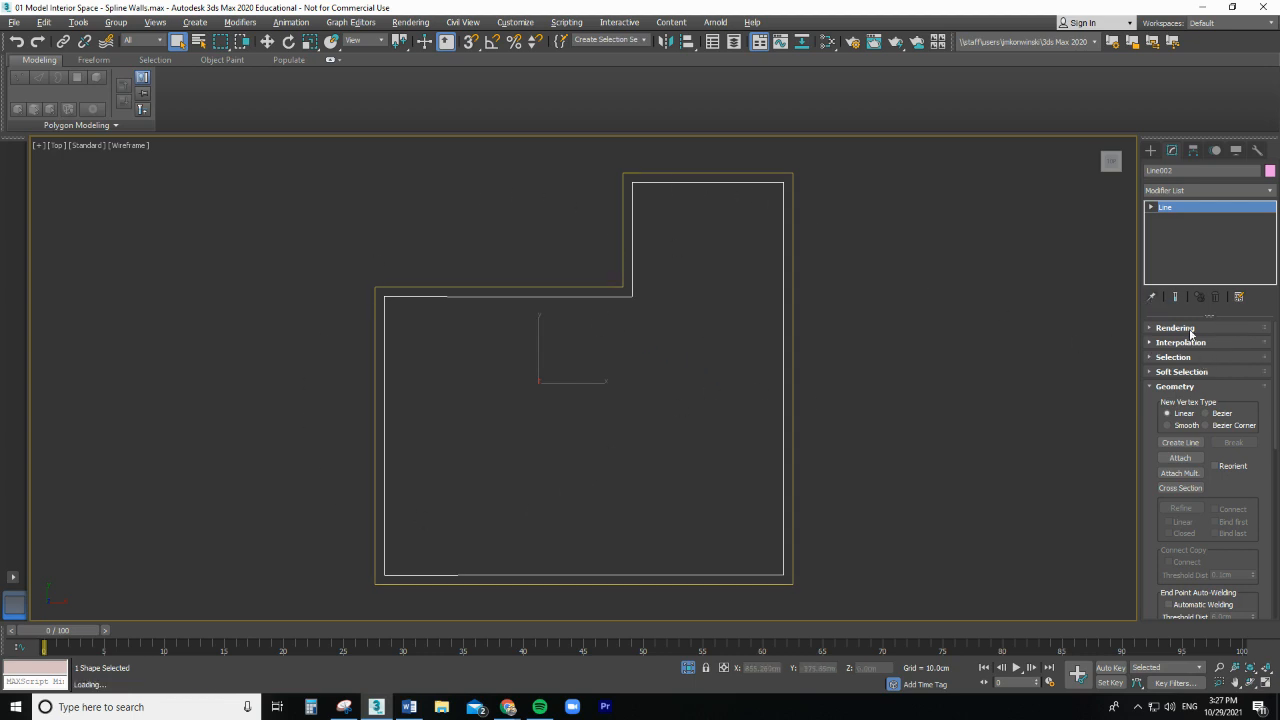
click(1172, 150)
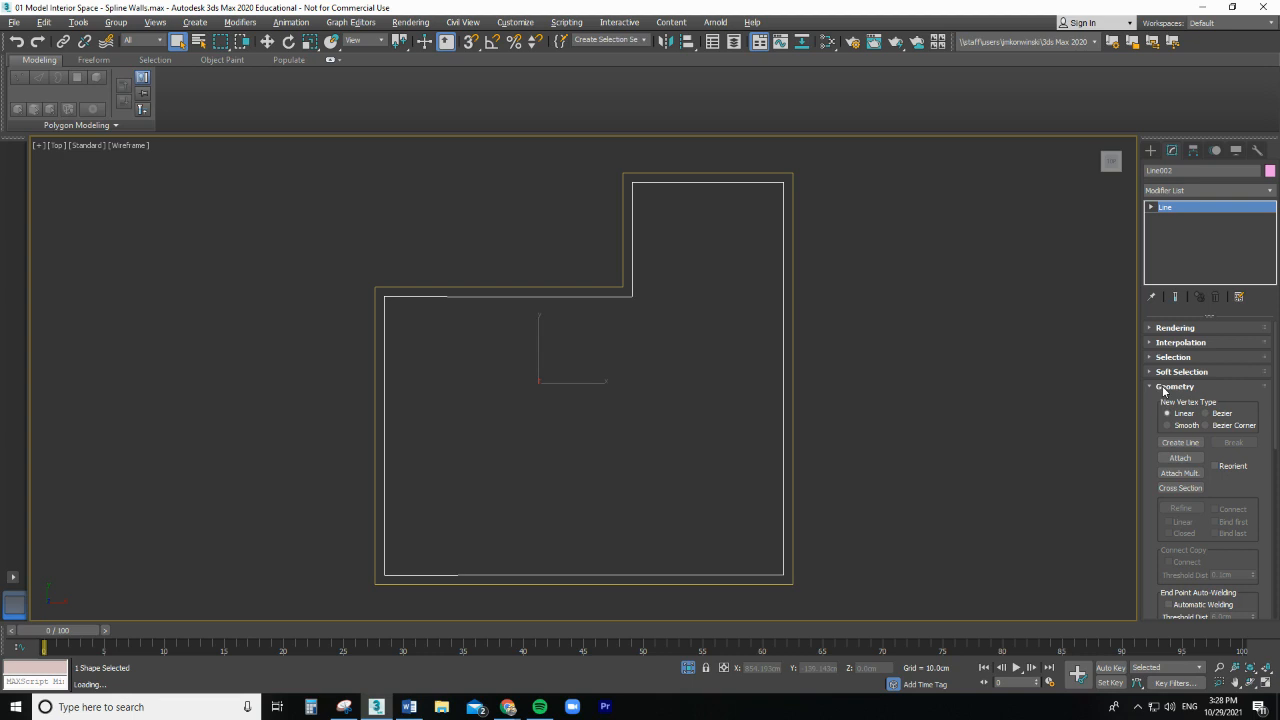
click(1175, 387)
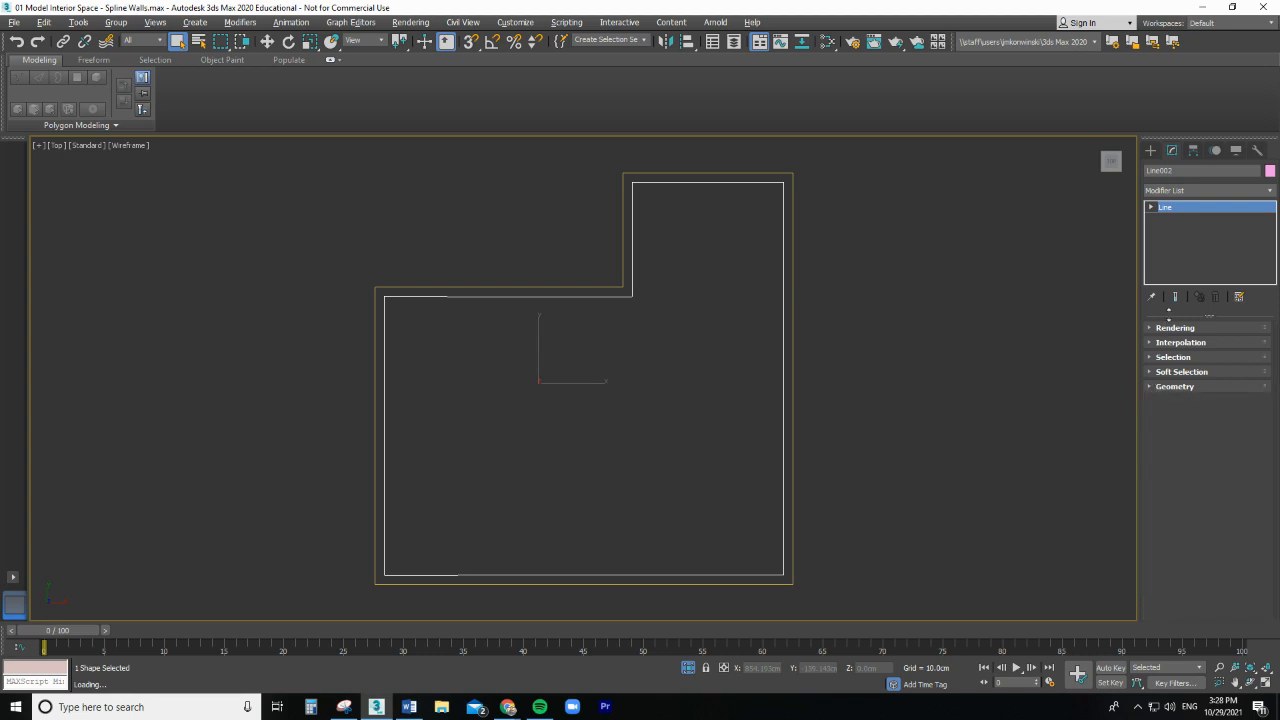
mouse_move(1155, 388)
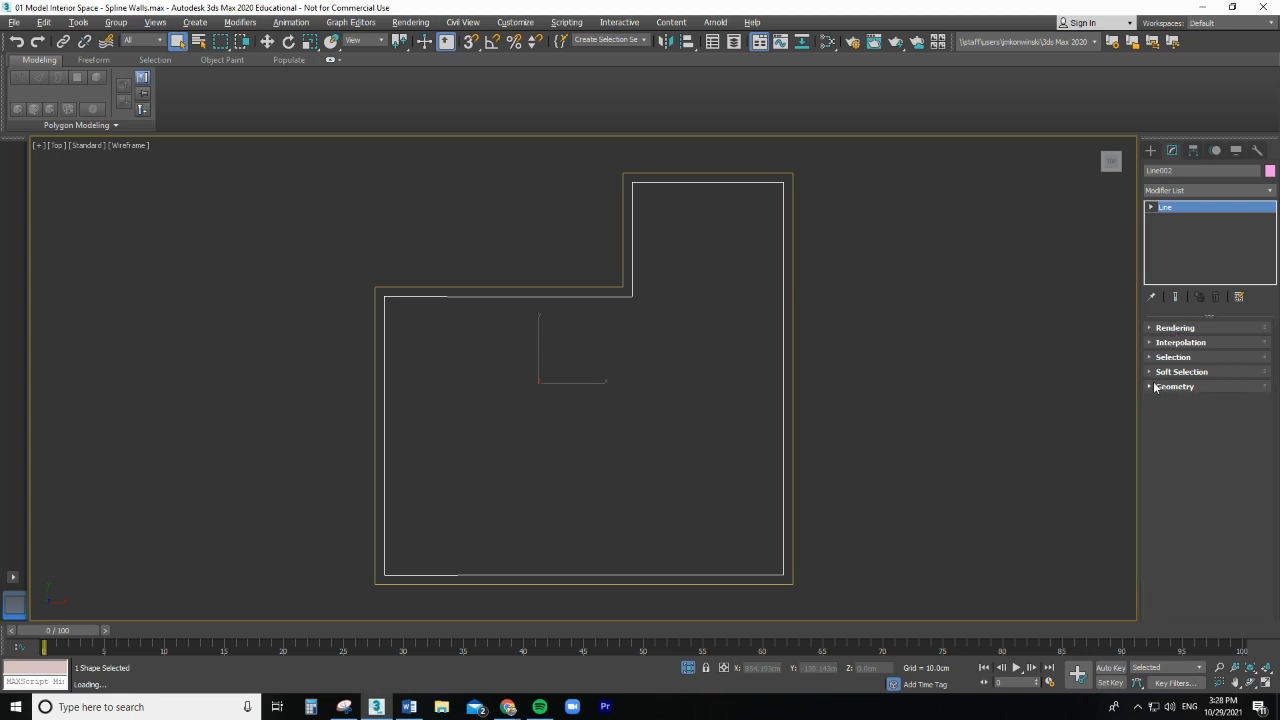
click(1174, 387)
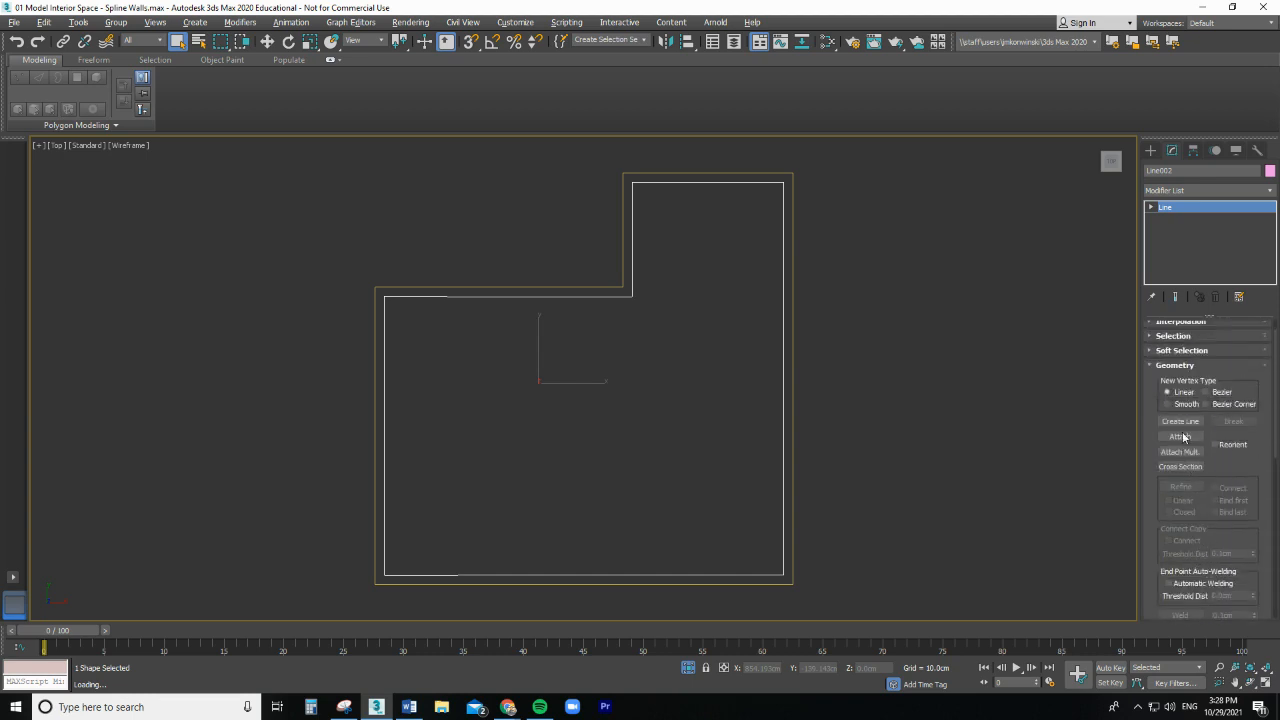
click(1180, 436)
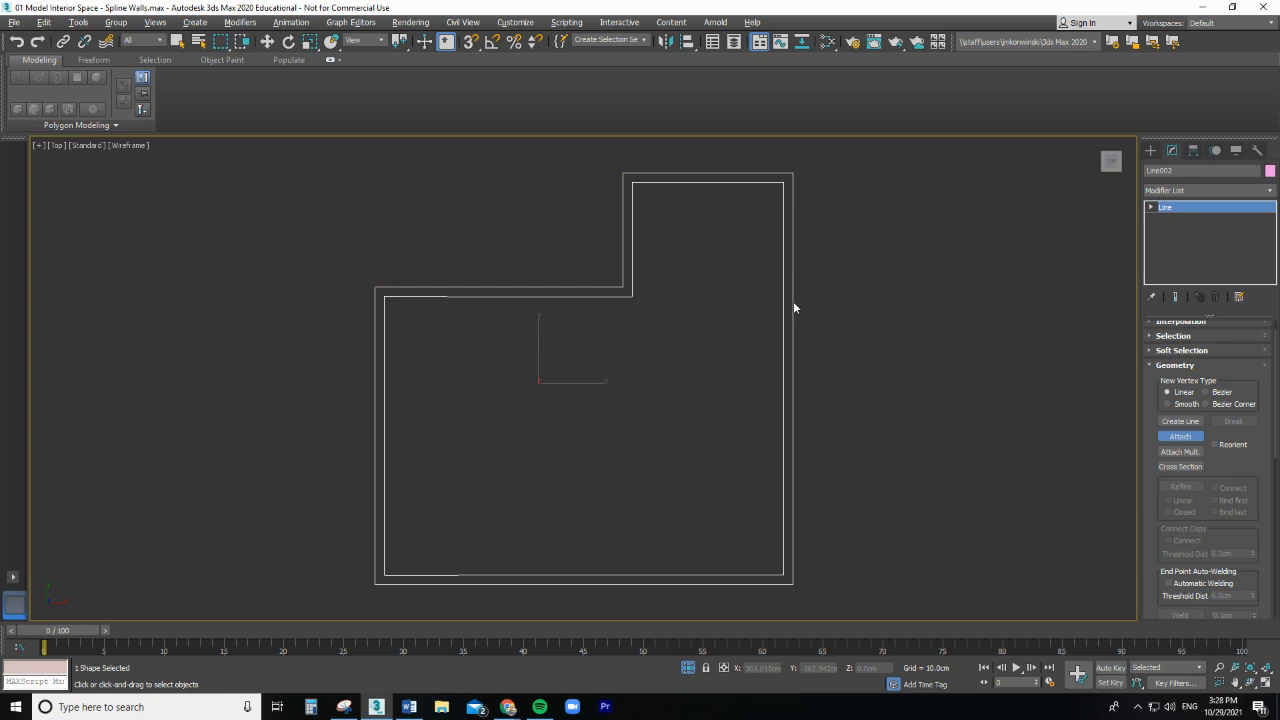
mouse_move(787, 304)
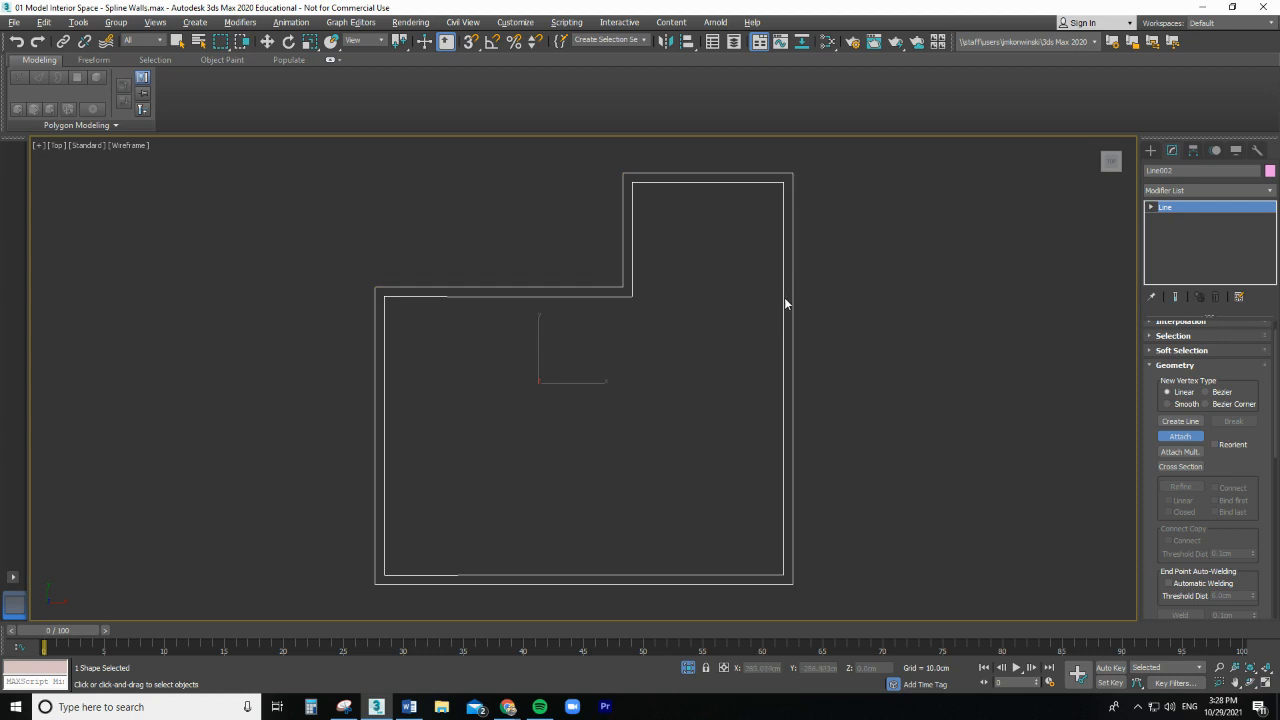
mouse_move(1236, 337)
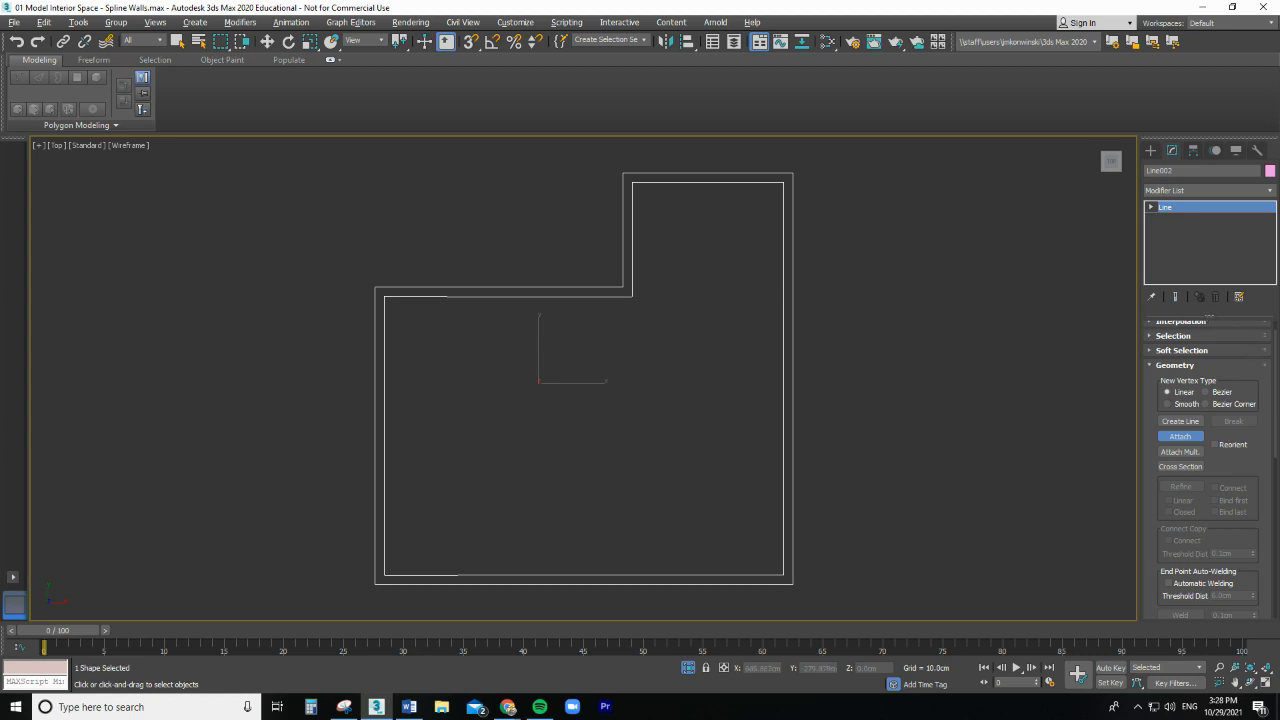
mouse_move(1228, 531)
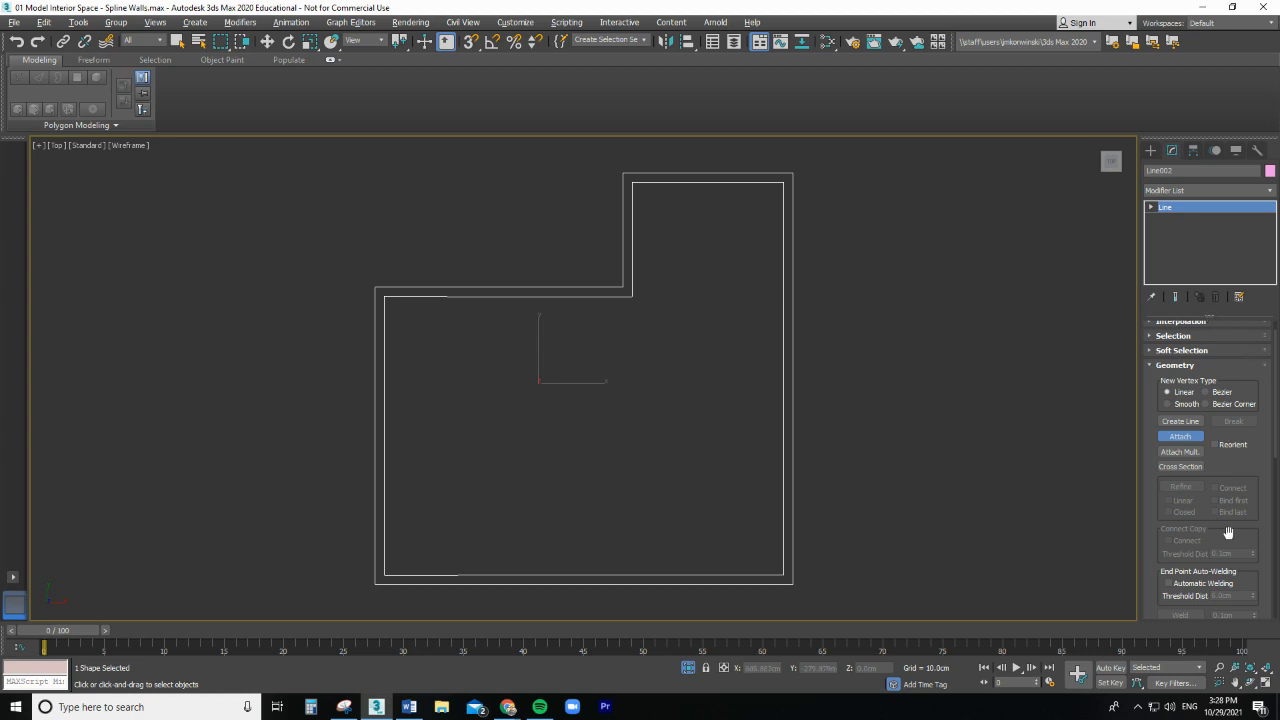
mouse_move(220, 249)
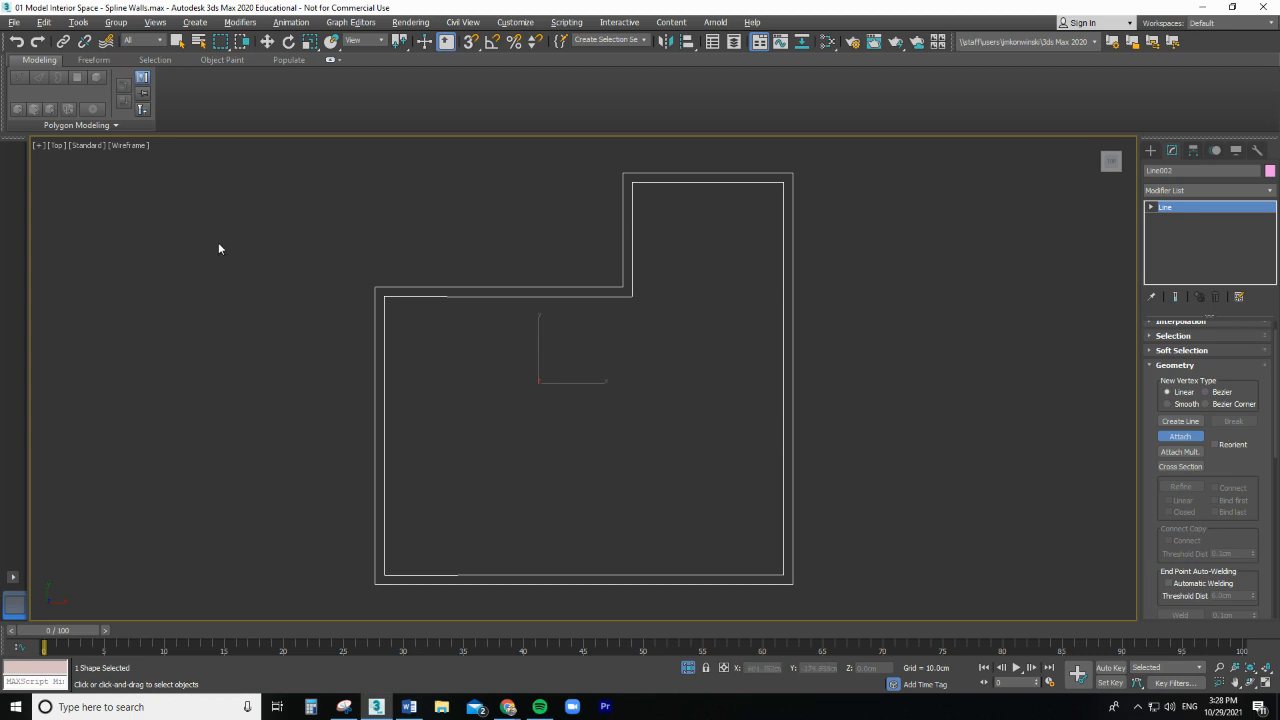
mouse_move(140, 173)
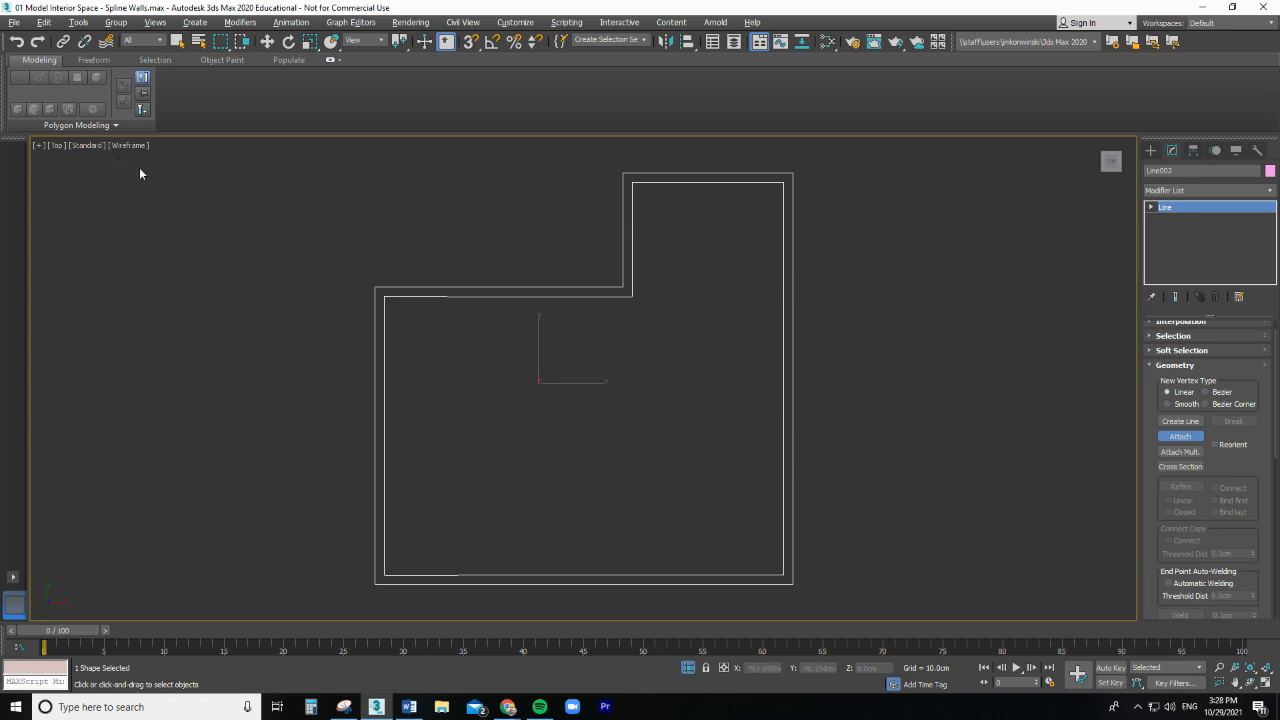
mouse_move(420, 383)
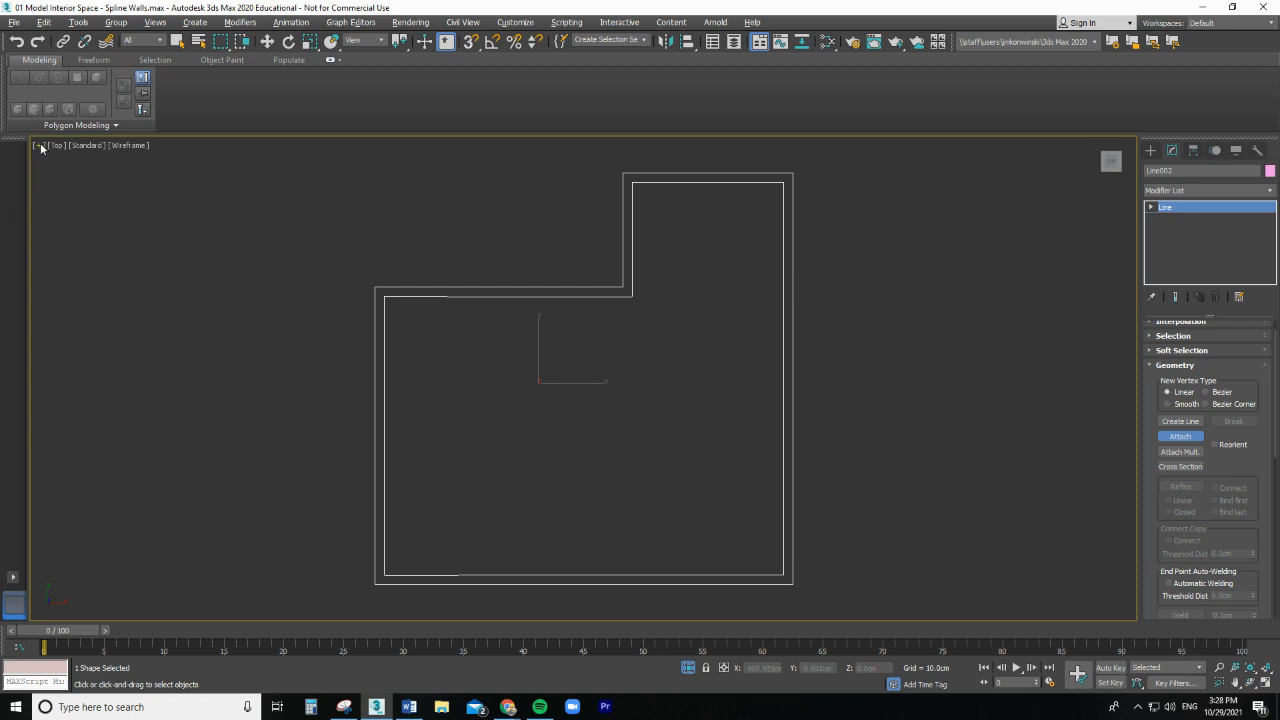
Step: Restore the Top, Front, Left and Perspective four-viewport layout from the Top view
click(55, 145)
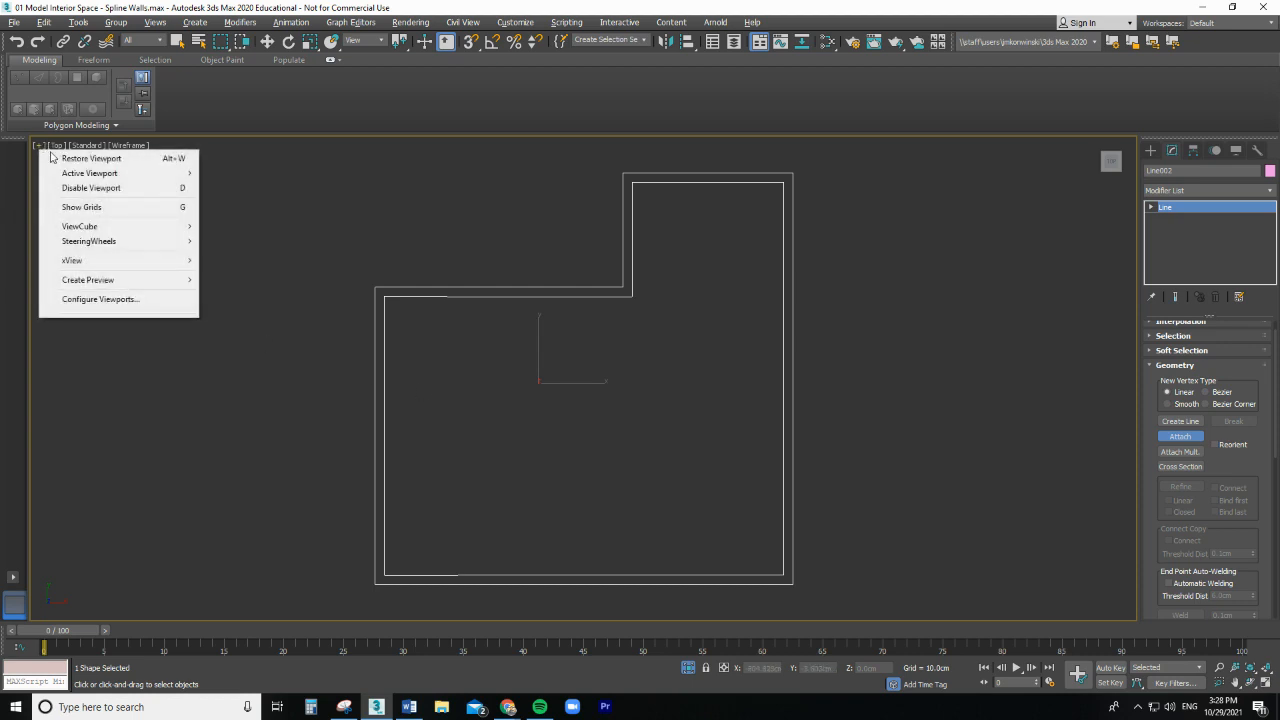
mouse_move(91, 158)
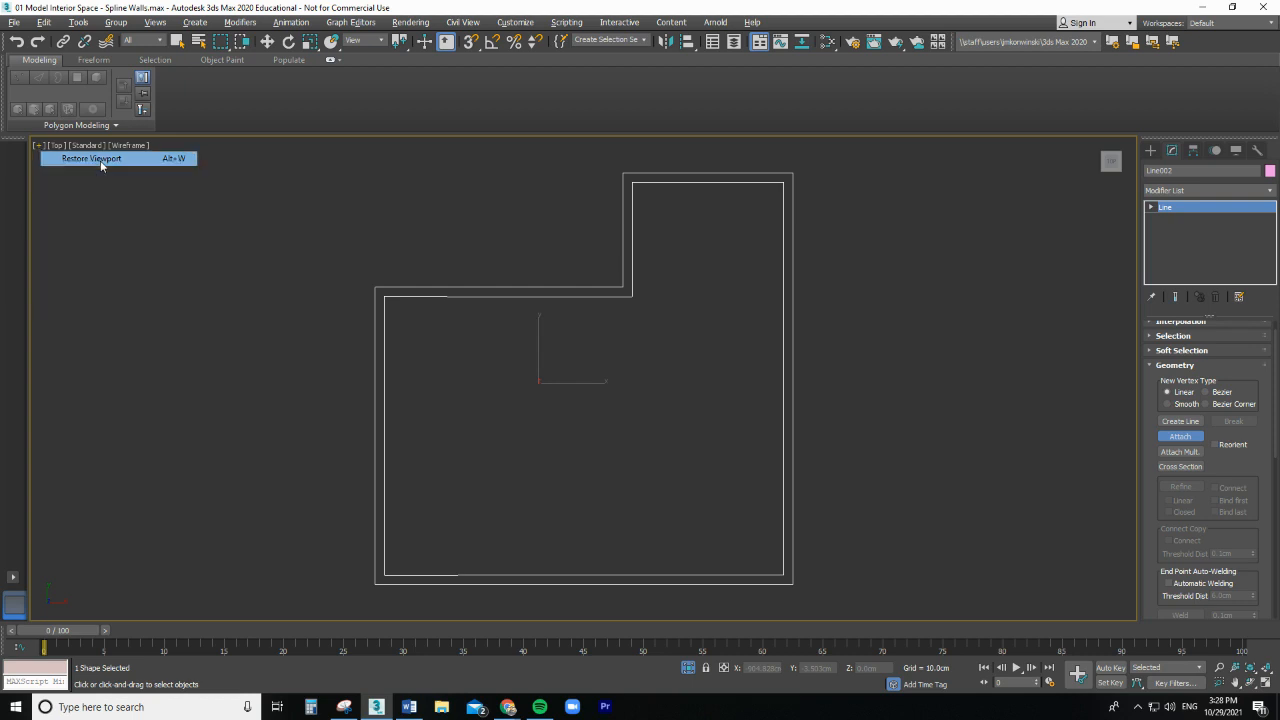
click(91, 158)
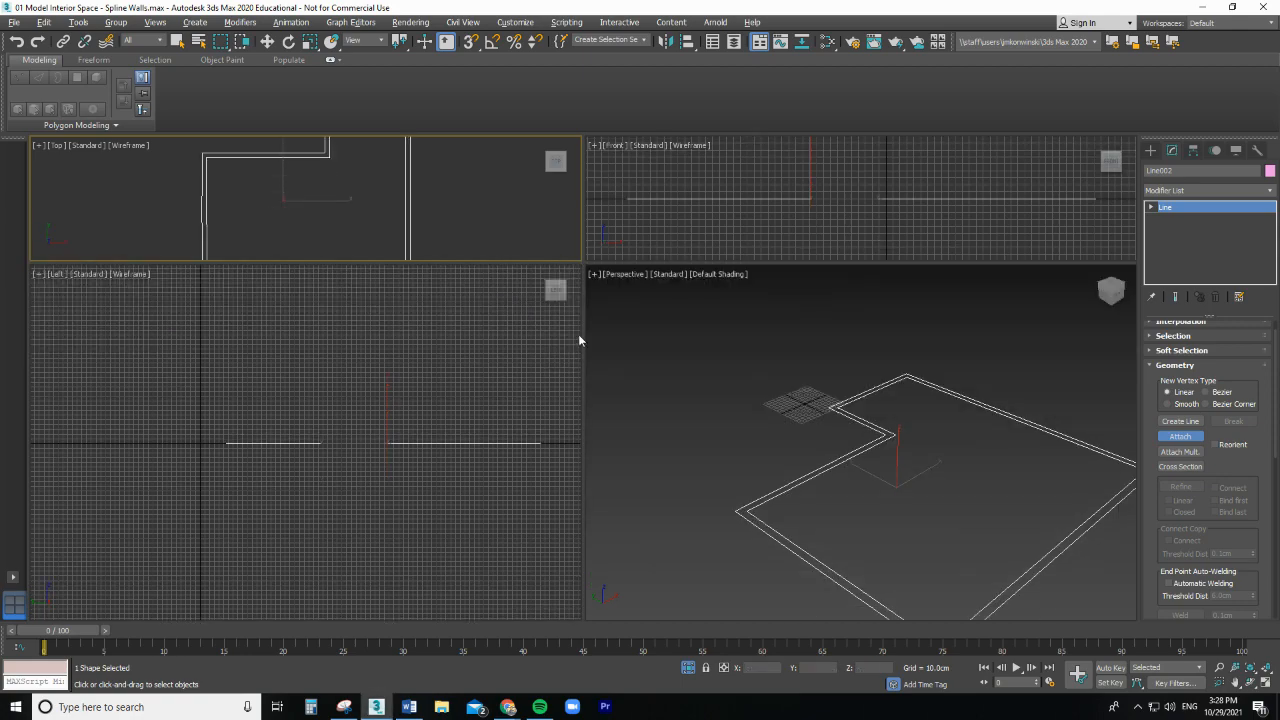
mouse_move(585, 311)
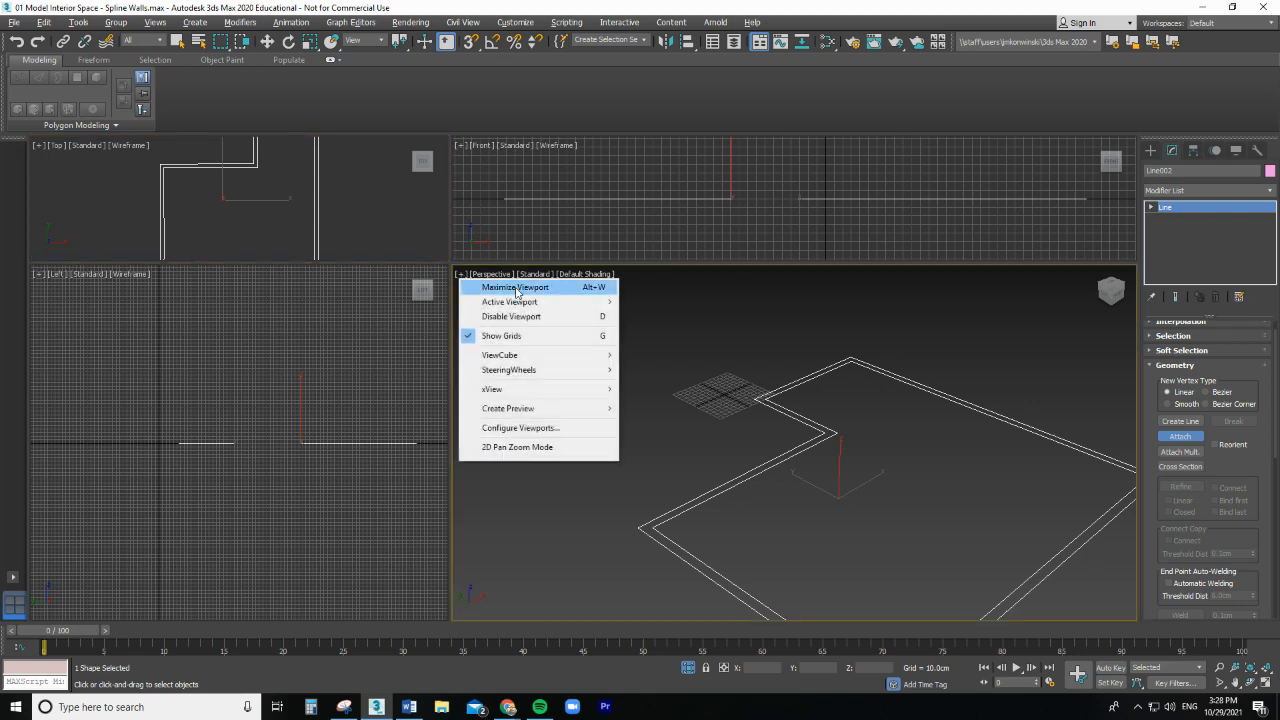
Step: Maximize the Perspective viewport and pan so the wall outline is centred
click(514, 287)
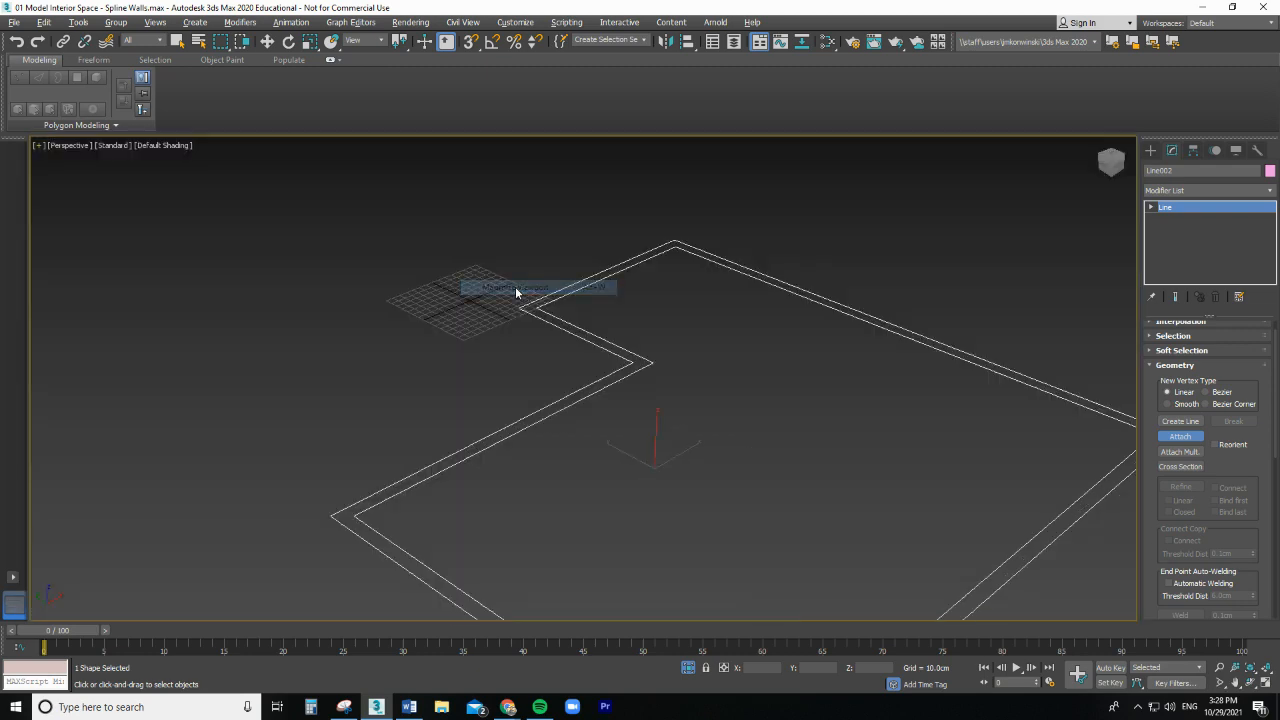
drag(515, 290, 765, 563)
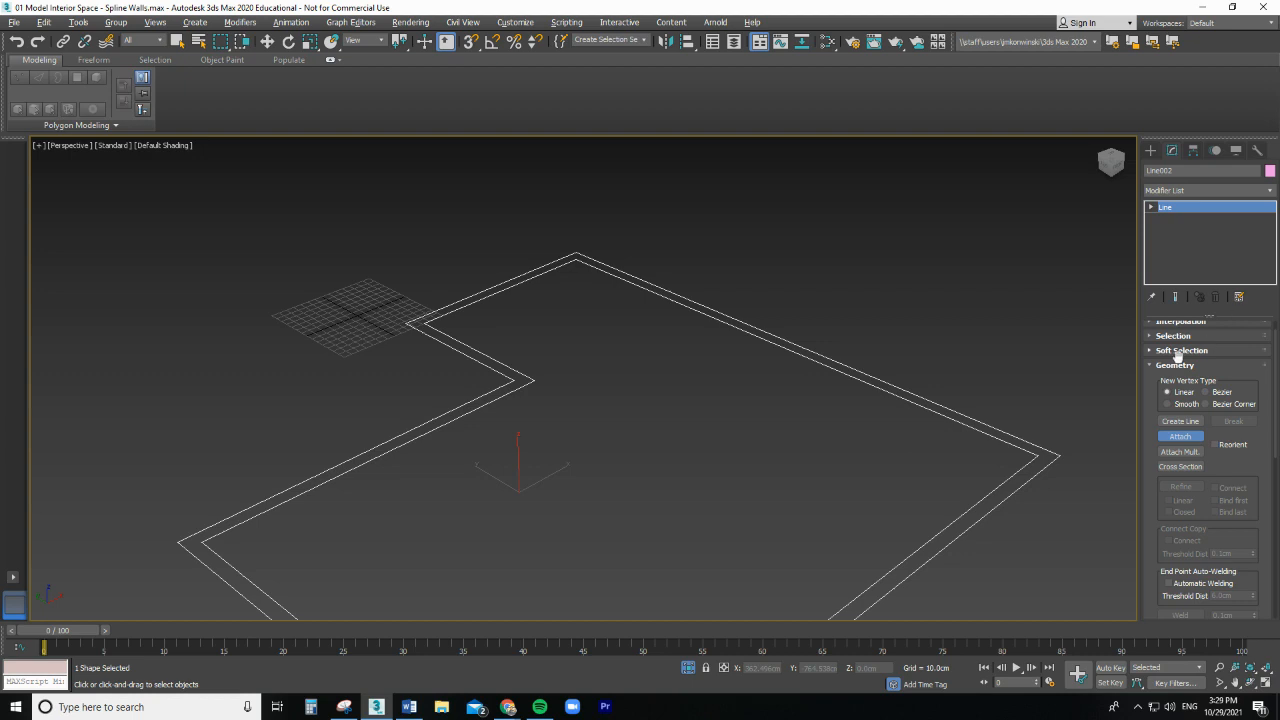
mouse_move(941, 425)
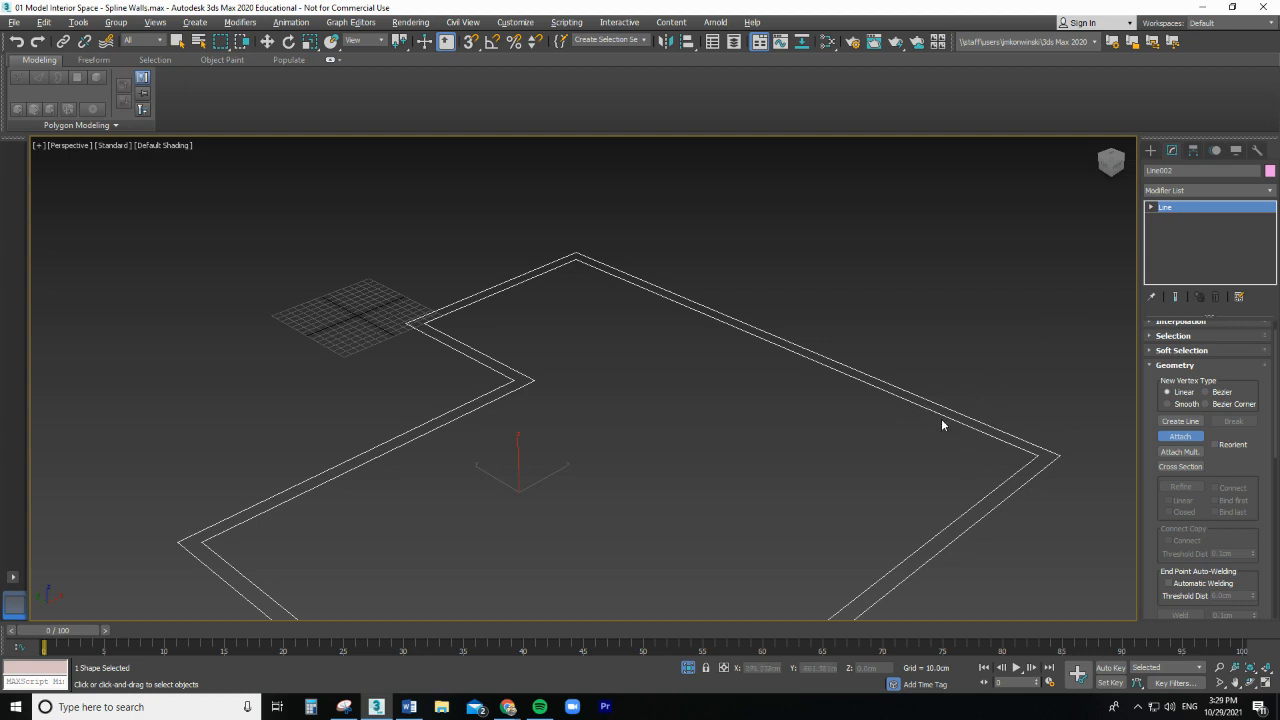
mouse_move(980, 428)
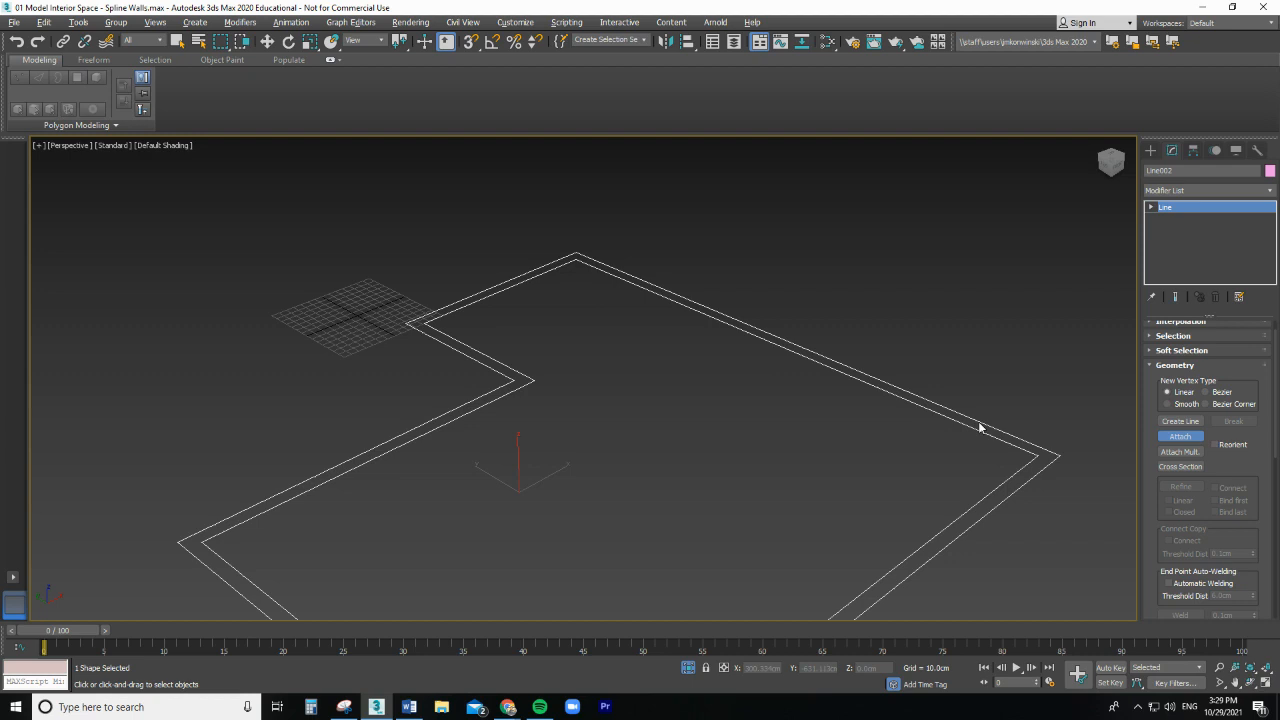
mouse_move(1037, 242)
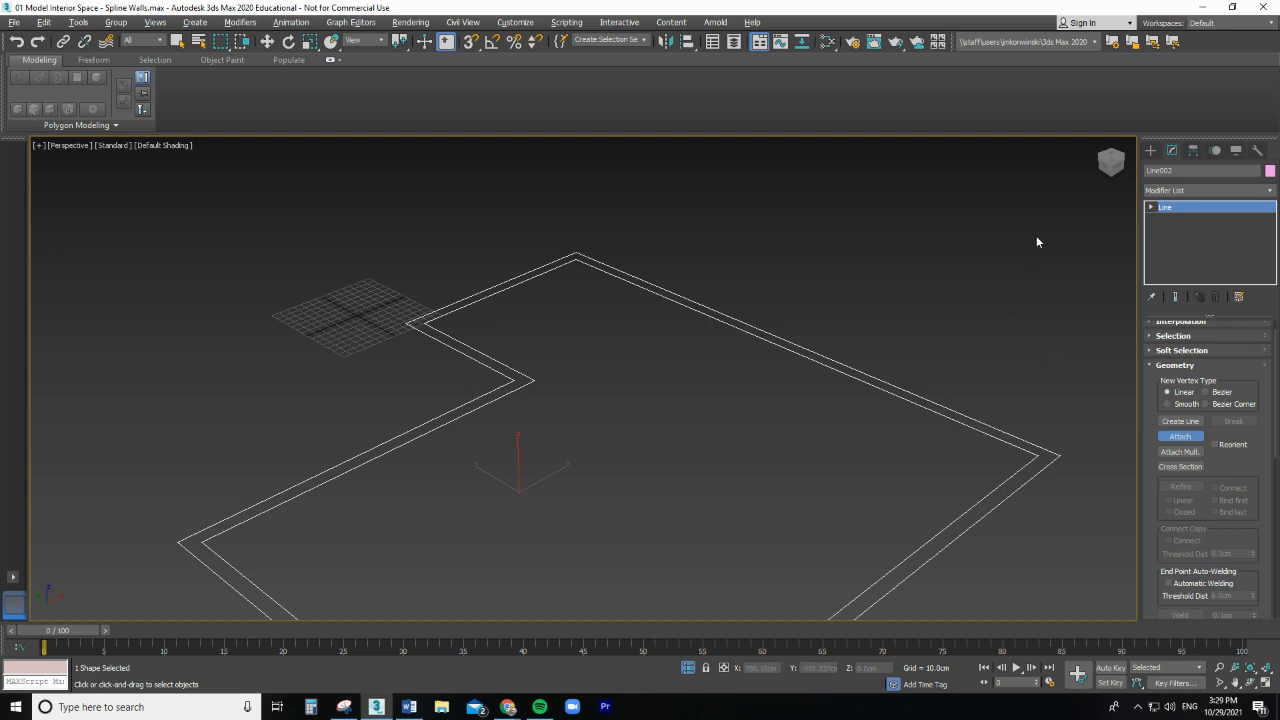
mouse_move(943, 409)
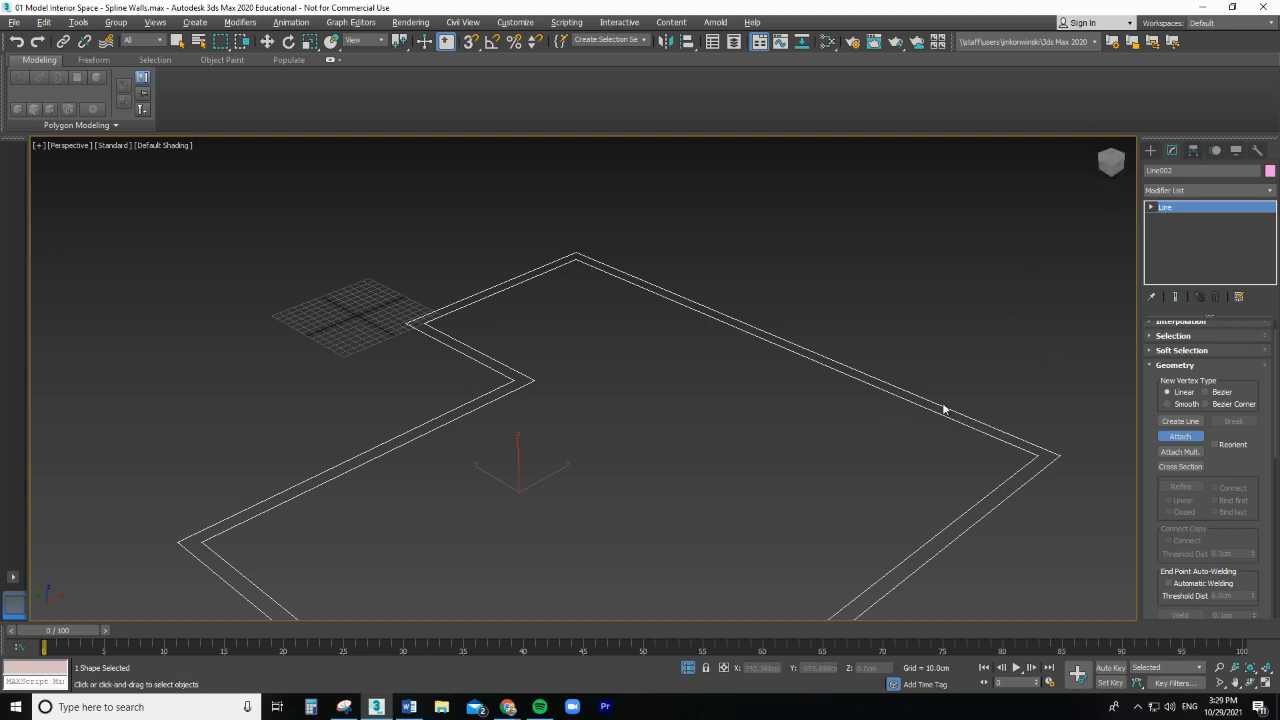
mouse_move(1093, 426)
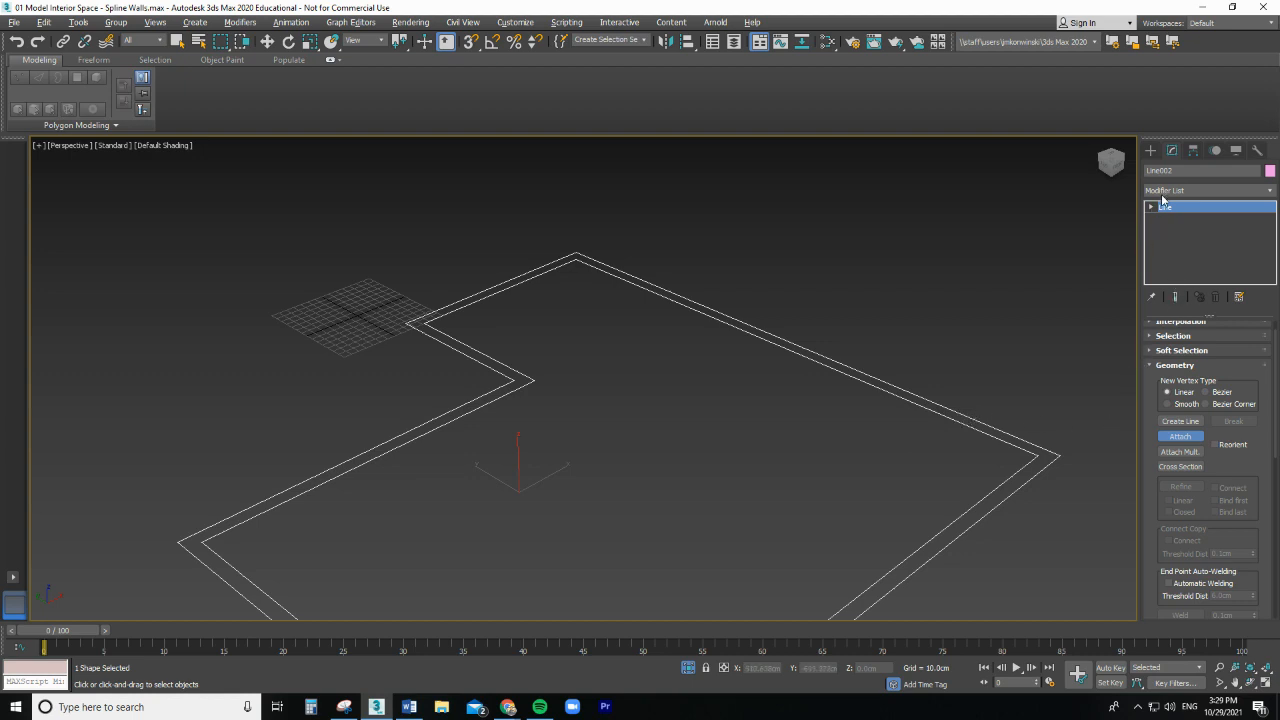
Step: Add an Extrude modifier to the wall outline with an Amount of 300 cm
click(1205, 190)
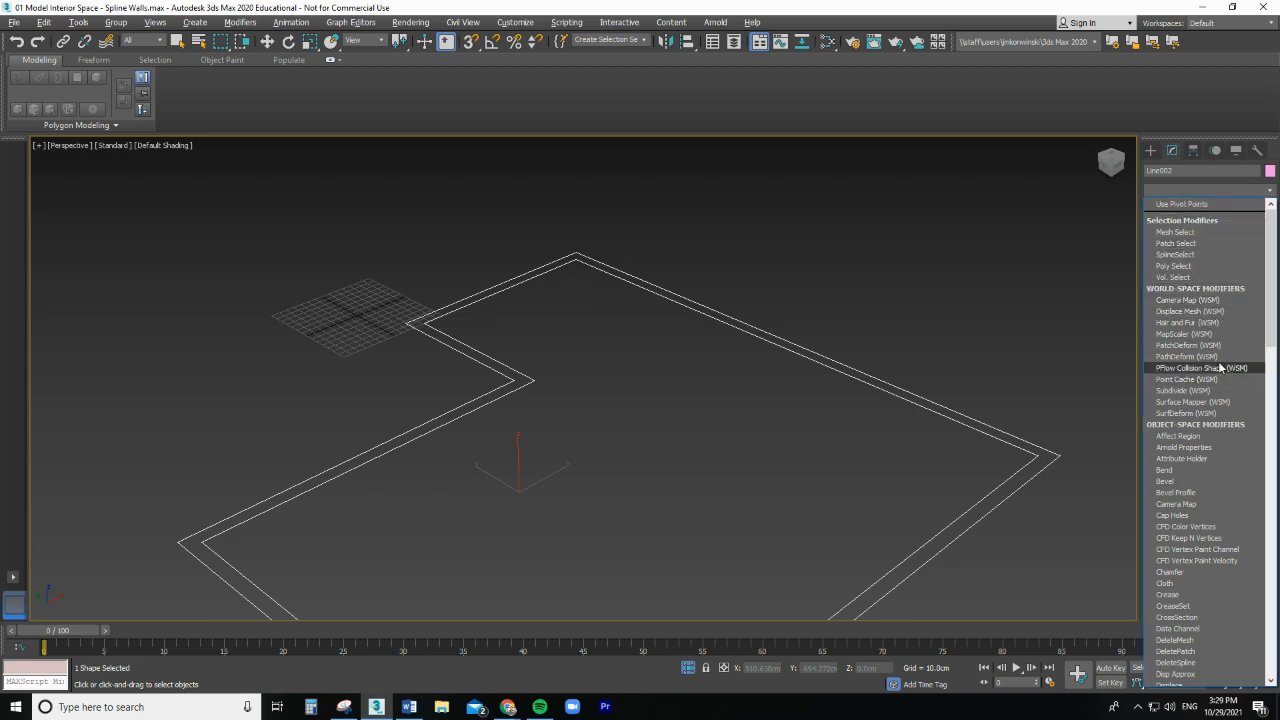
scroll(down, 3)
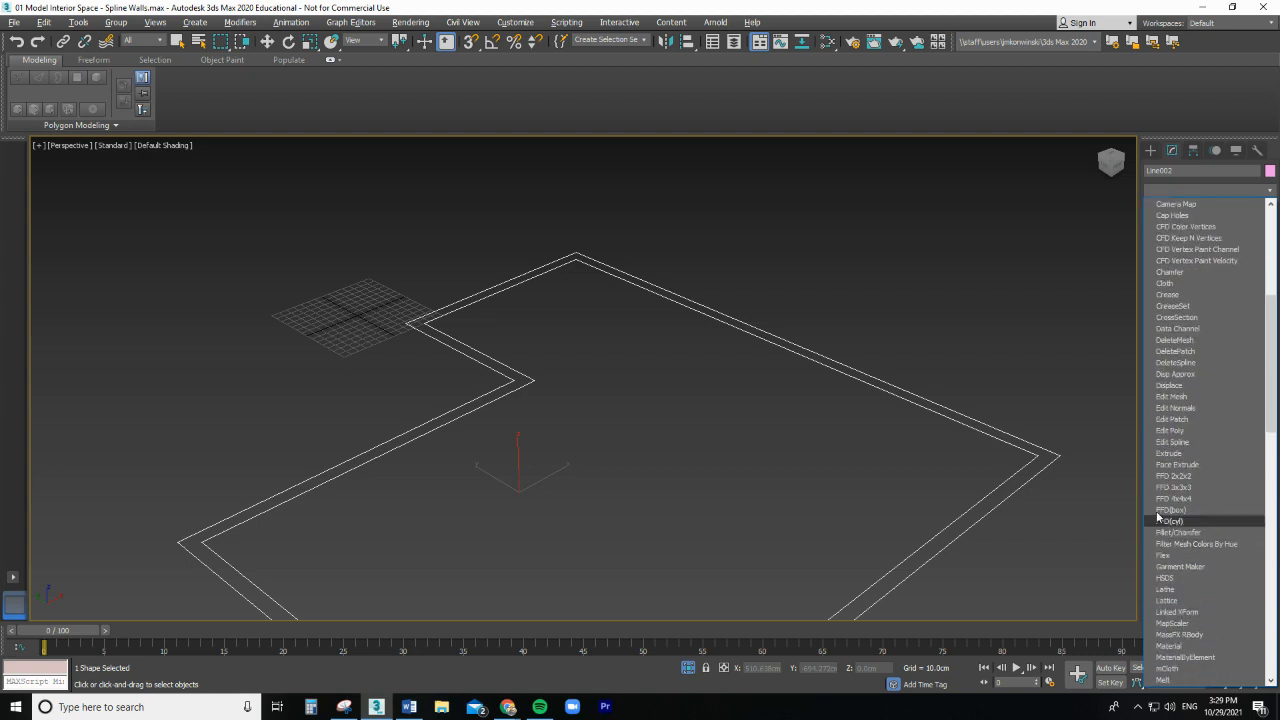
mouse_move(1172, 453)
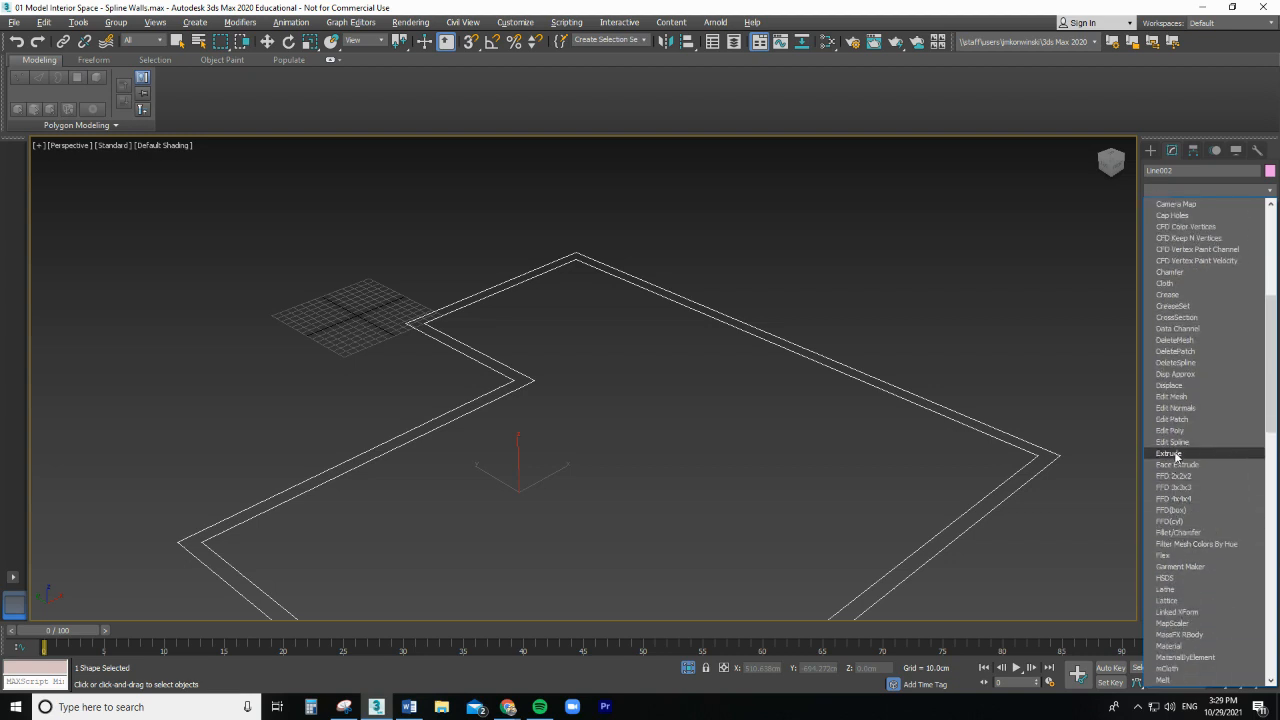
click(1171, 453)
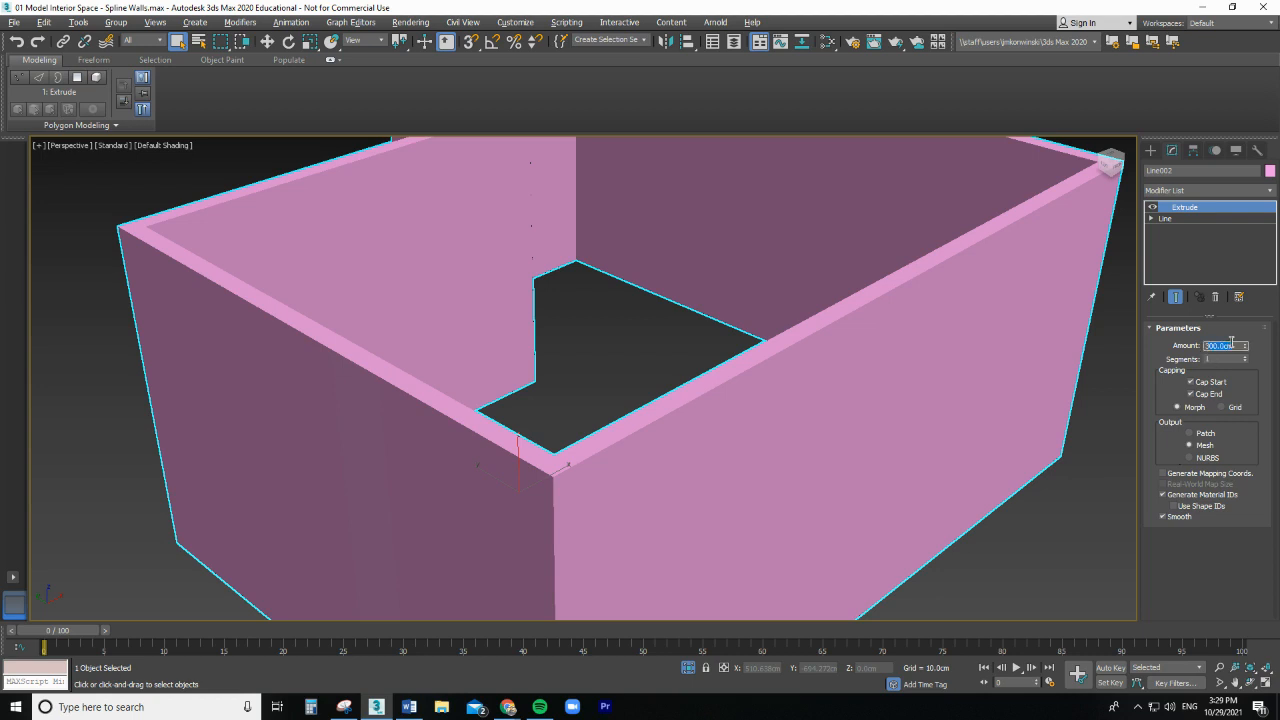
text(3)
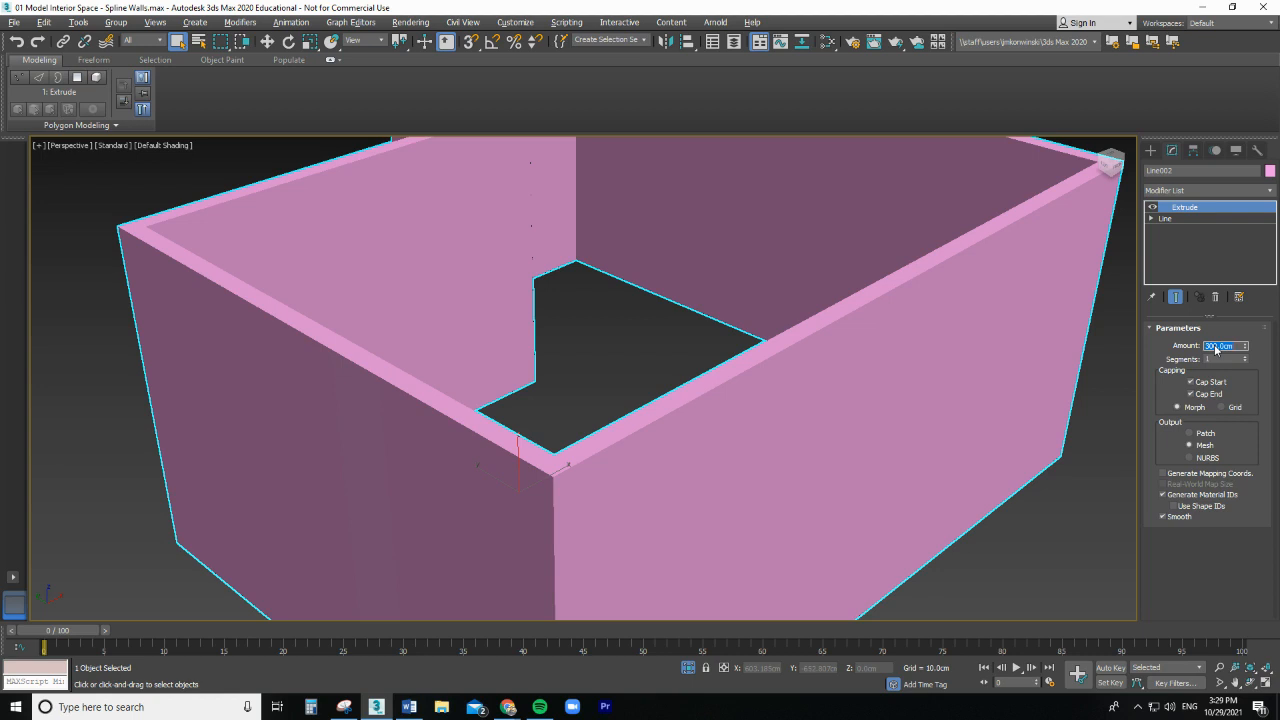
mouse_move(491, 386)
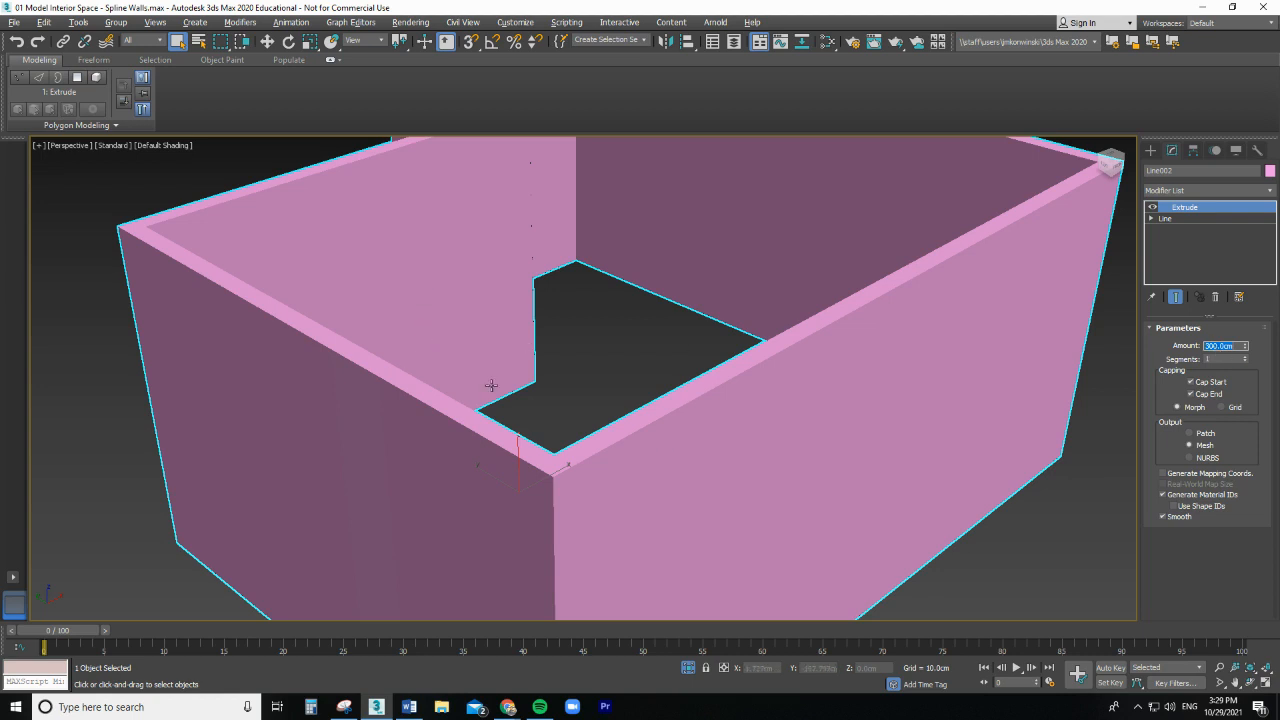
mouse_move(491, 386)
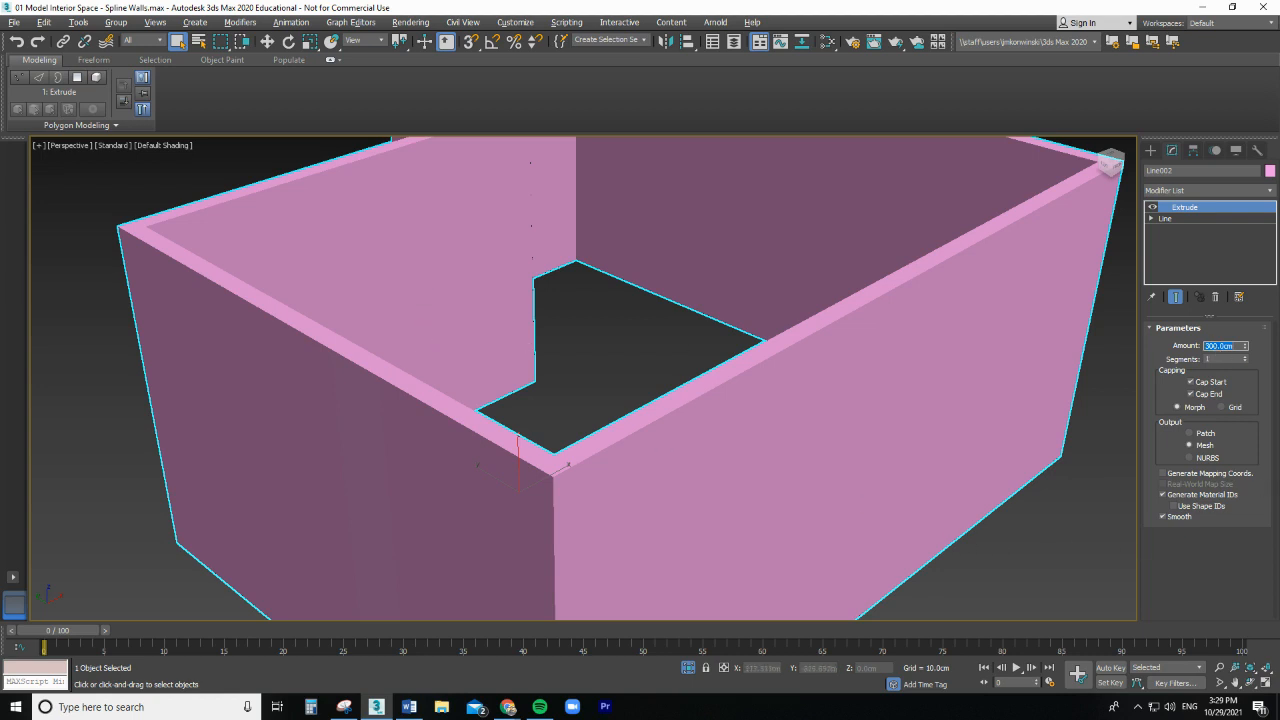
mouse_move(547, 411)
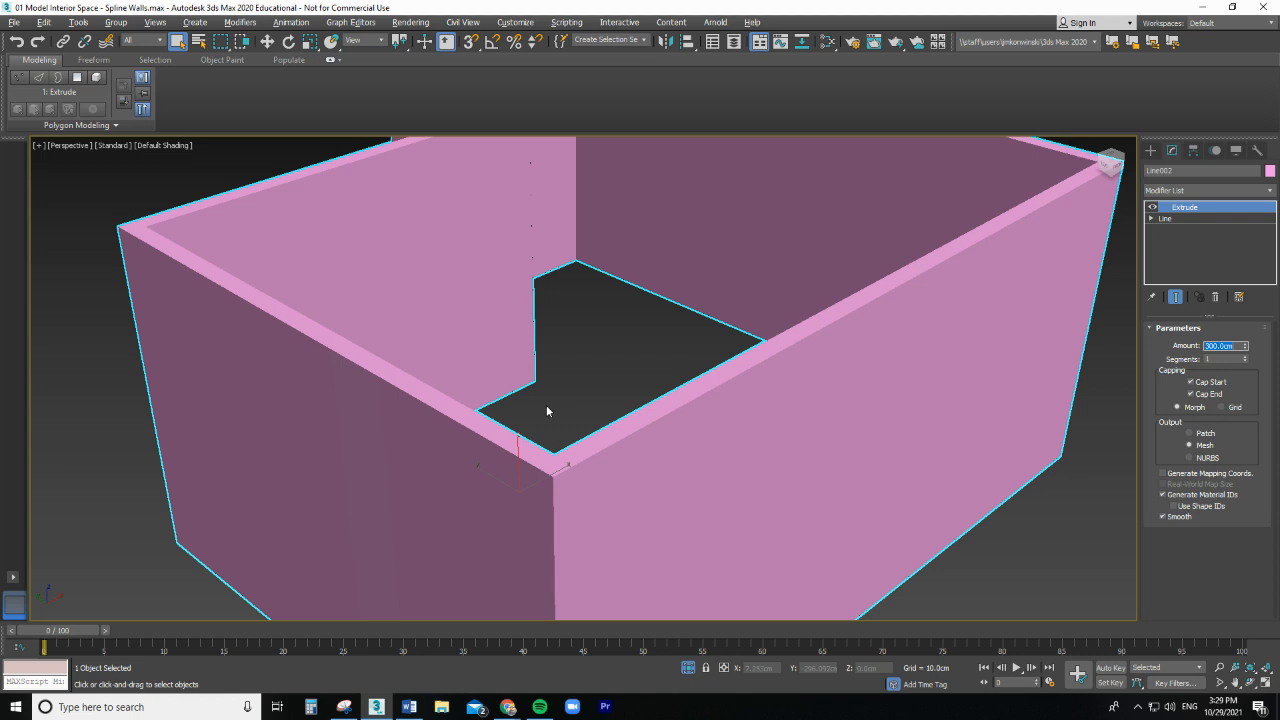
mouse_move(780, 491)
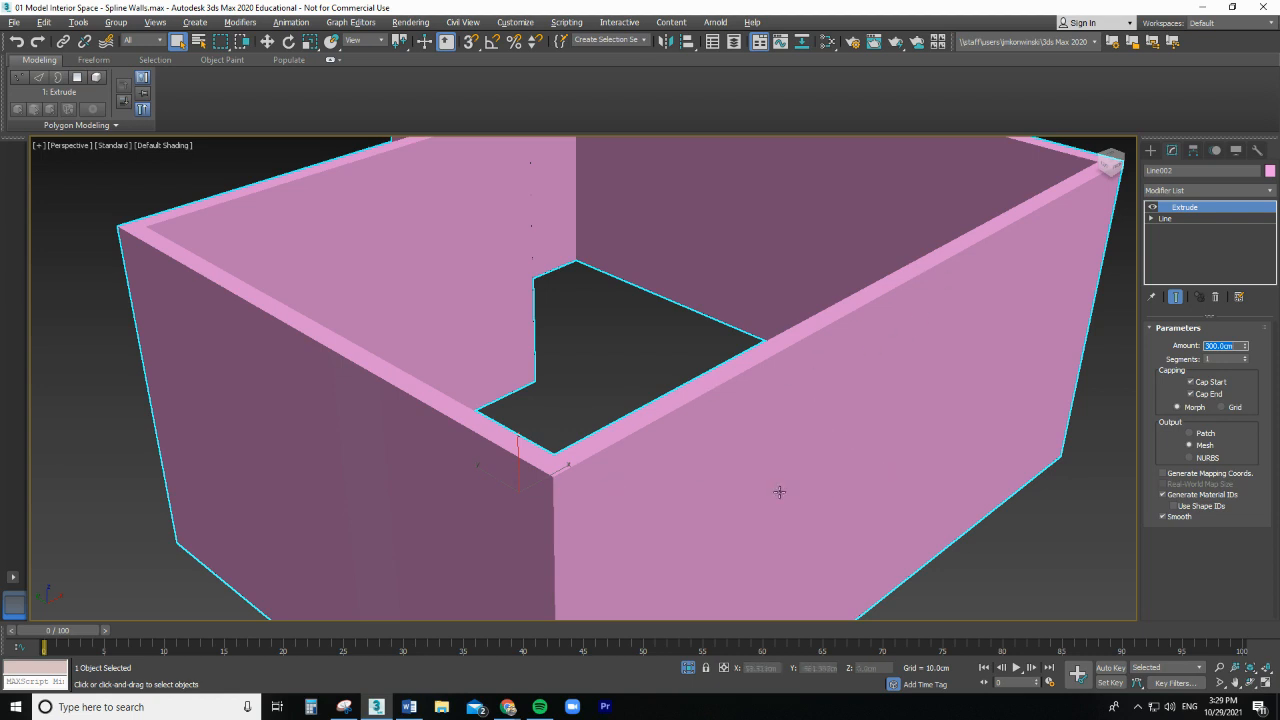
mouse_move(463, 580)
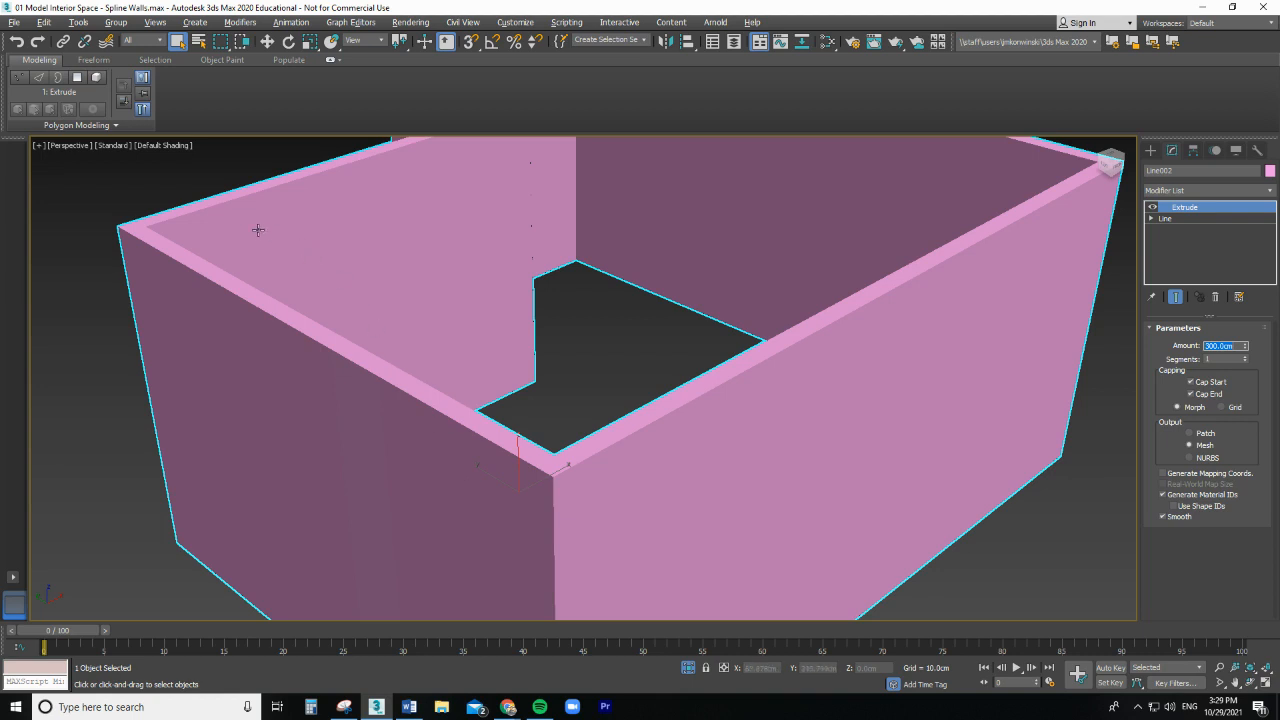
mouse_move(157, 110)
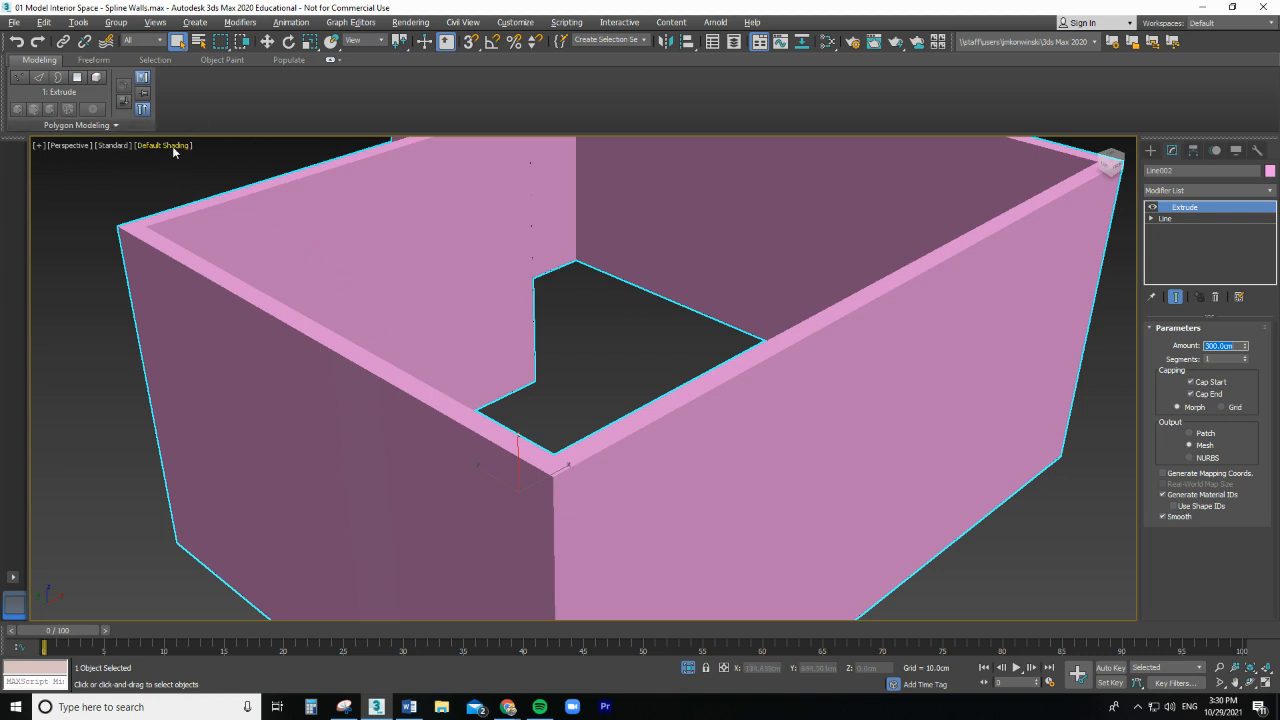
mouse_move(65, 160)
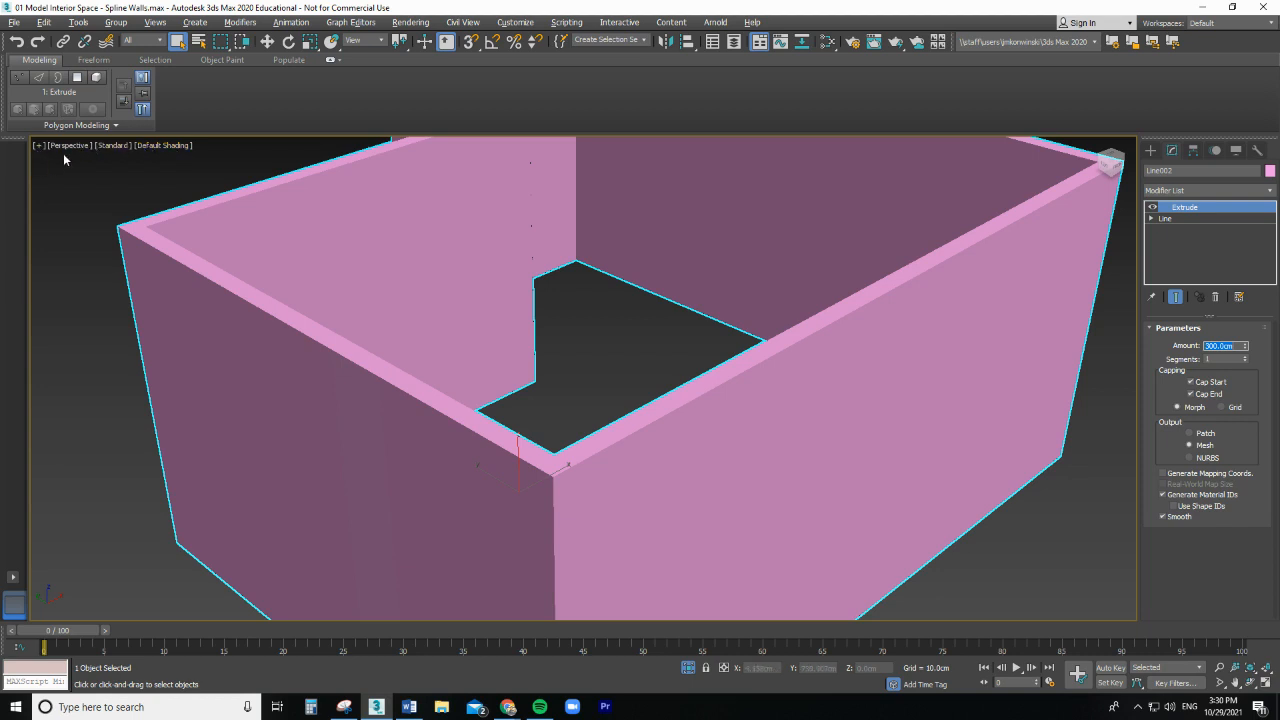
Step: Switch the viewport shading of the extruded walls to Wireframe Override
click(162, 145)
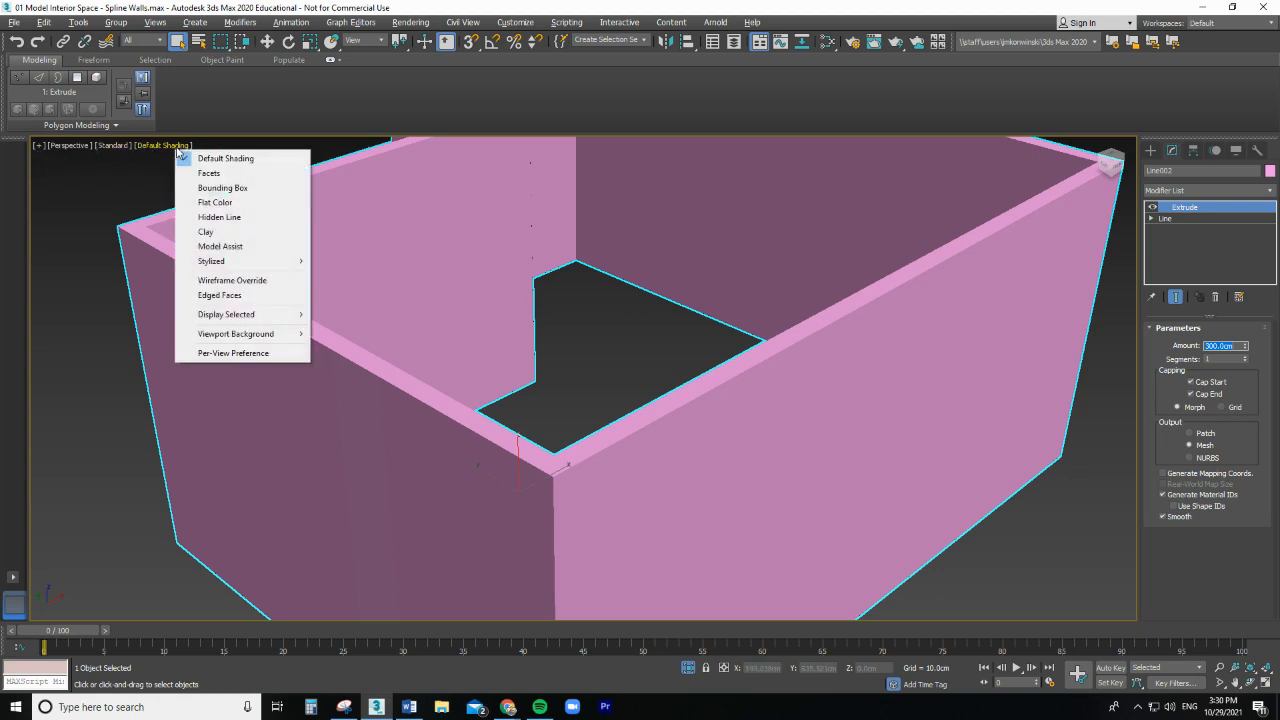
mouse_move(232, 280)
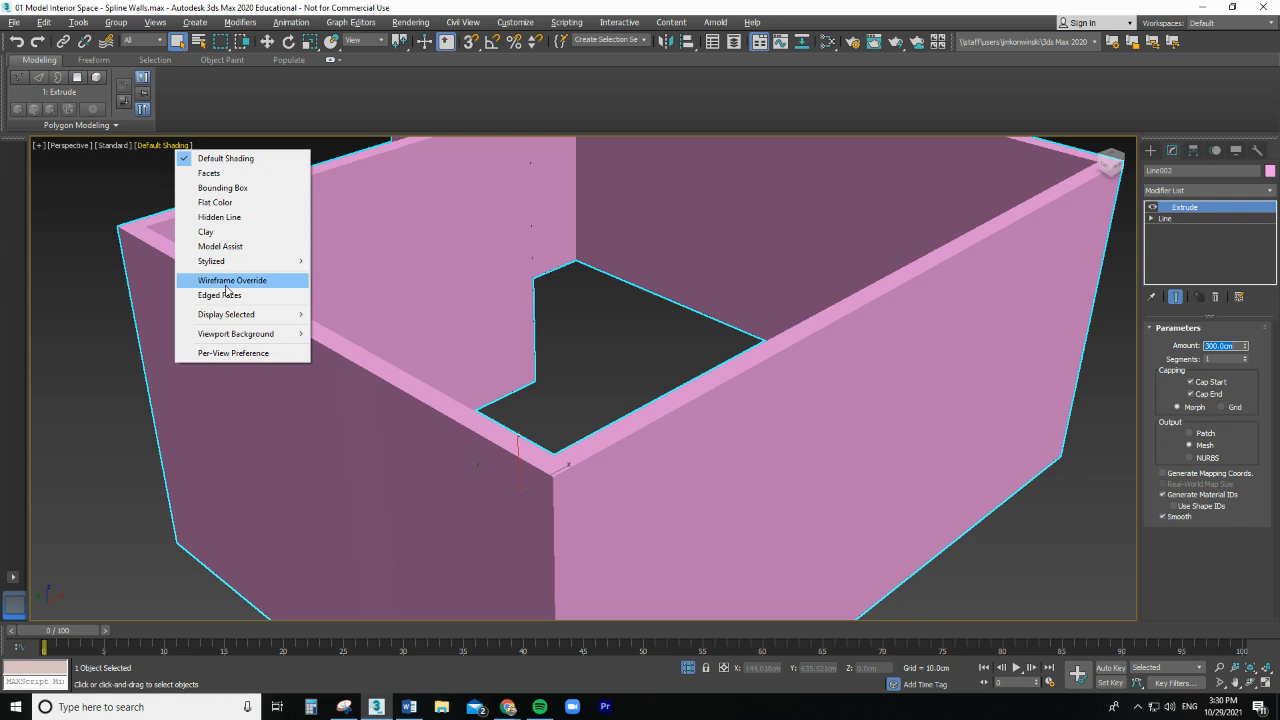
click(232, 280)
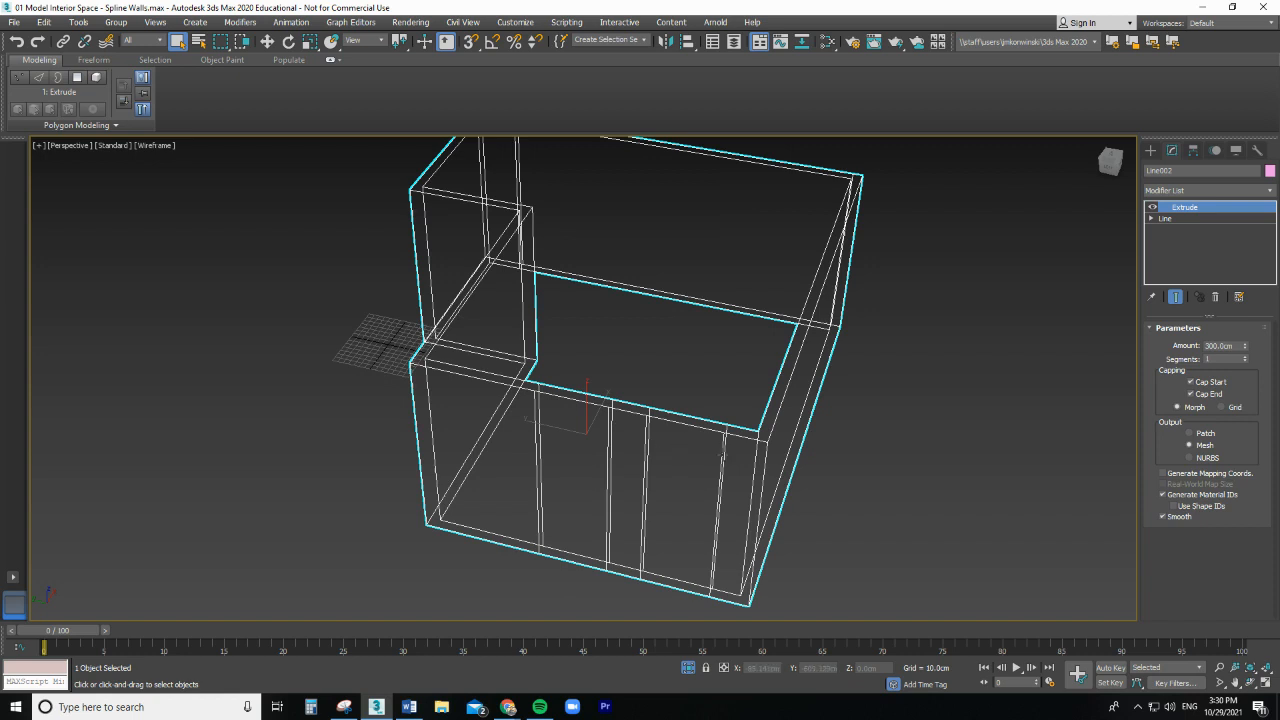
mouse_move(536, 159)
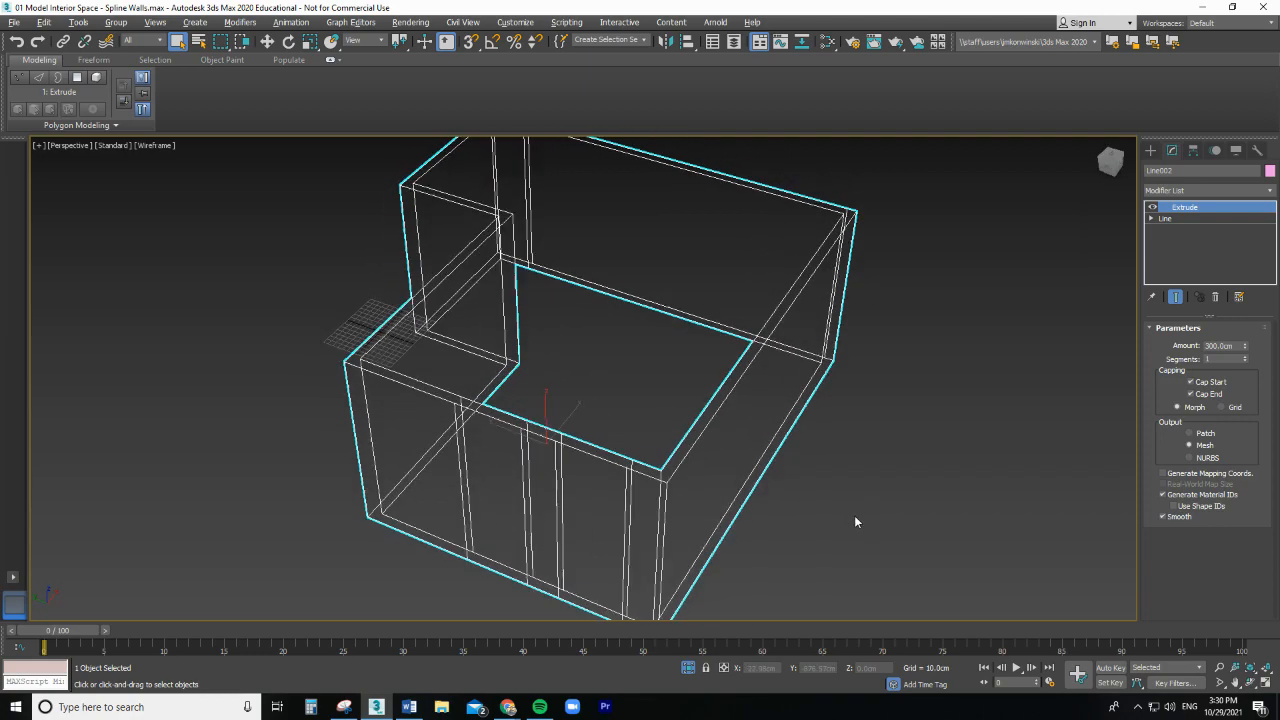
Step: Orbit the perspective view around the walls until it faces the long wall
drag(855, 521, 649, 525)
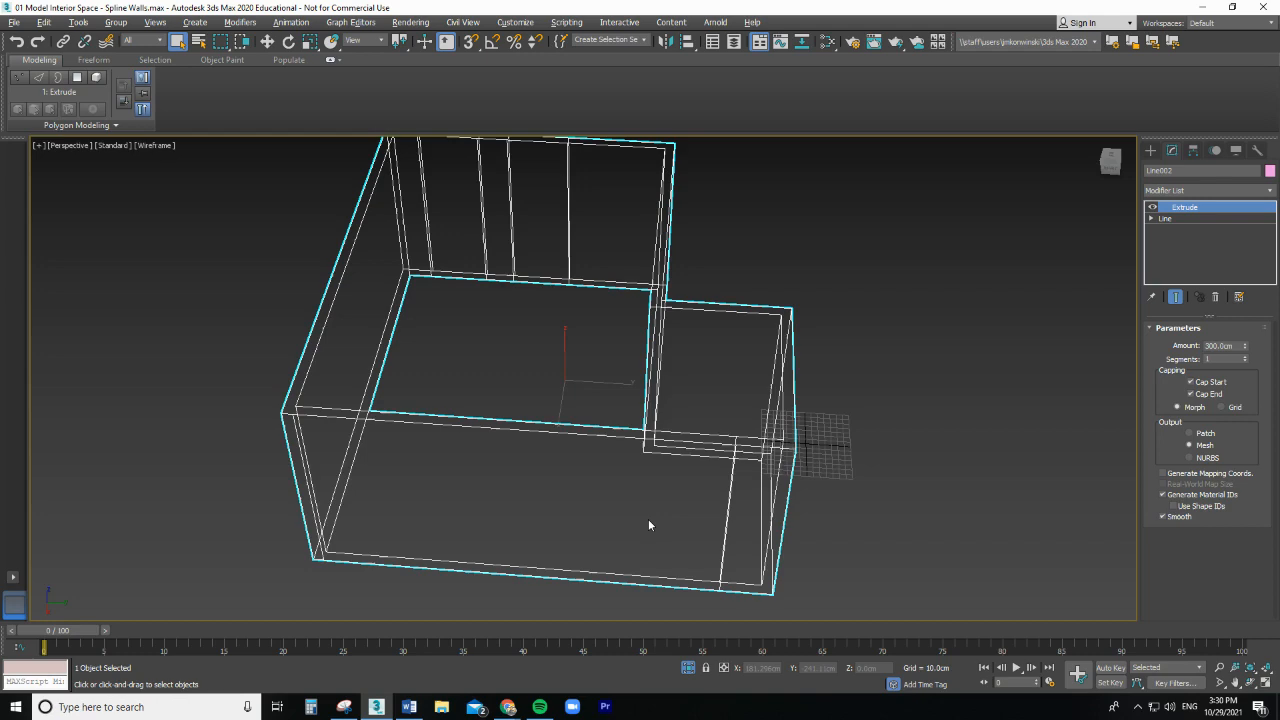
drag(649, 525, 660, 513)
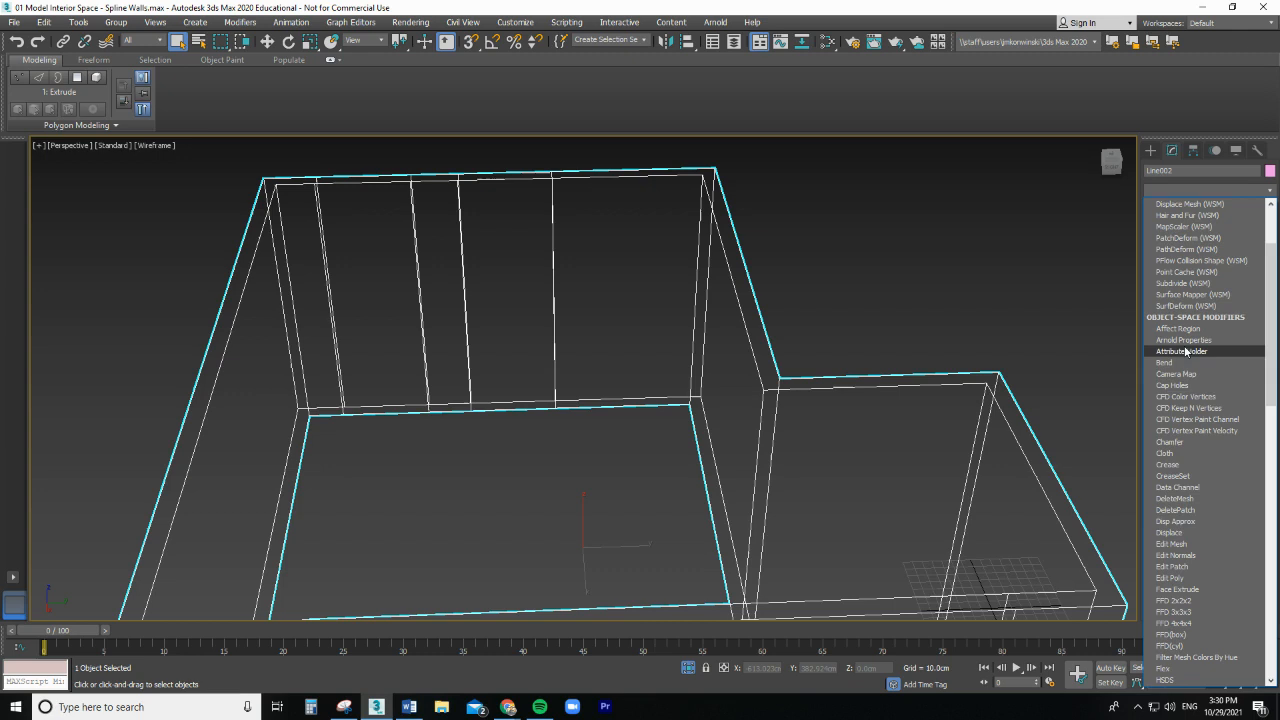
Step: Add an Edit Poly modifier above Extrude in the walls' modifier stack
scroll(down, 3)
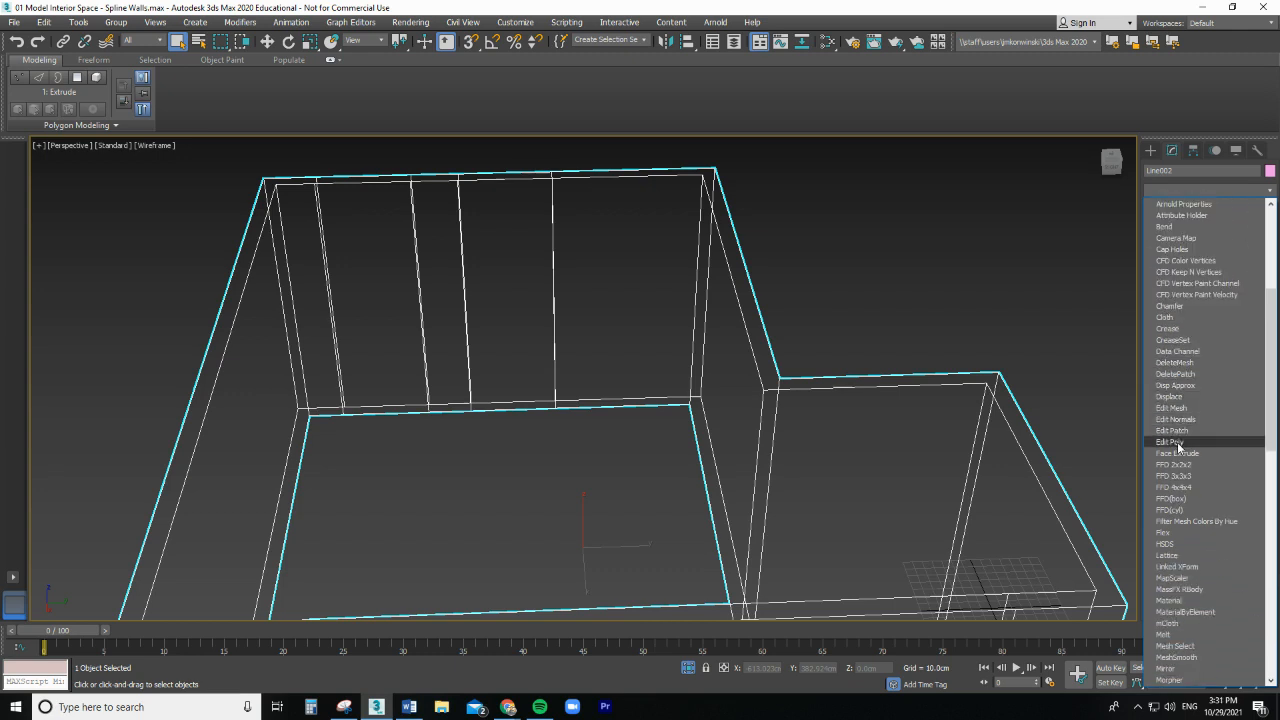
click(1170, 442)
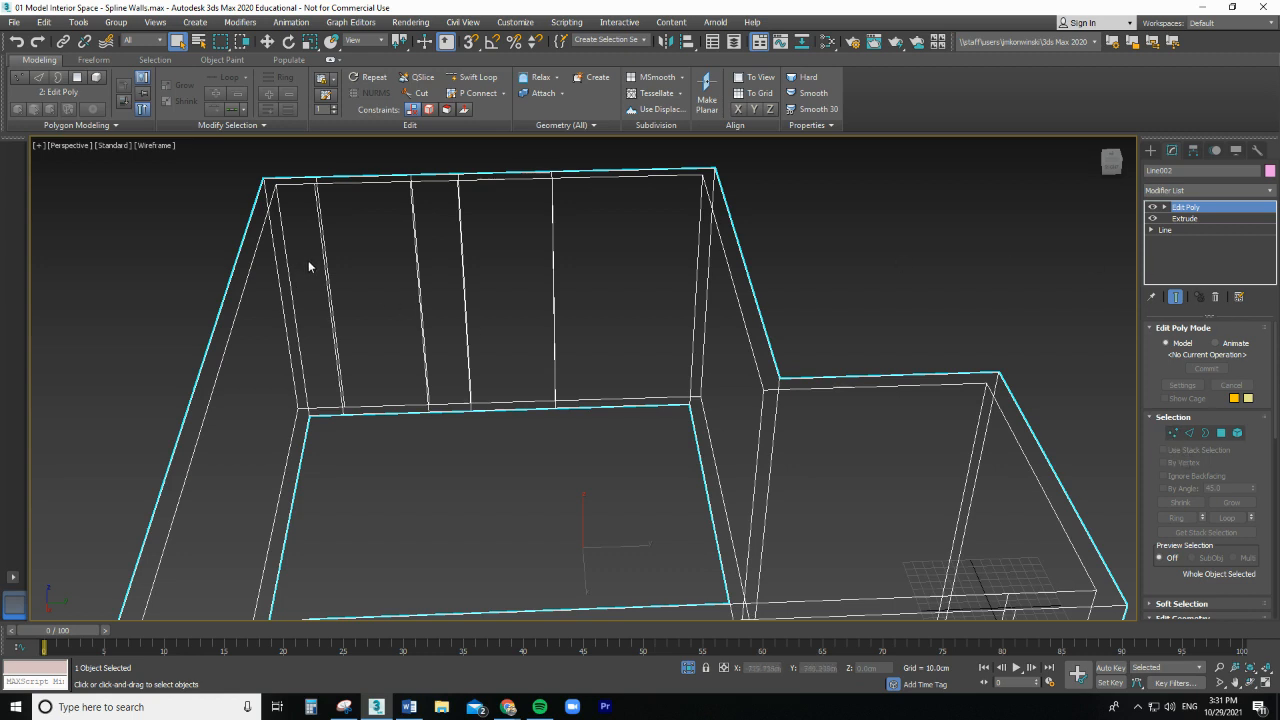
mouse_move(322, 277)
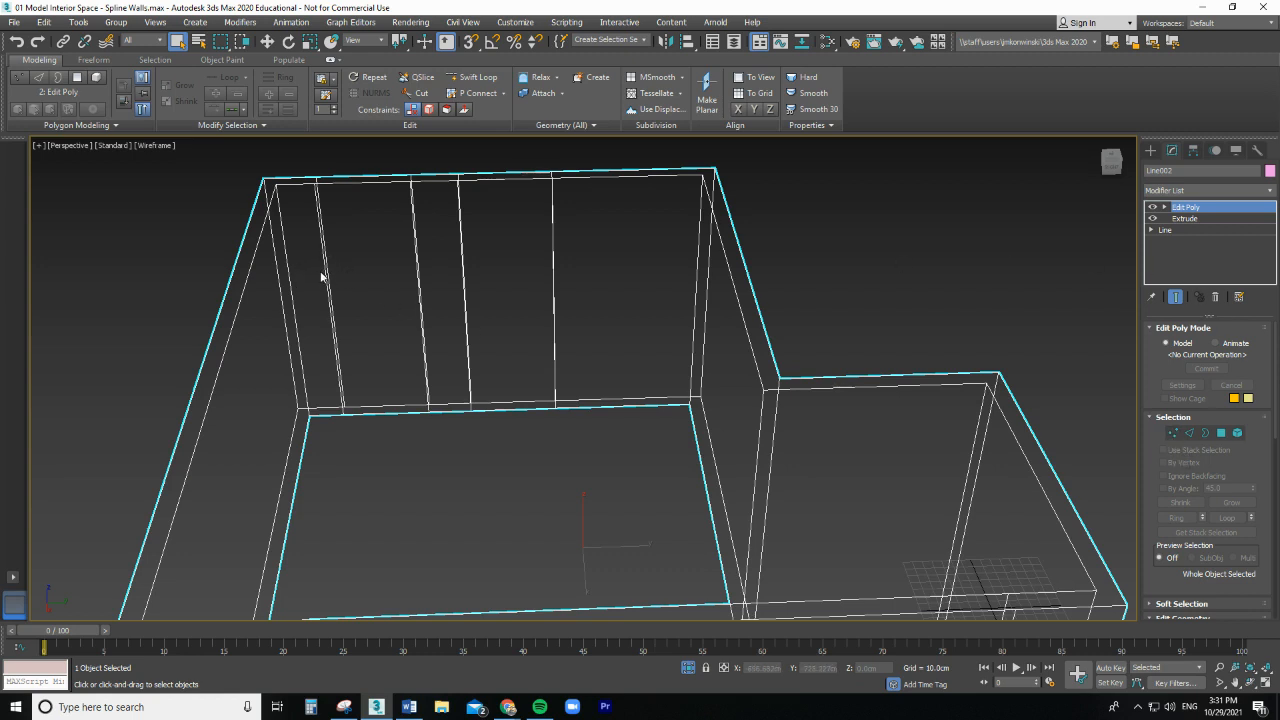
drag(318, 276, 610, 278)
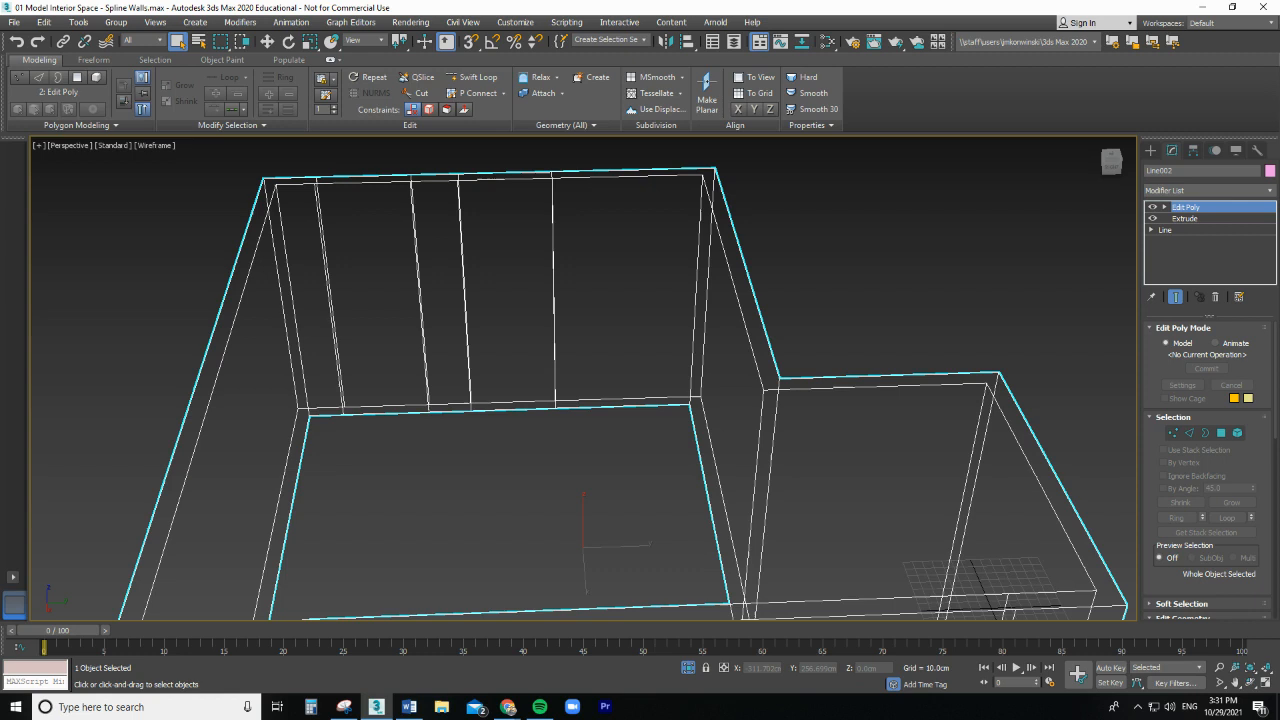
mouse_move(736, 375)
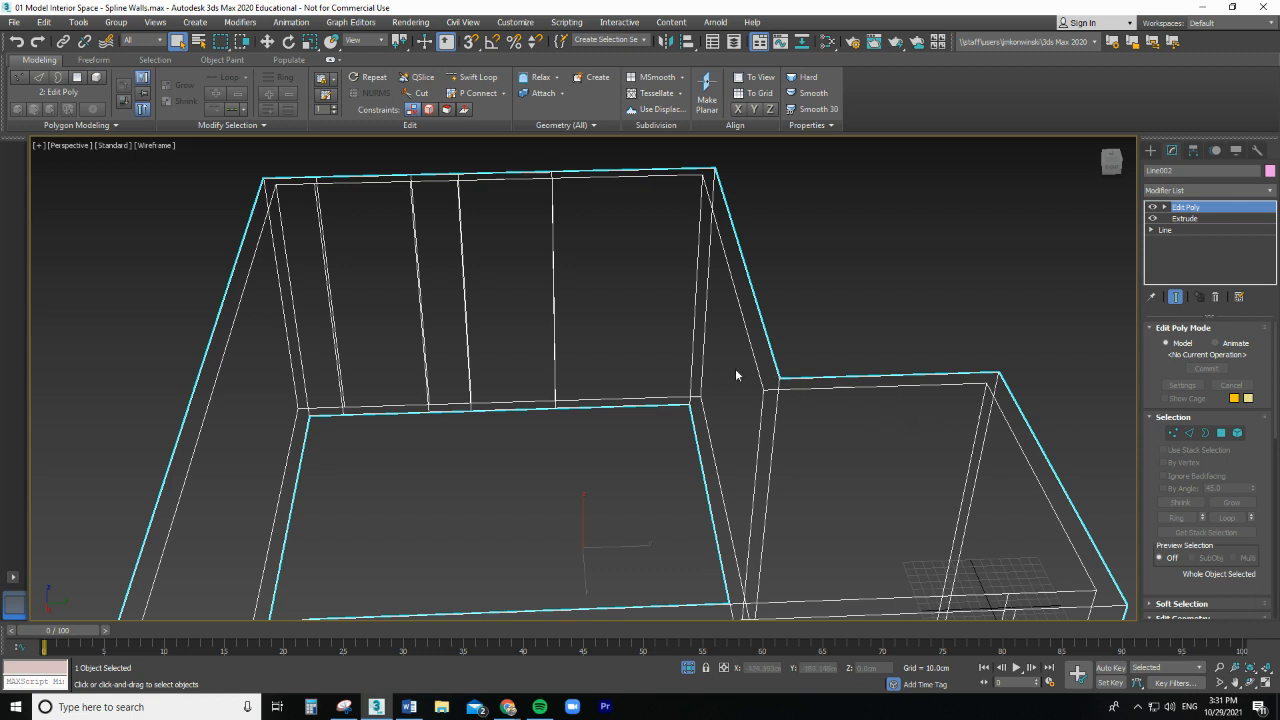
mouse_move(565, 368)
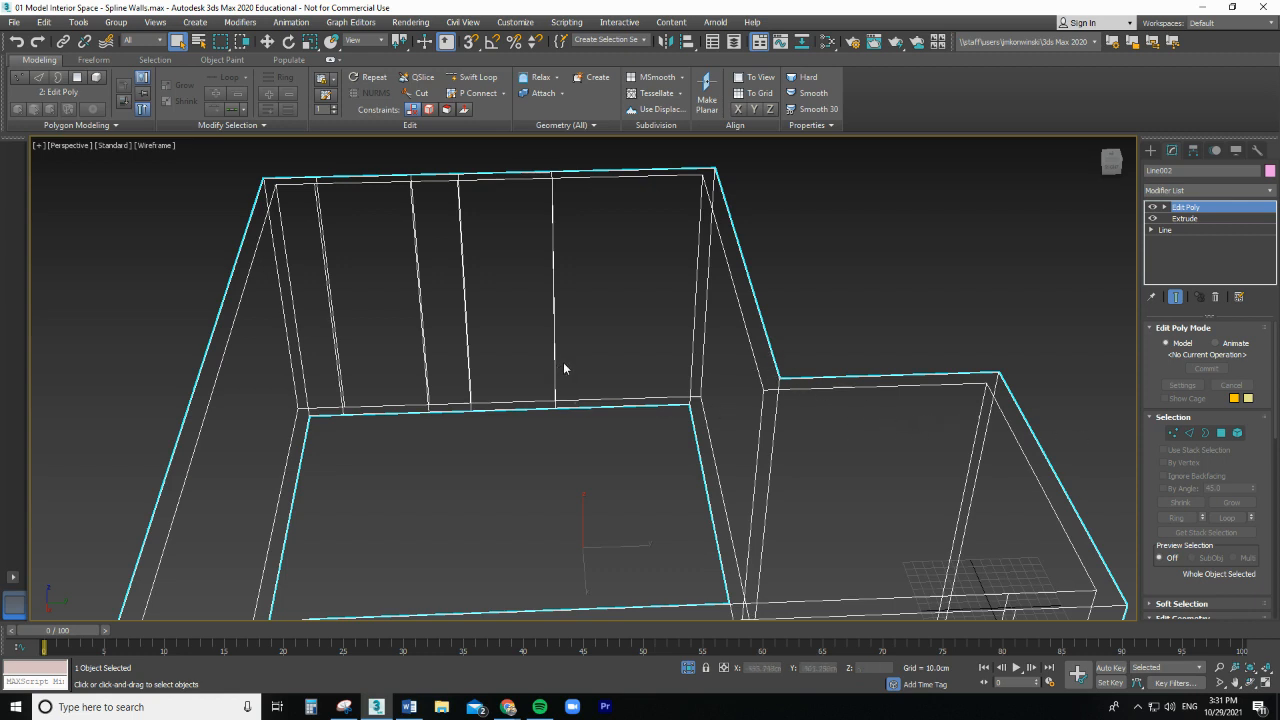
drag(570, 280, 320, 300)
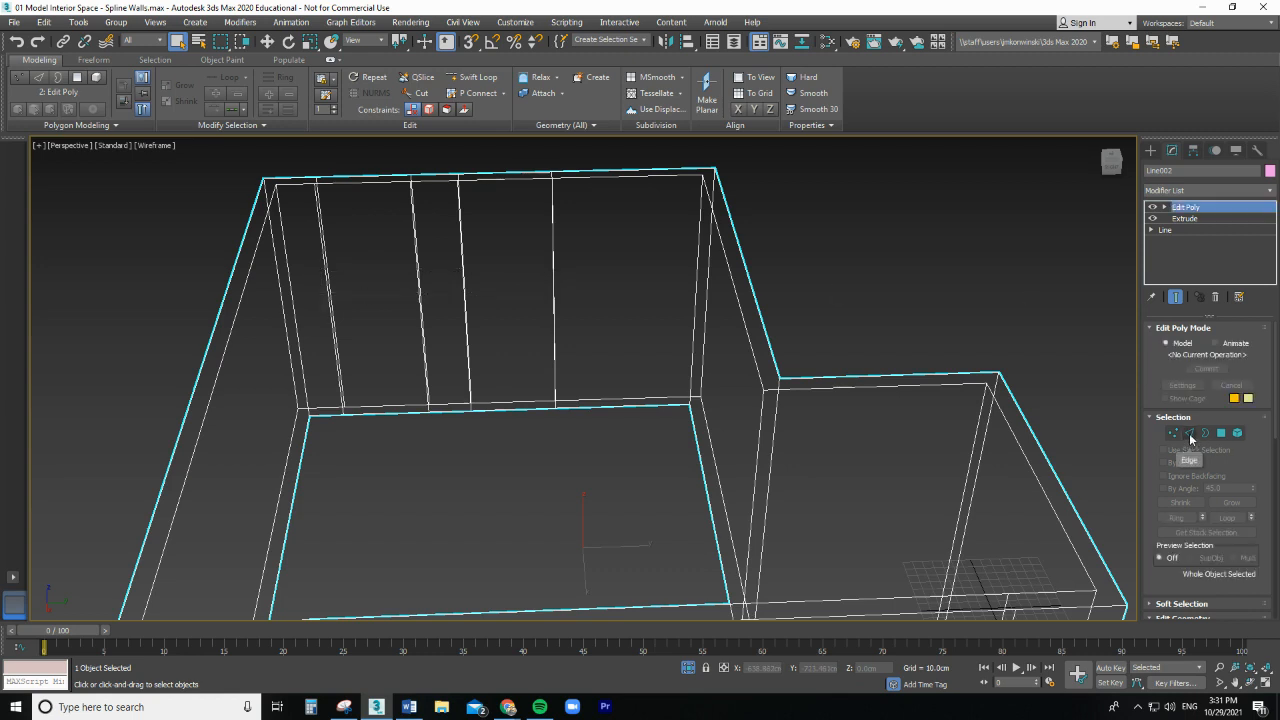
Step: Switch Edit Poly to Edge sub-object level, with the long wall's vertical edges selected
click(1189, 432)
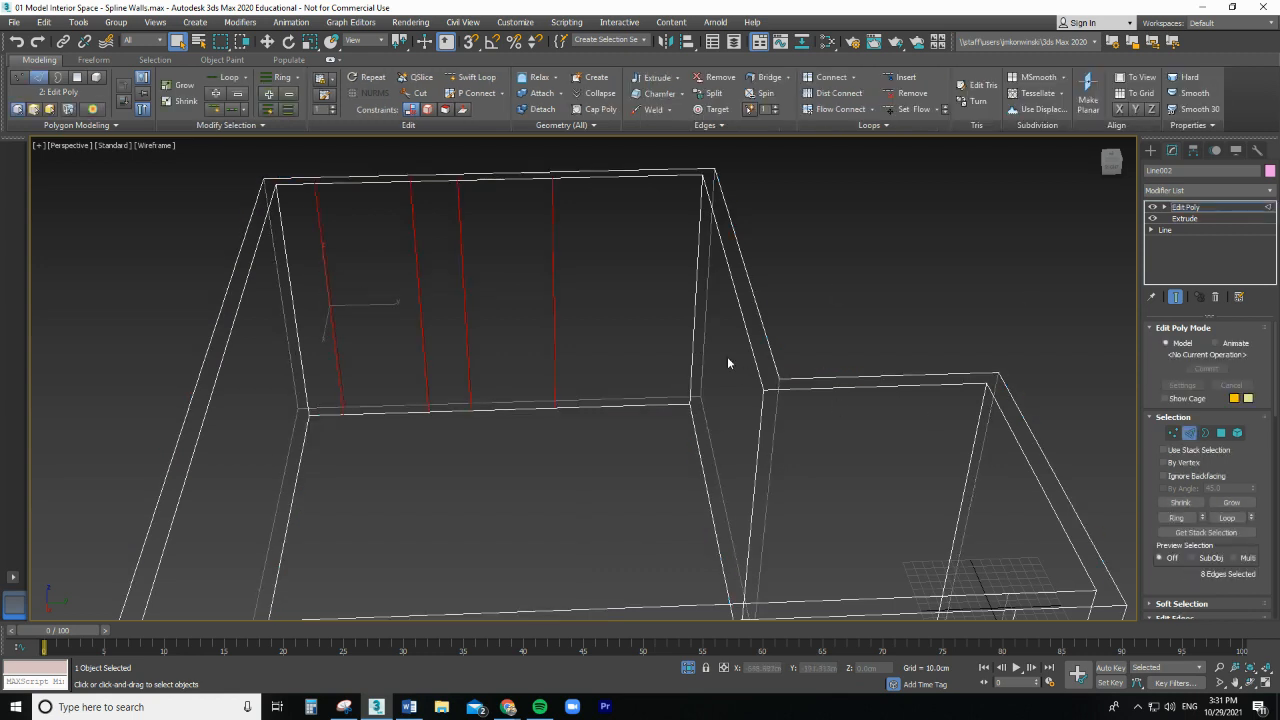
mouse_move(362, 291)
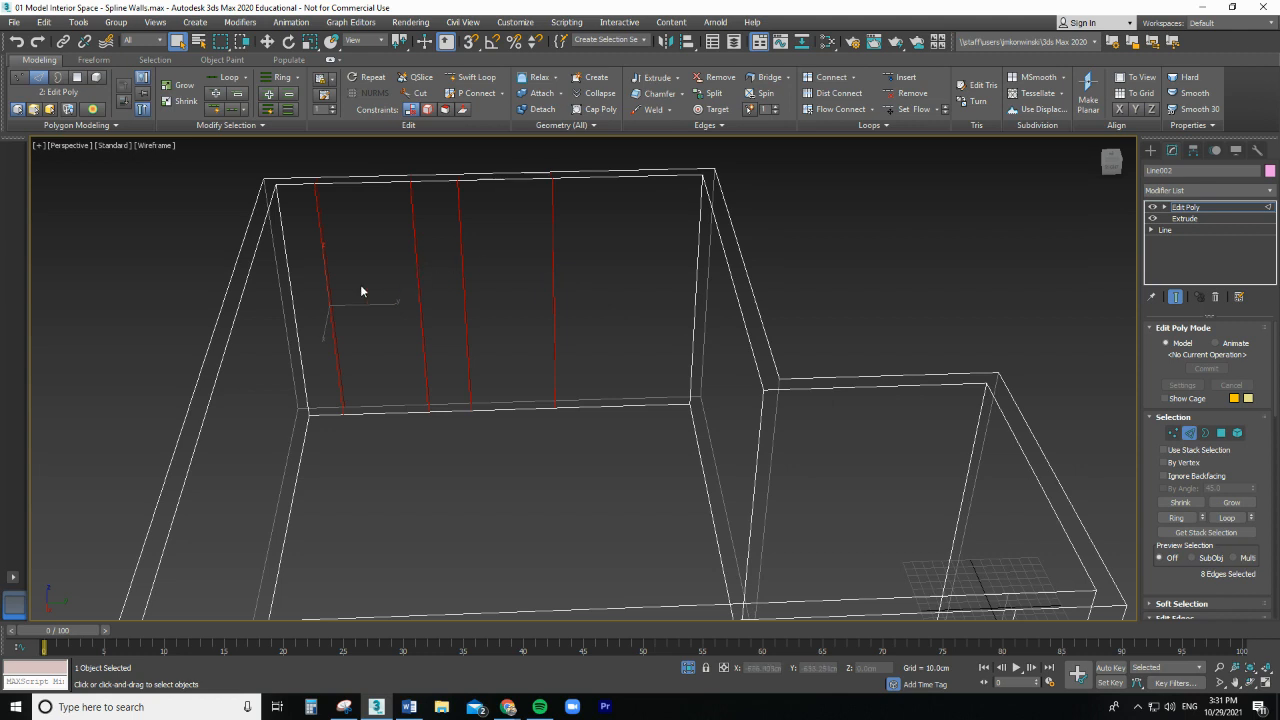
mouse_move(327, 264)
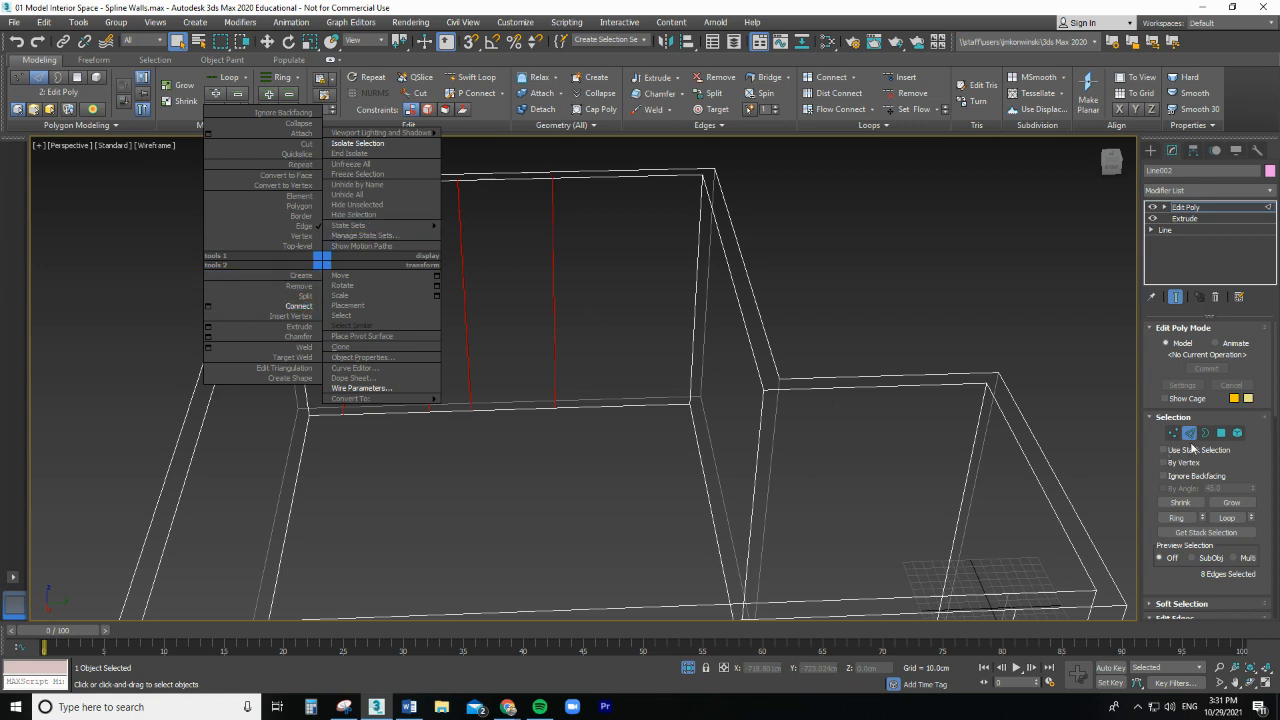
mouse_move(683, 222)
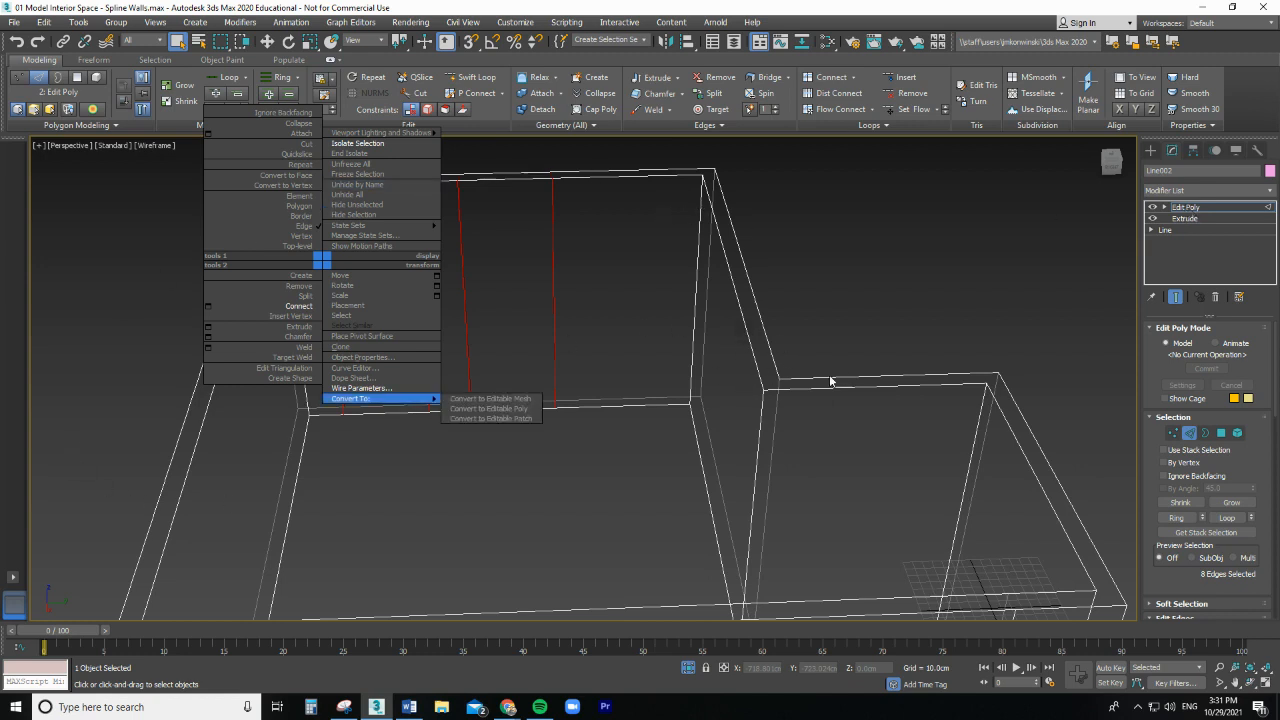
mouse_move(670, 316)
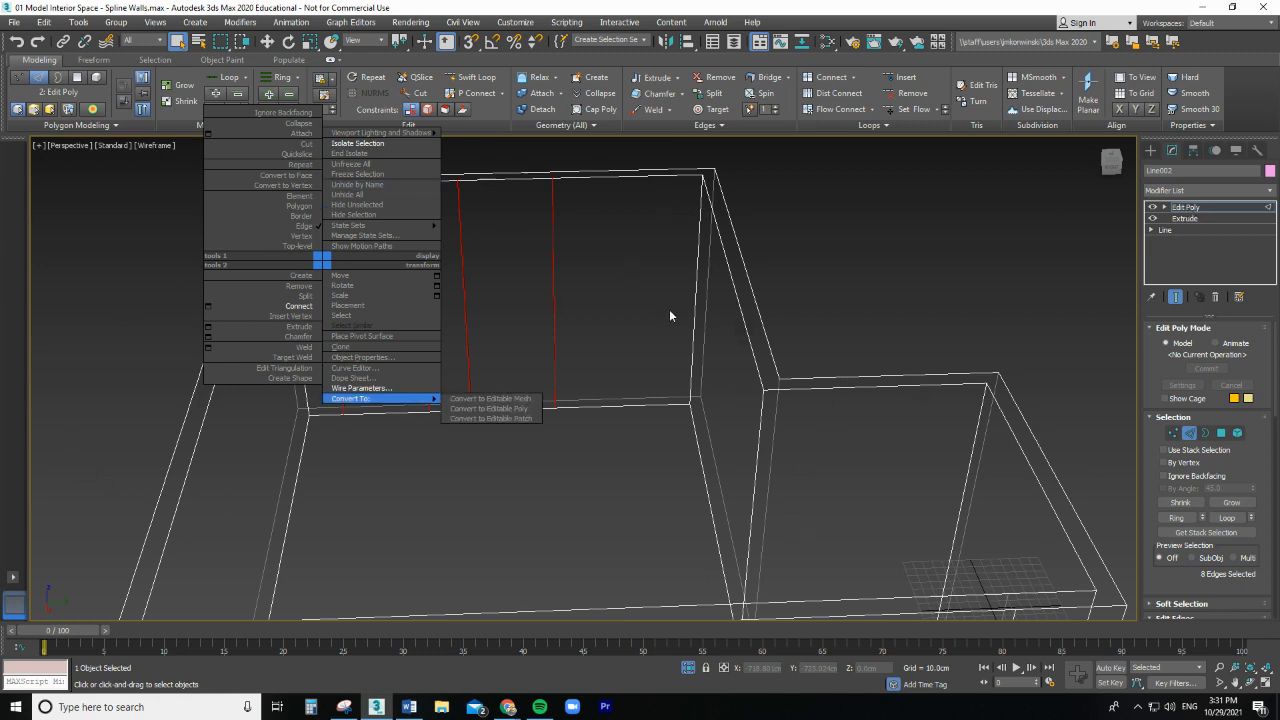
mouse_move(1014, 309)
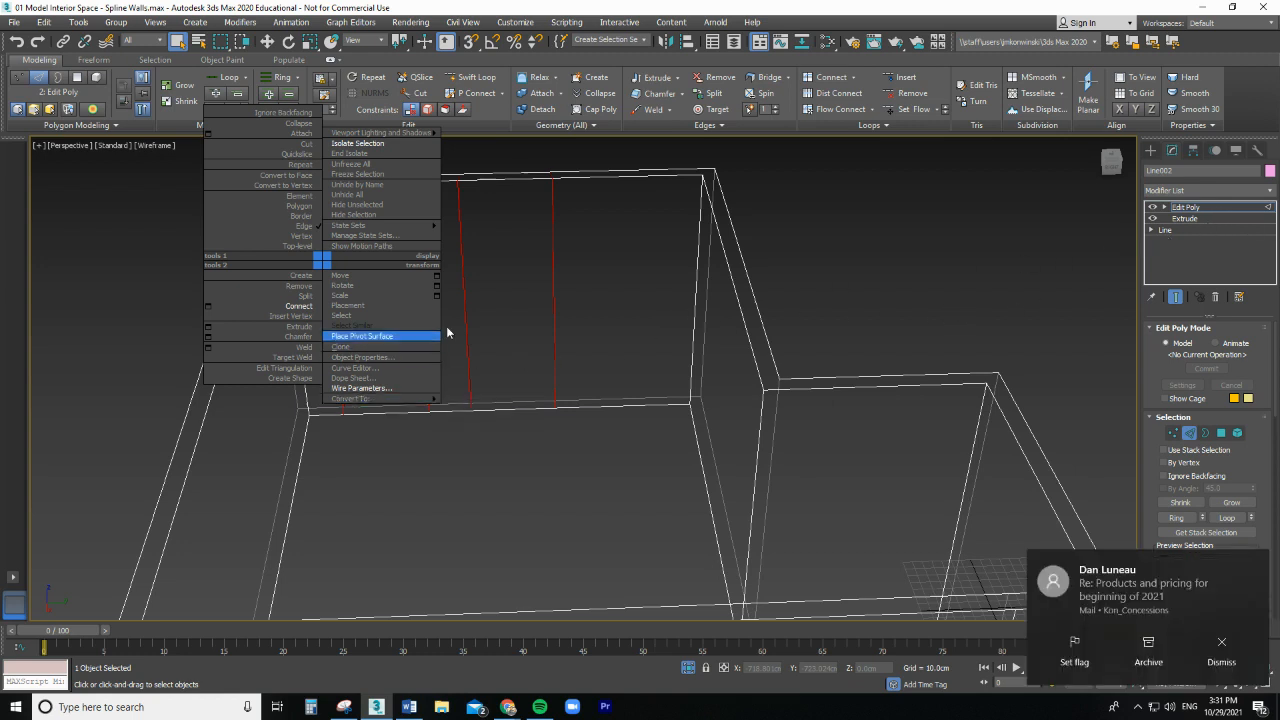
mouse_move(418, 324)
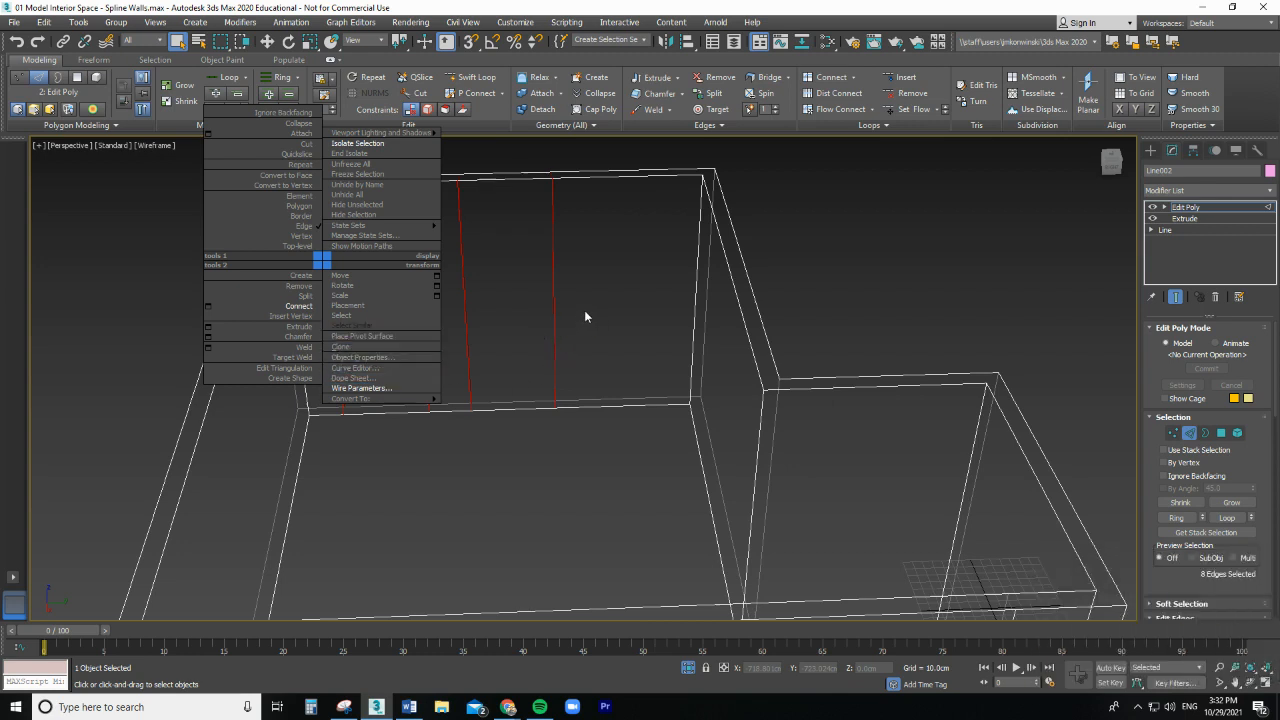
mouse_move(290, 316)
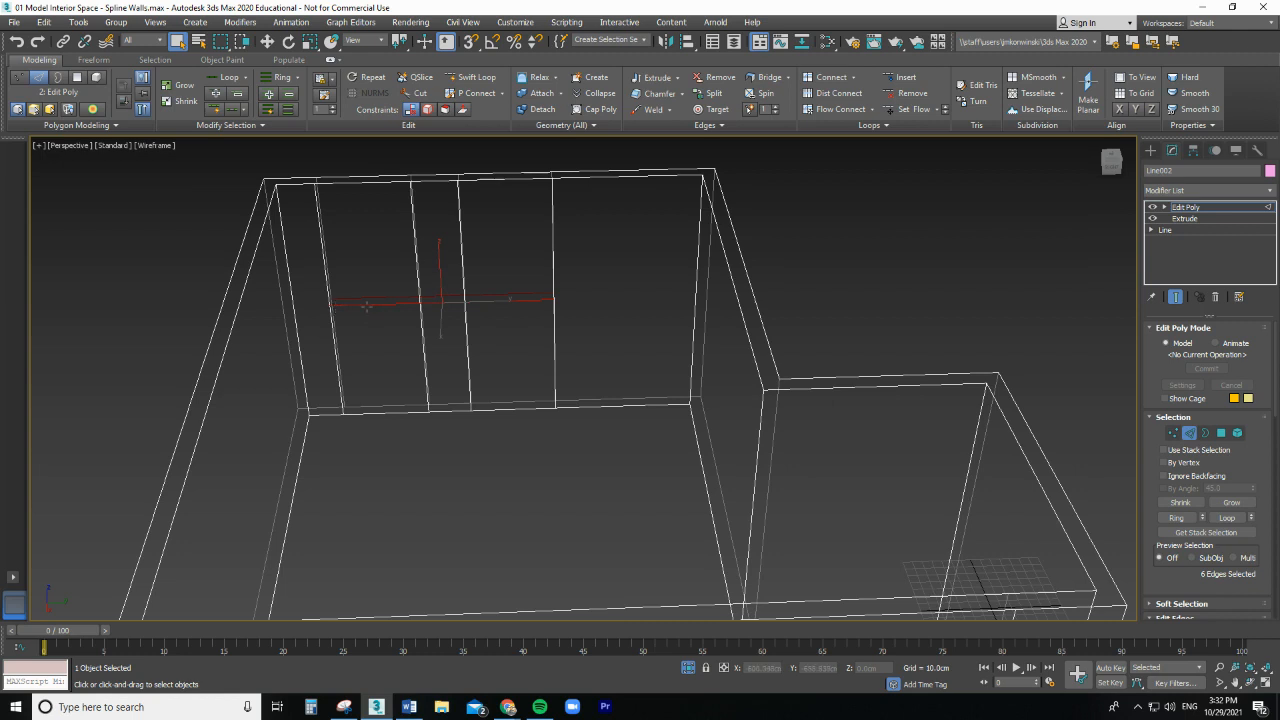
mouse_move(330, 307)
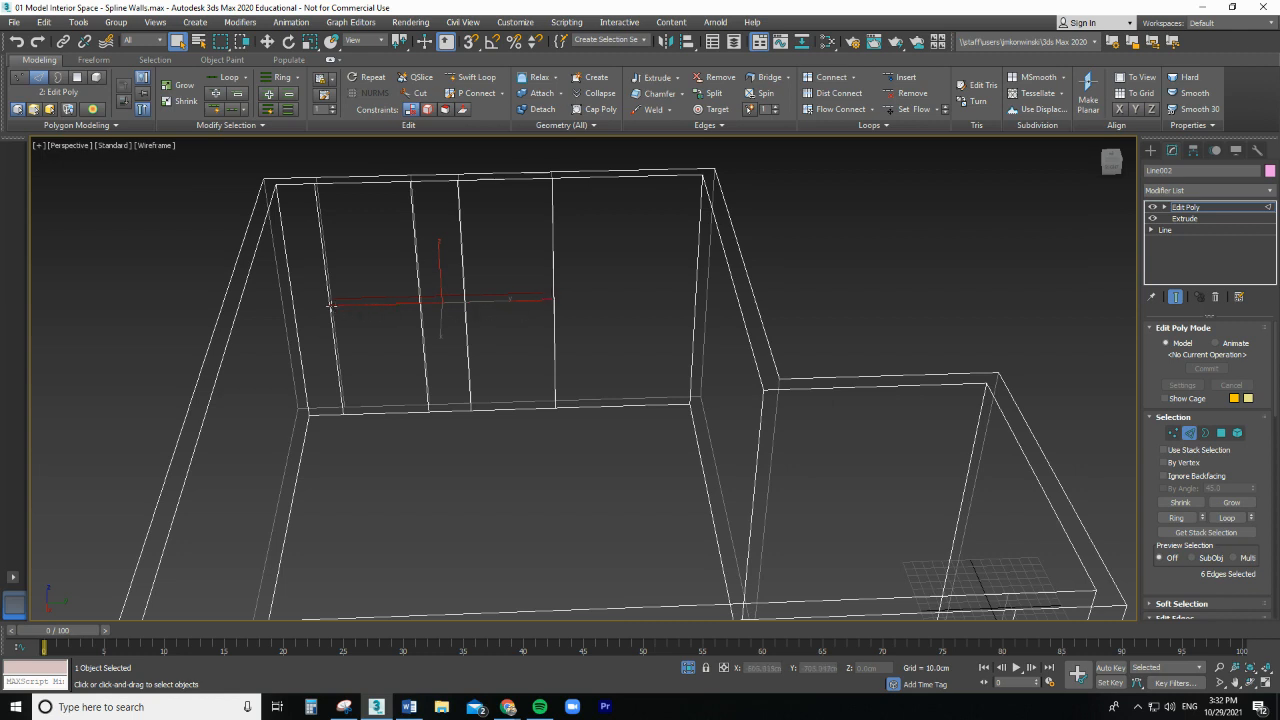
mouse_move(560, 308)
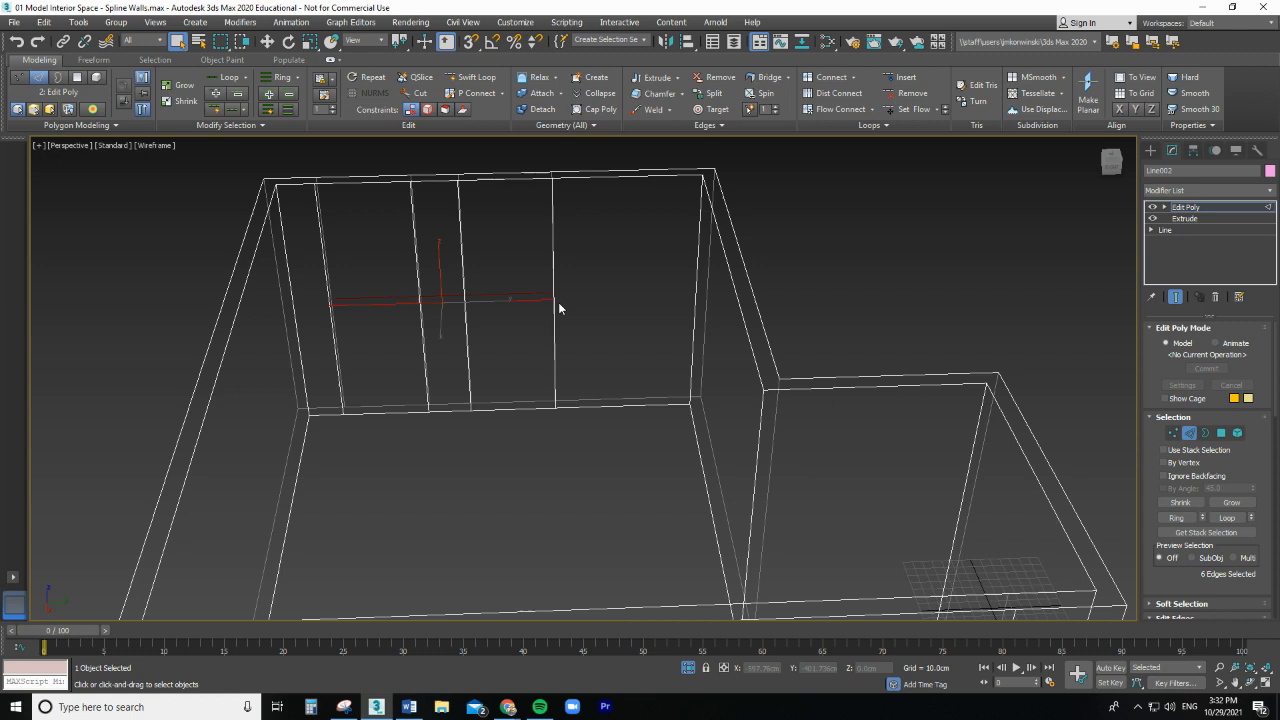
mouse_move(392, 322)
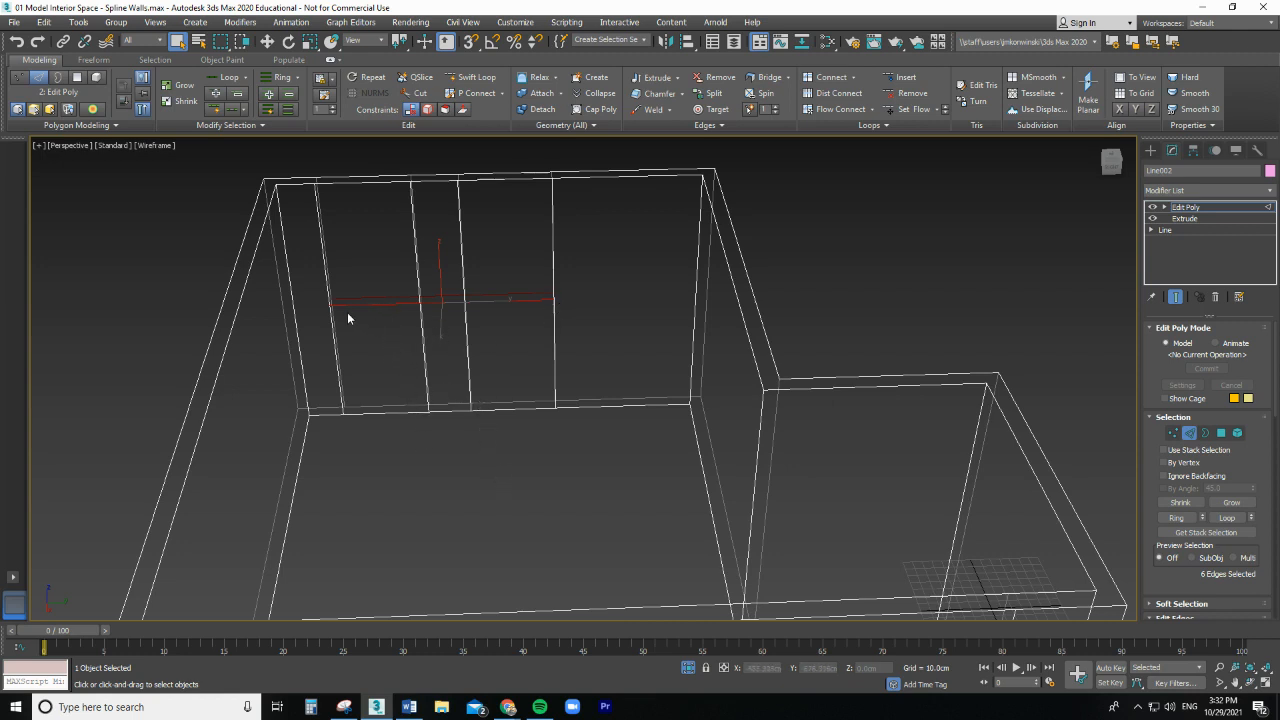
mouse_move(485, 390)
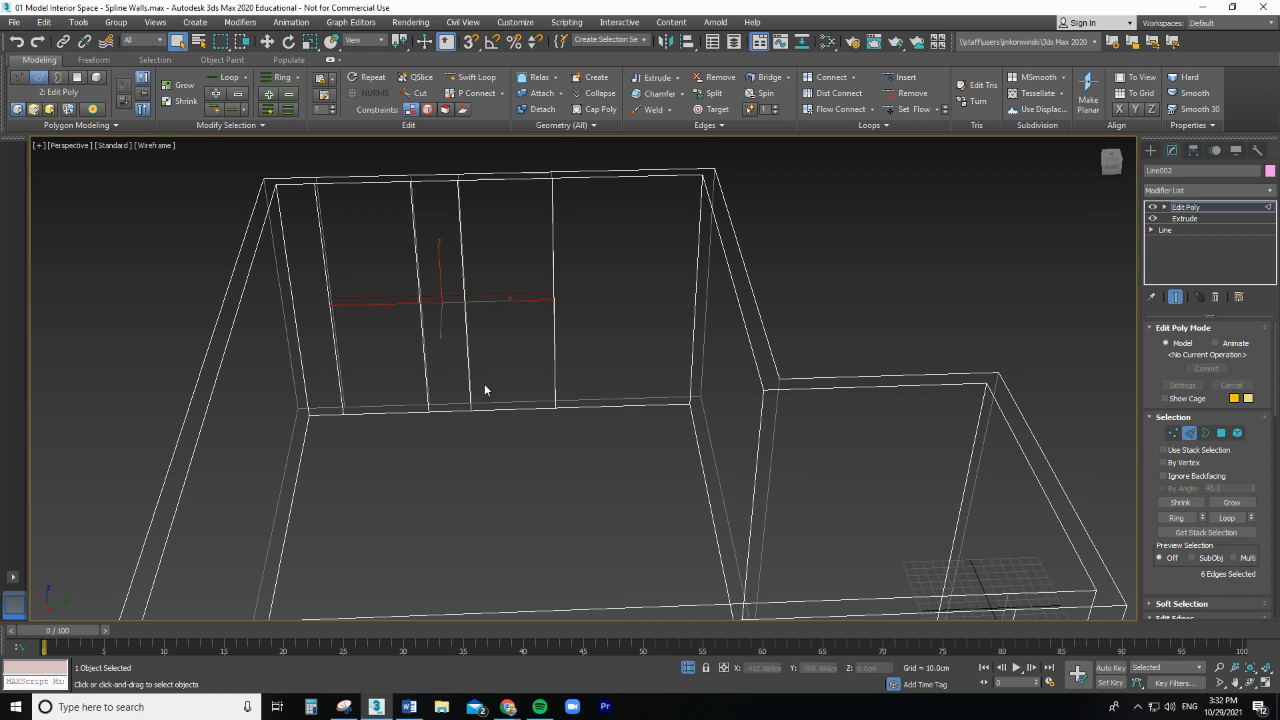
mouse_move(528, 313)
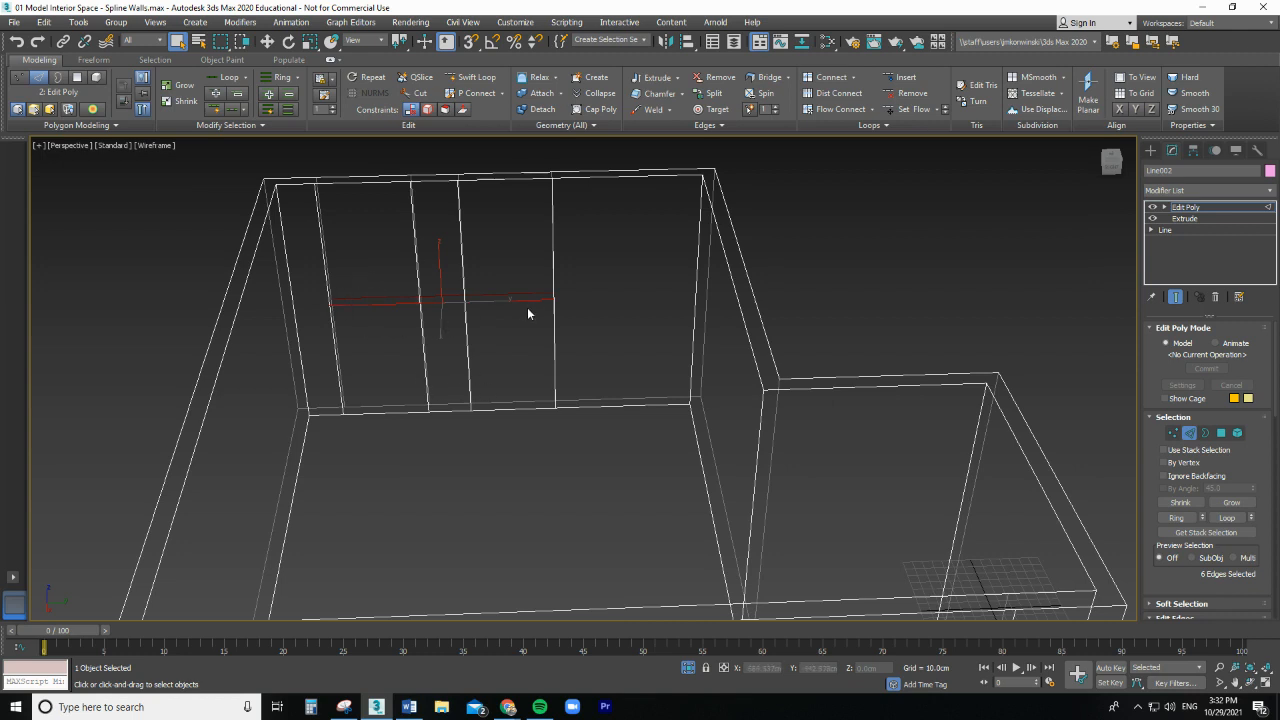
mouse_move(416, 423)
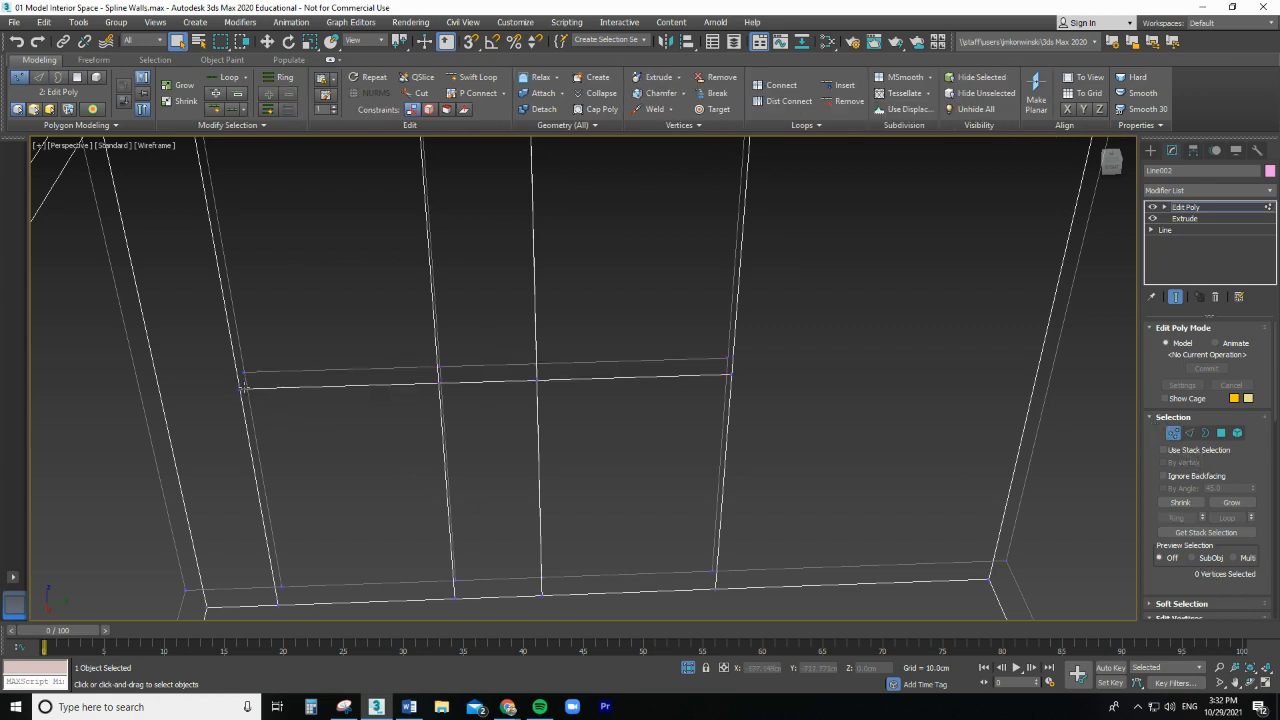
Step: Select the eight vertices along the newly connected horizontal edge line
click(243, 388)
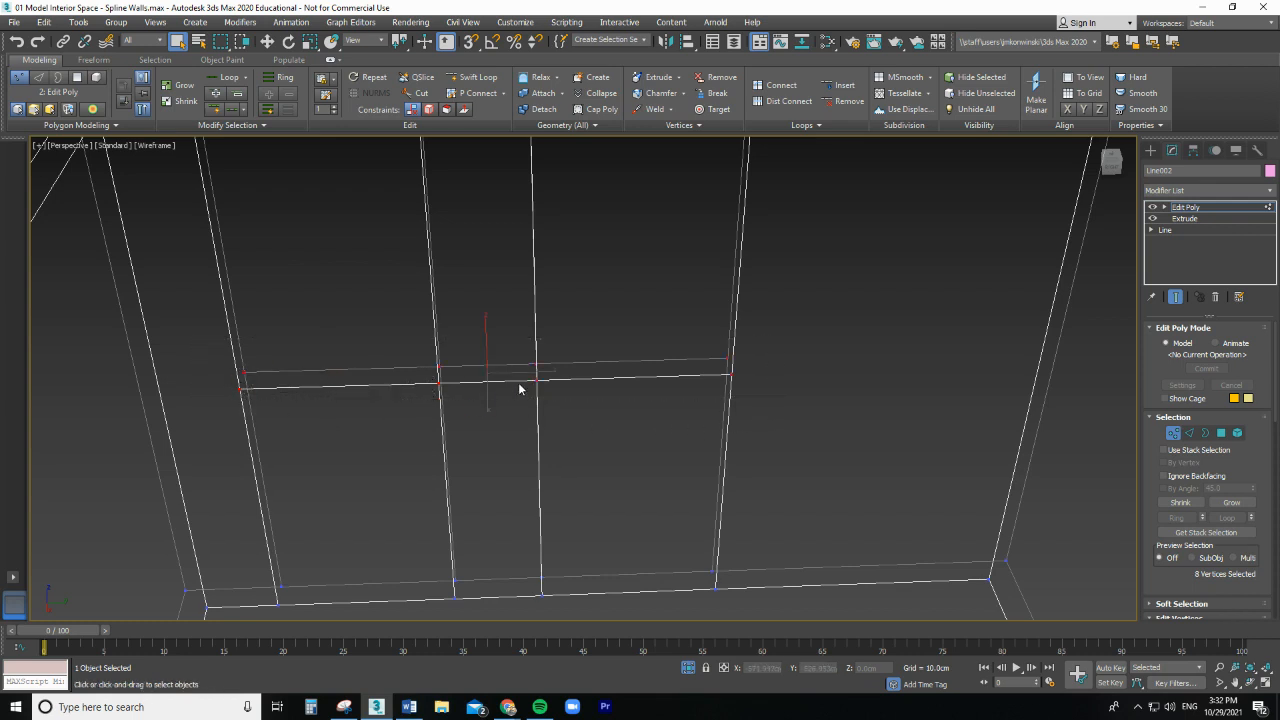
mouse_move(563, 378)
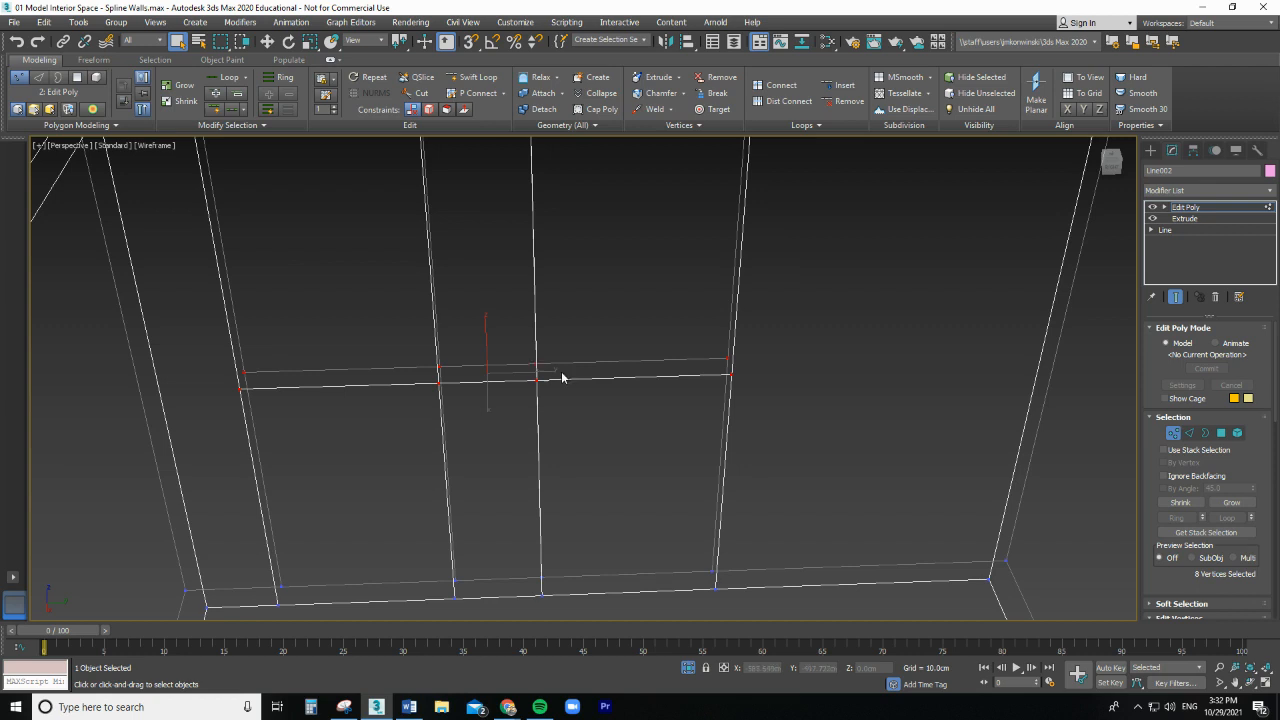
mouse_move(864, 540)
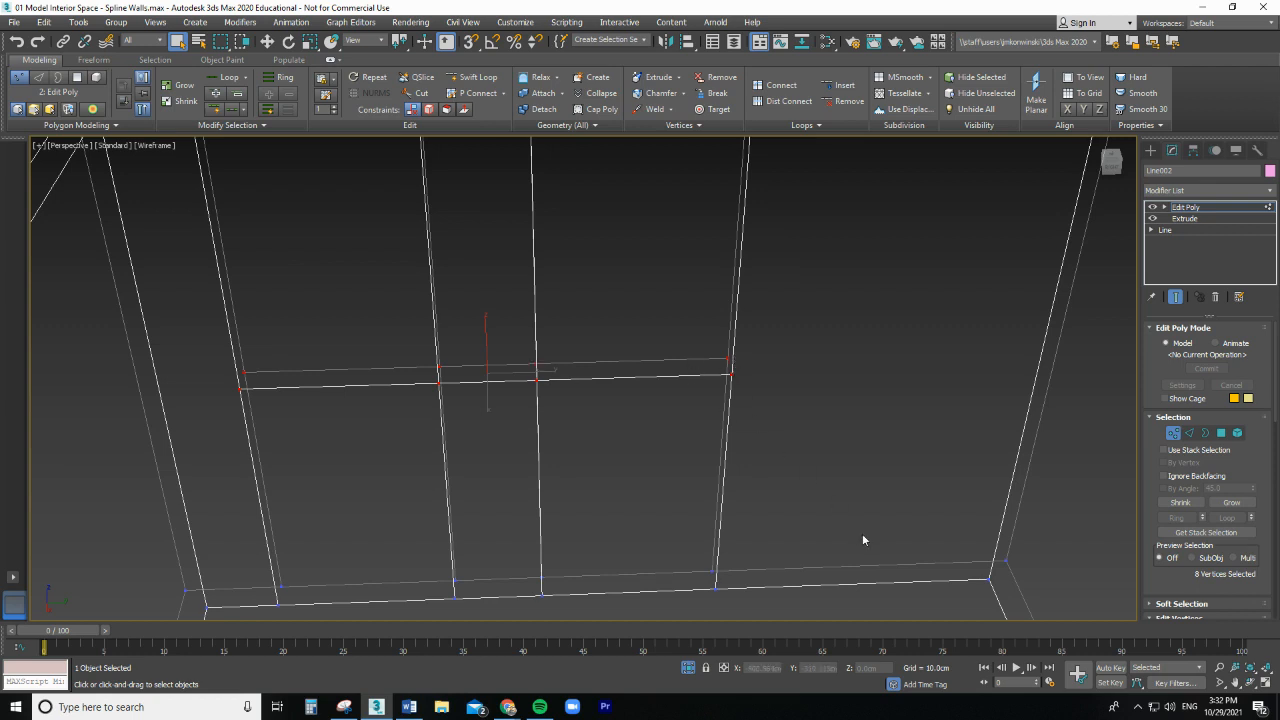
mouse_move(724, 668)
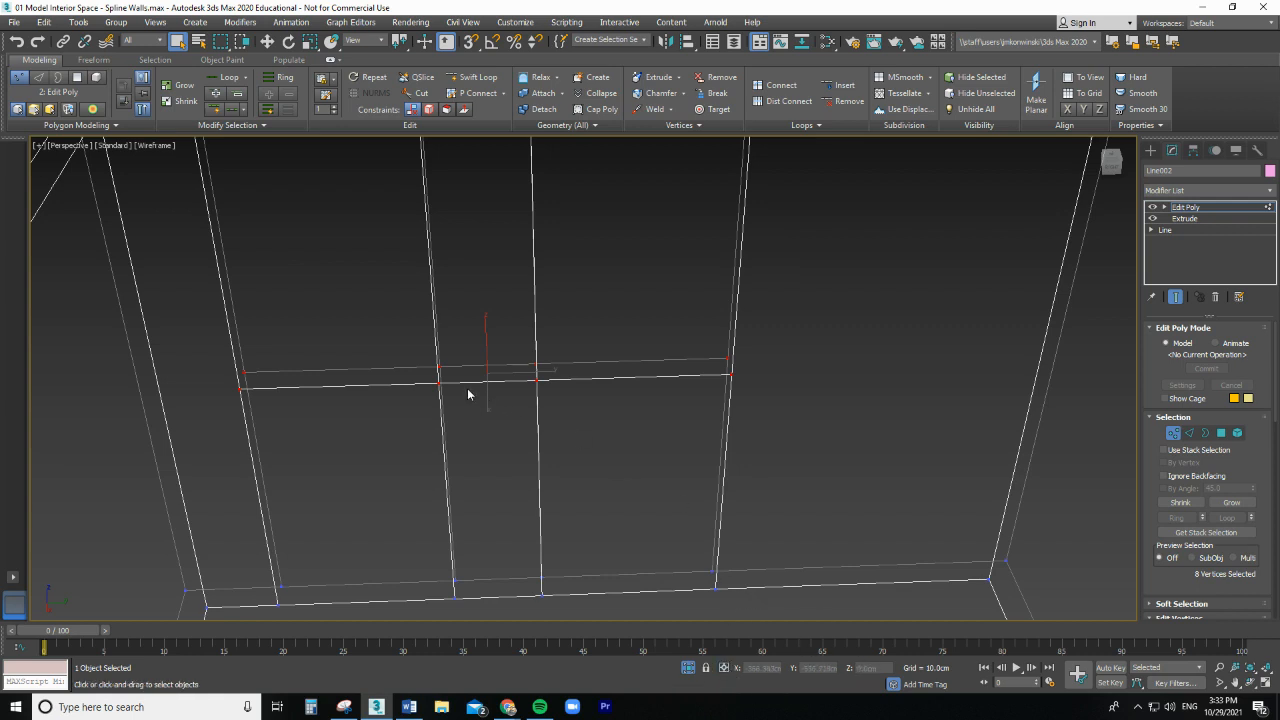
mouse_move(561, 491)
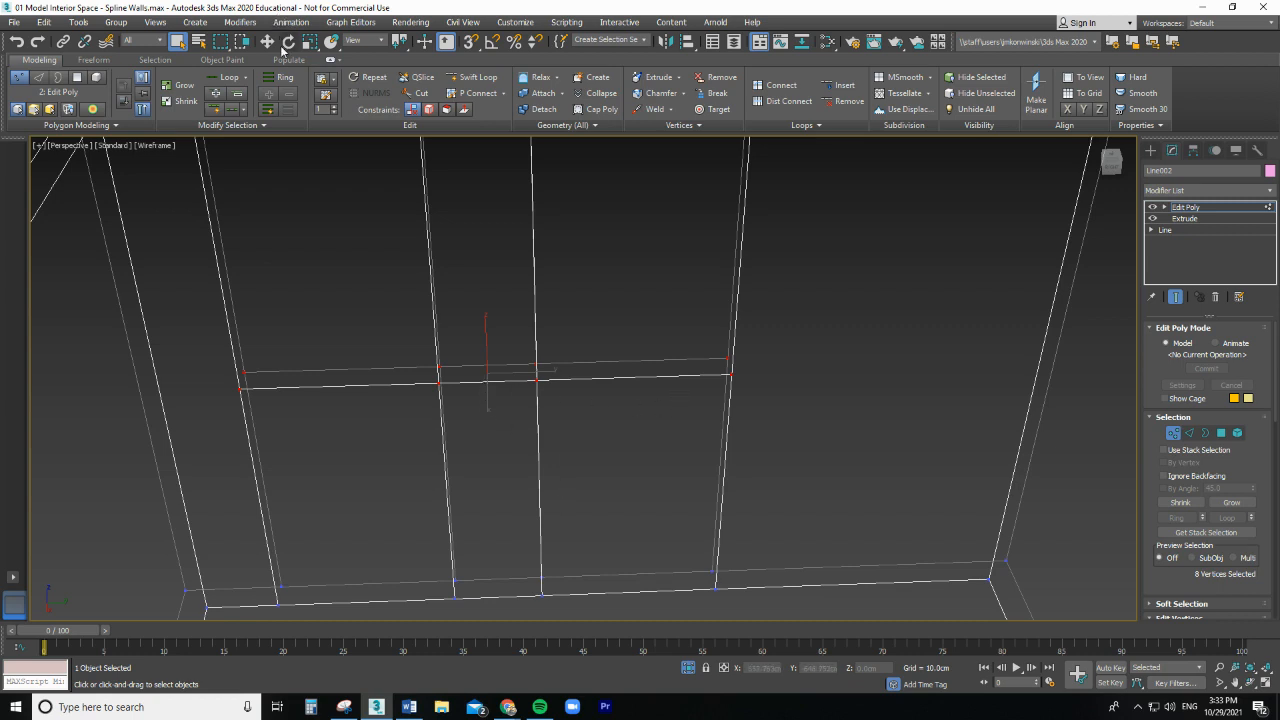
Step: Raise the eight selected vertices with Select and Move to 220 cm
click(268, 41)
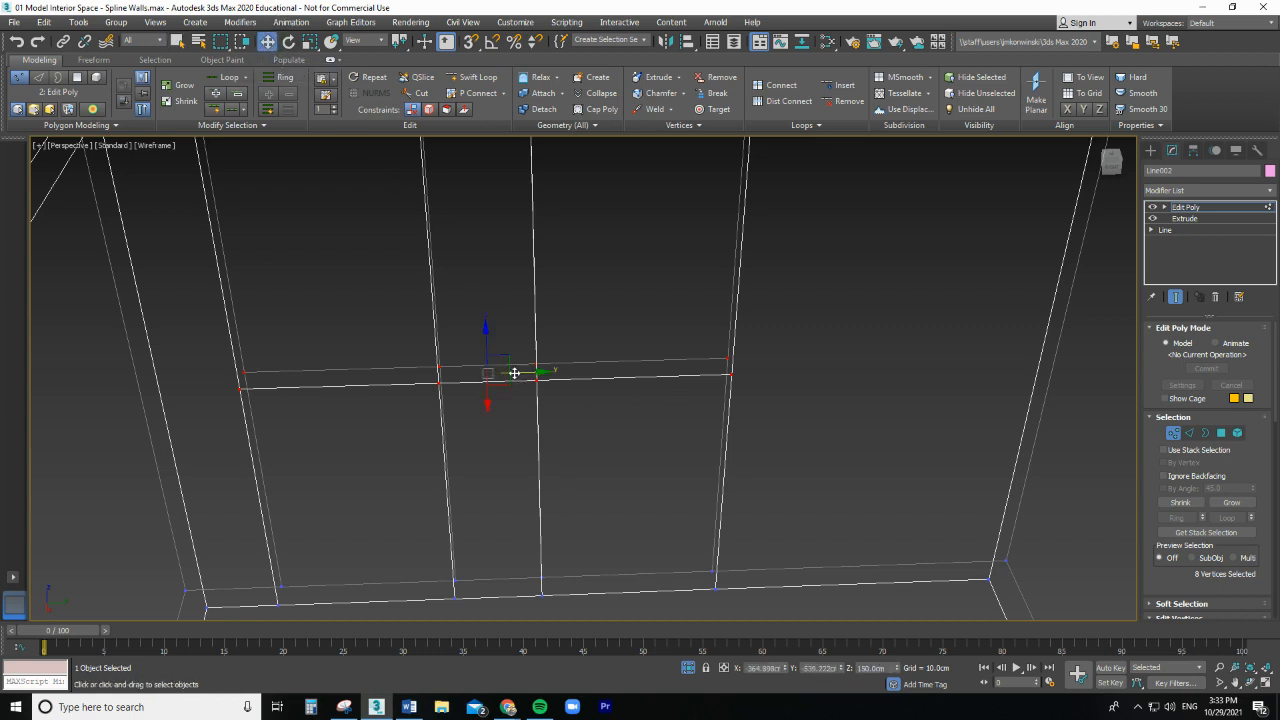
click(268, 41)
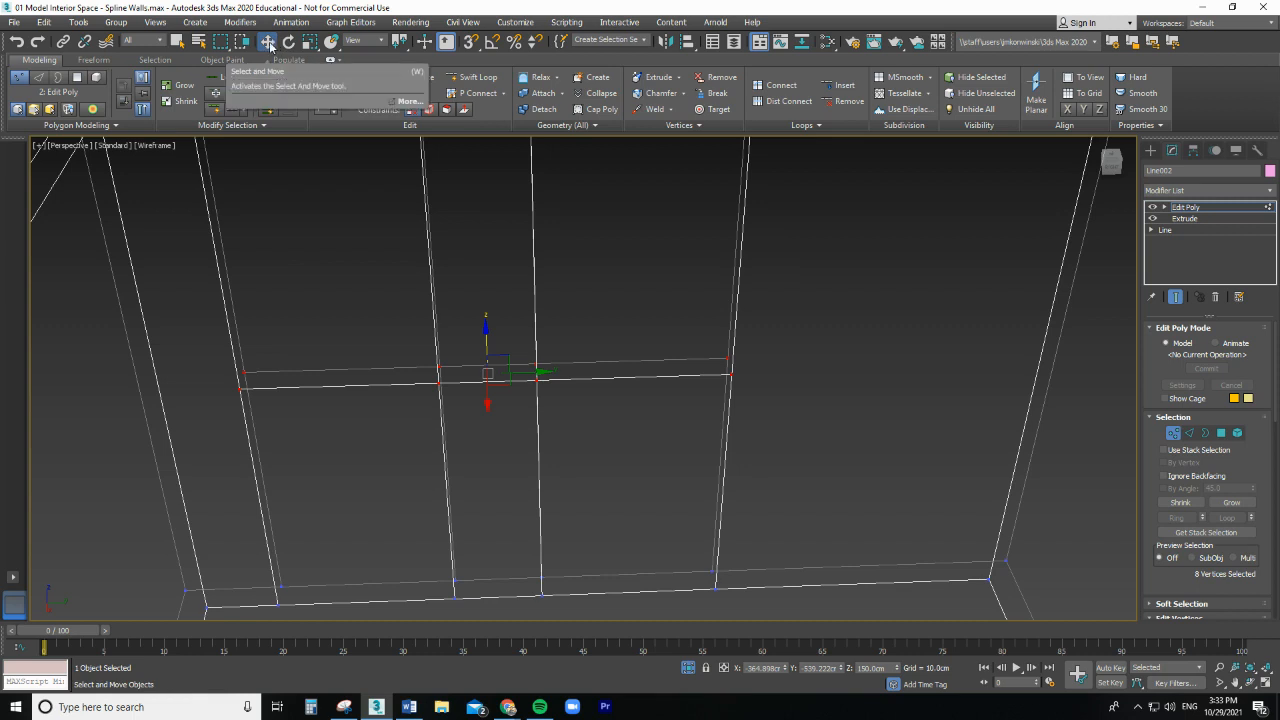
click(268, 41)
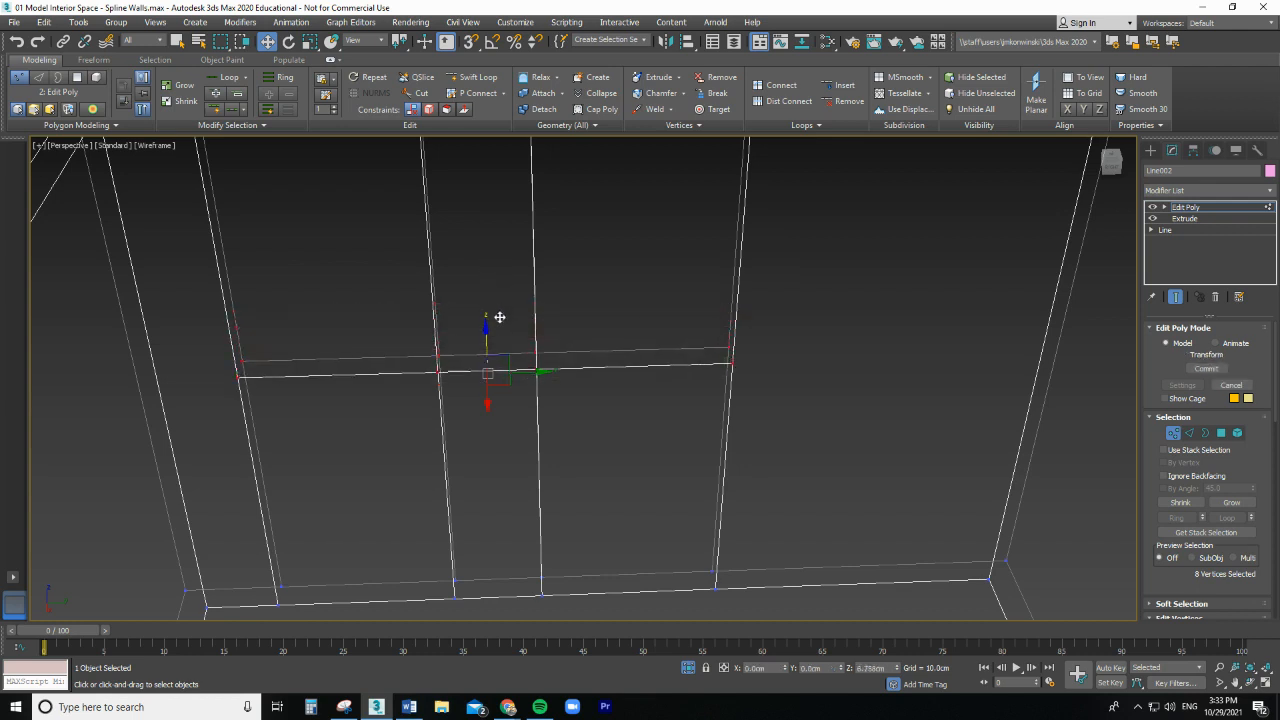
drag(500, 318, 509, 343)
text(220)
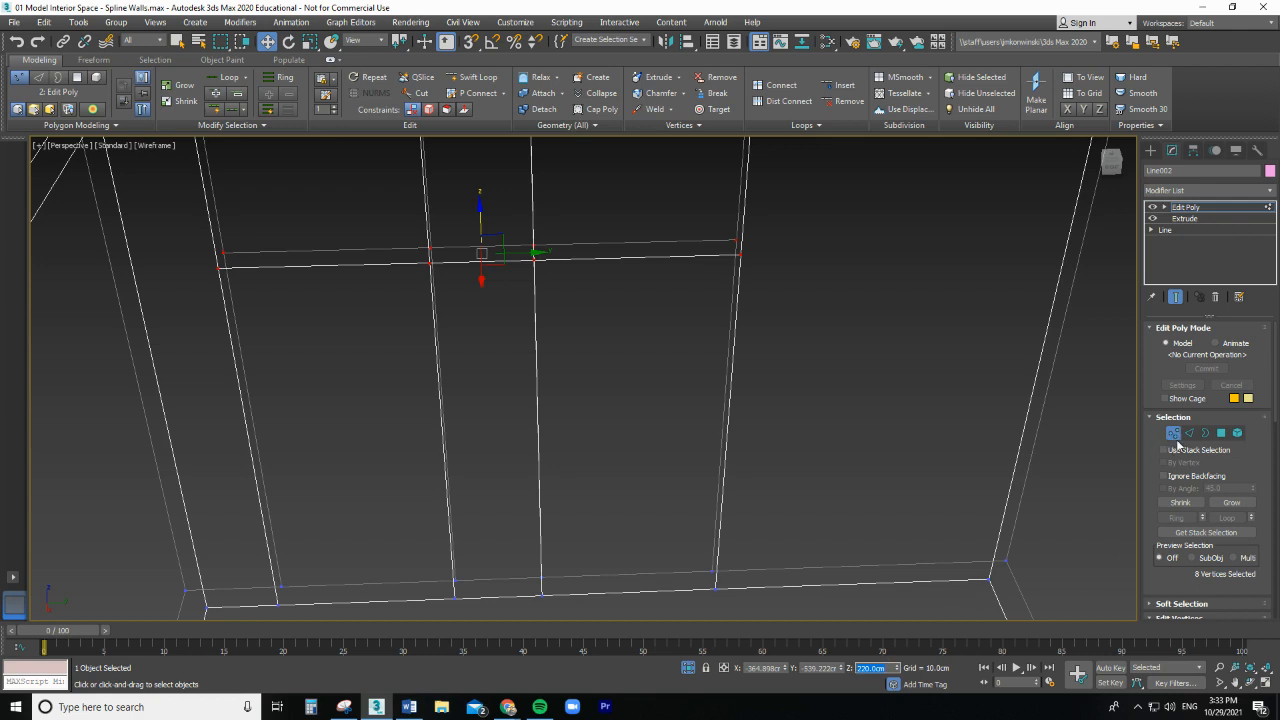
mouse_move(1190, 432)
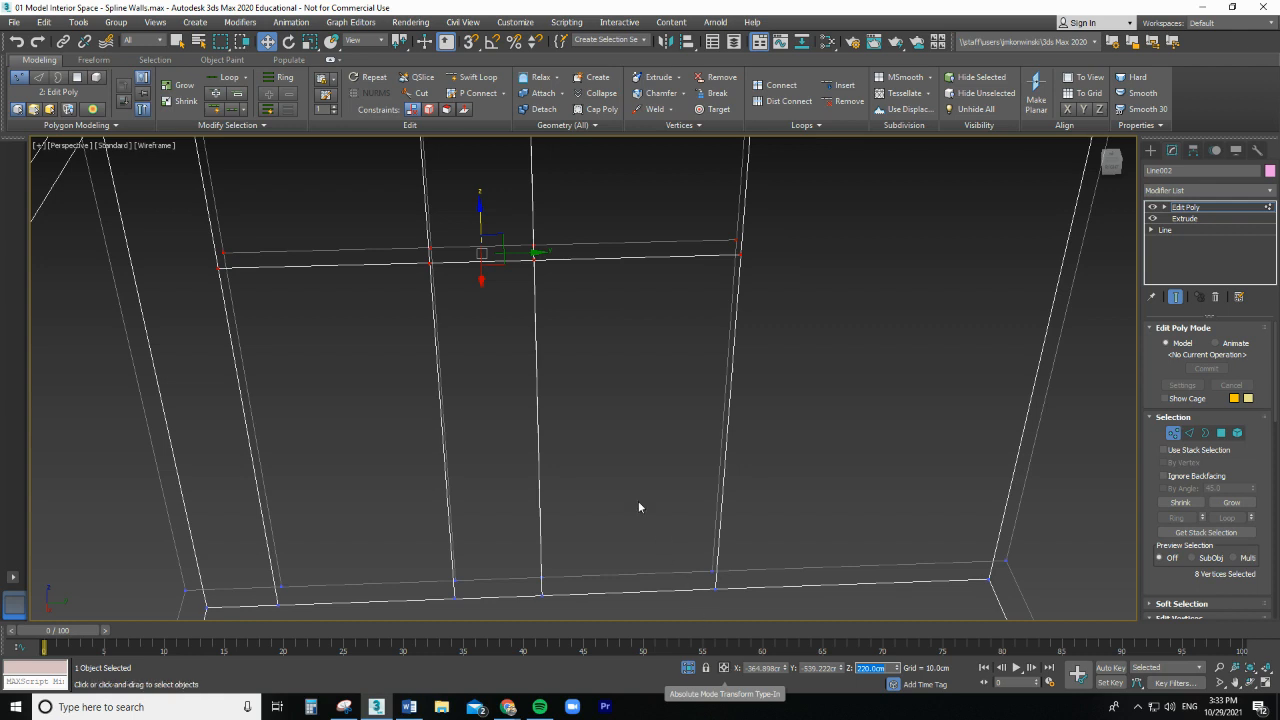
mouse_move(730, 323)
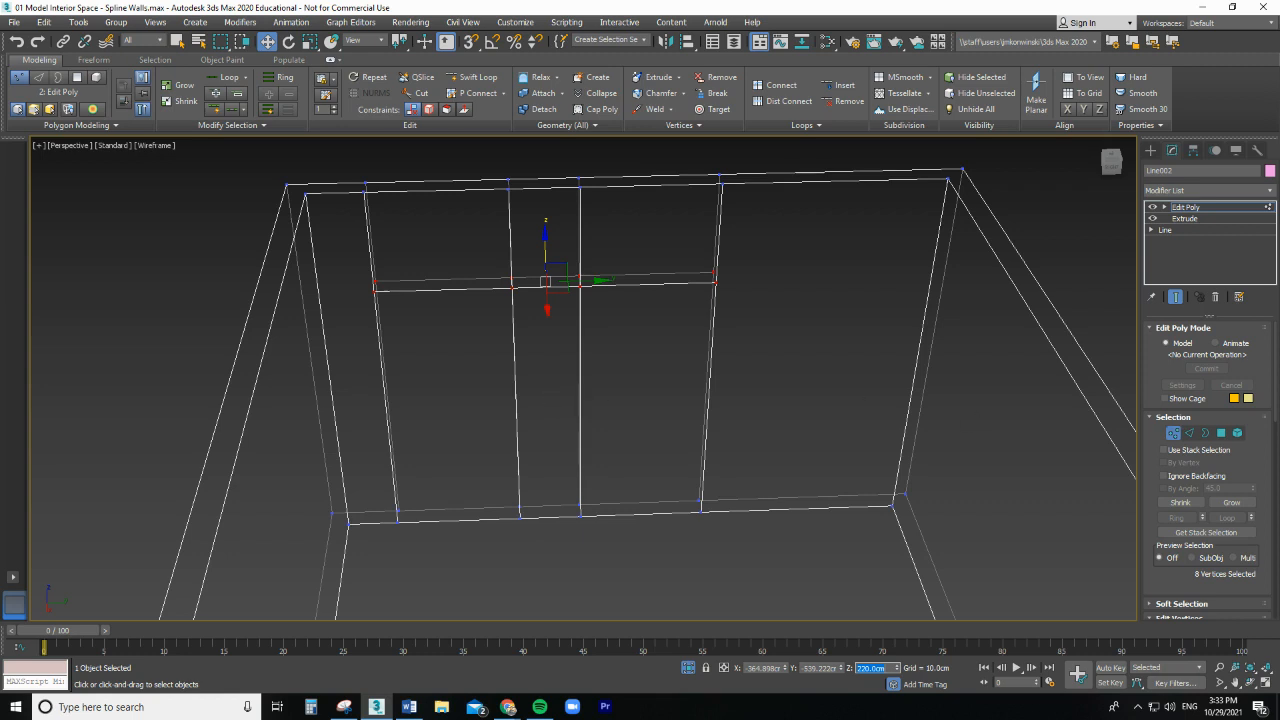
mouse_move(807, 464)
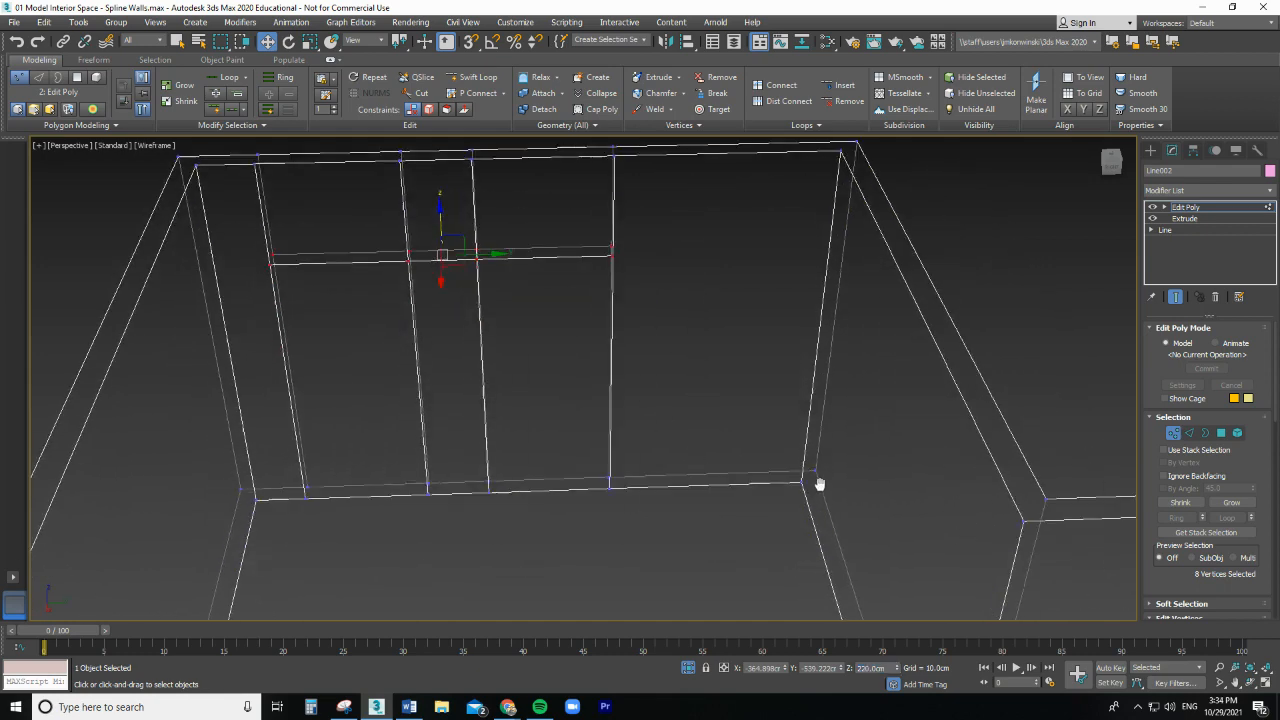
Step: Orbit the Perspective view to face the long wall
drag(820, 485, 782, 522)
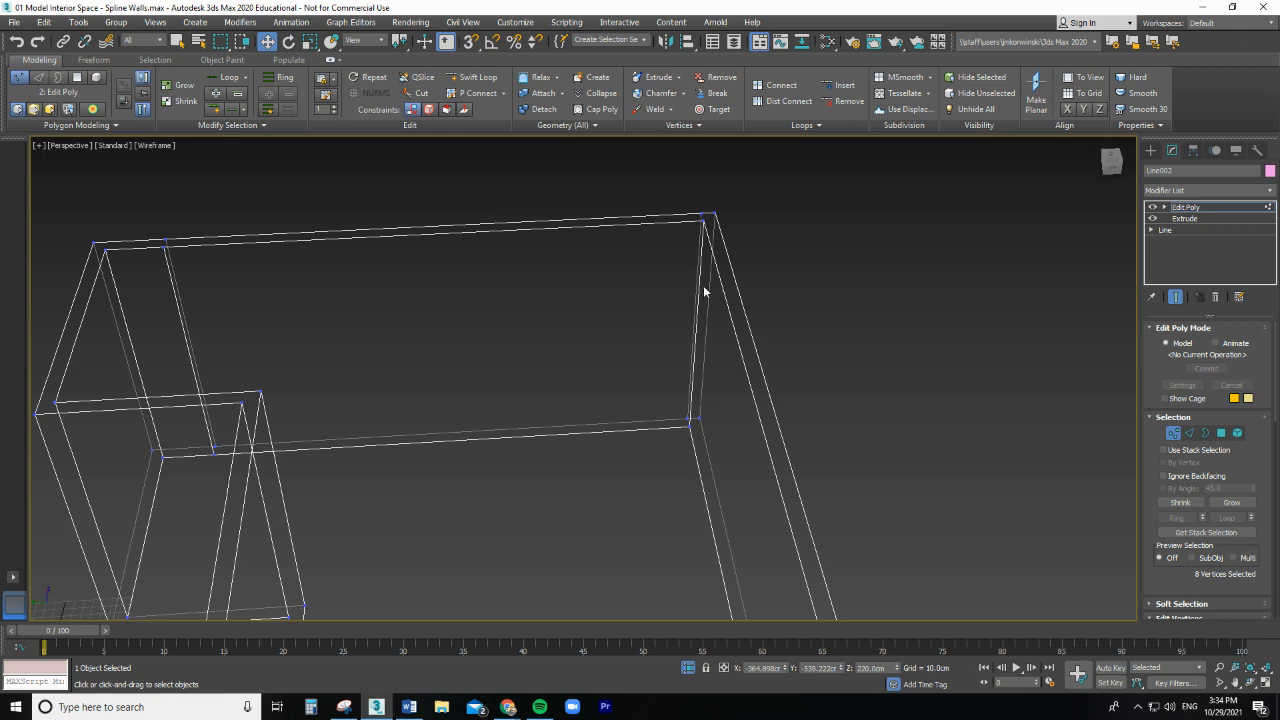
mouse_move(705, 305)
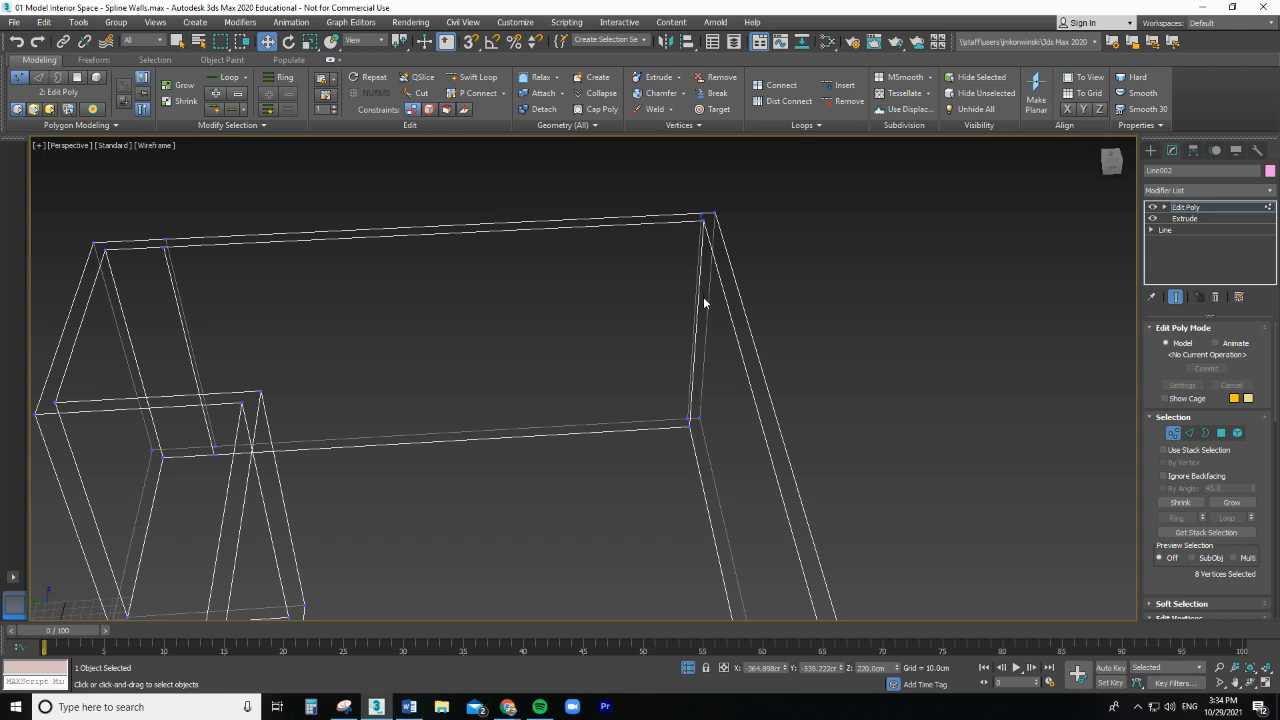
mouse_move(184, 330)
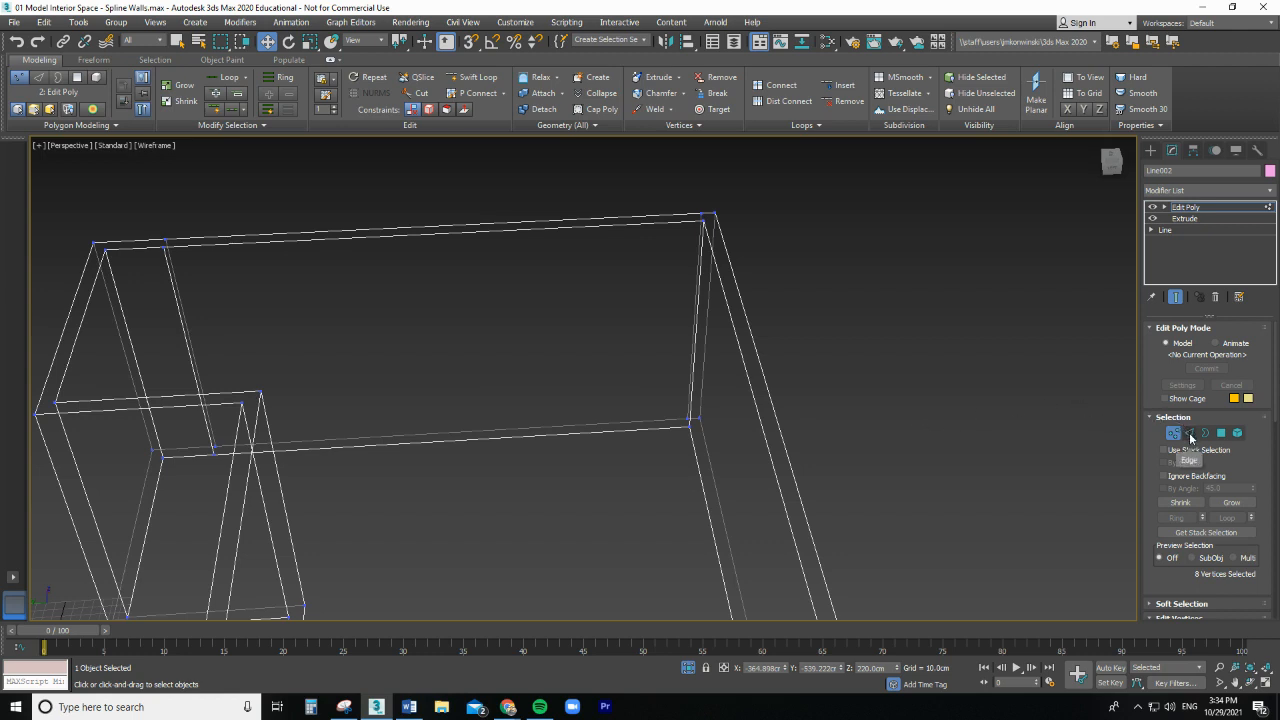
Step: At Edge level, select the long wall's vertical edges to connect
click(1189, 432)
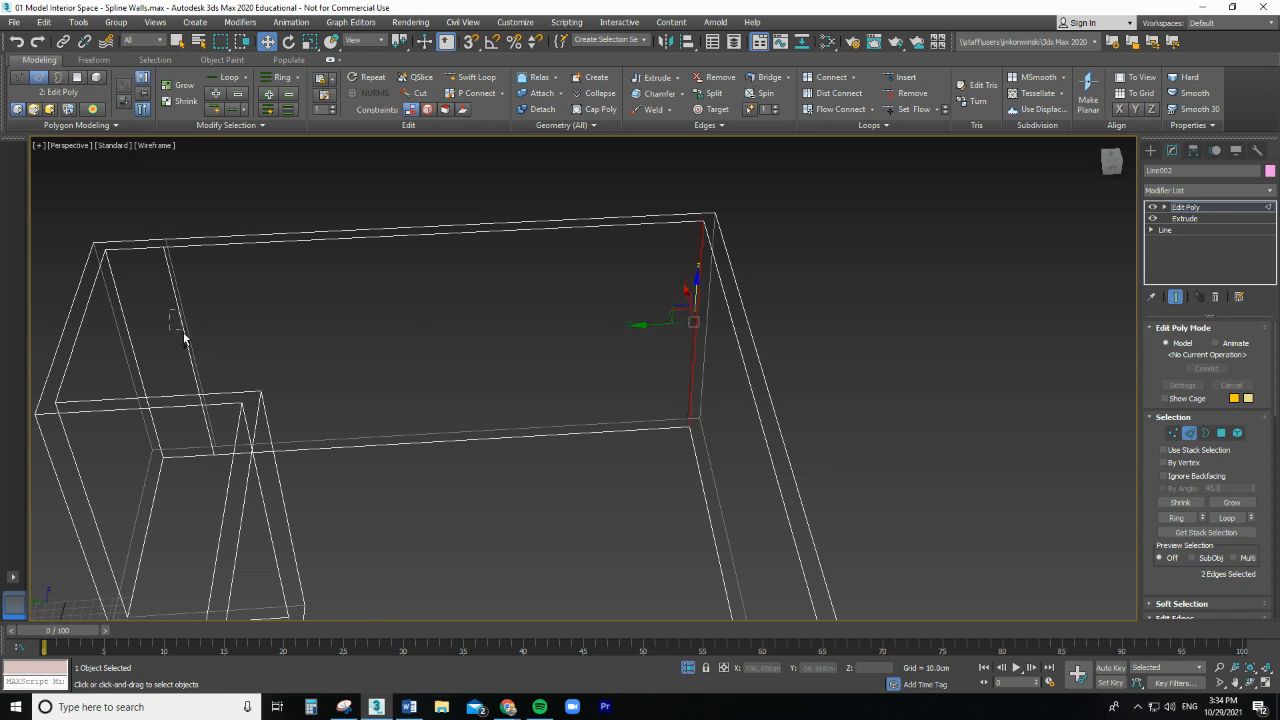
click(185, 340)
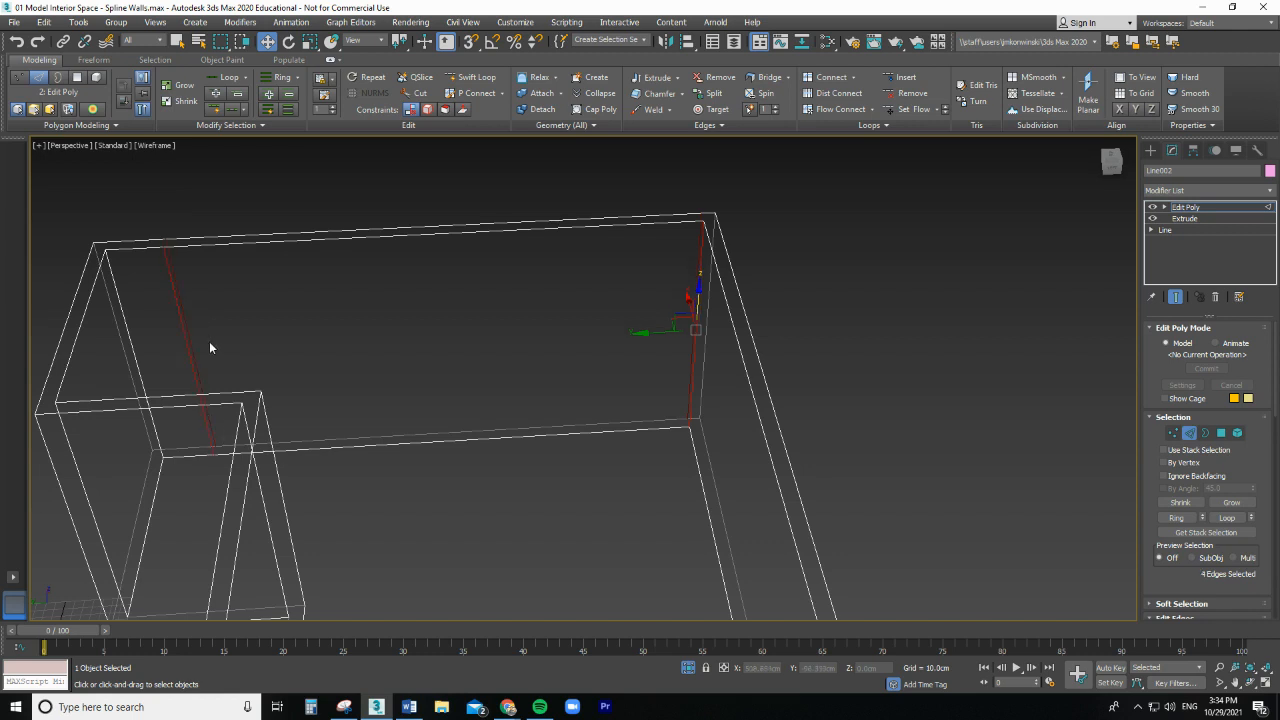
mouse_move(390, 330)
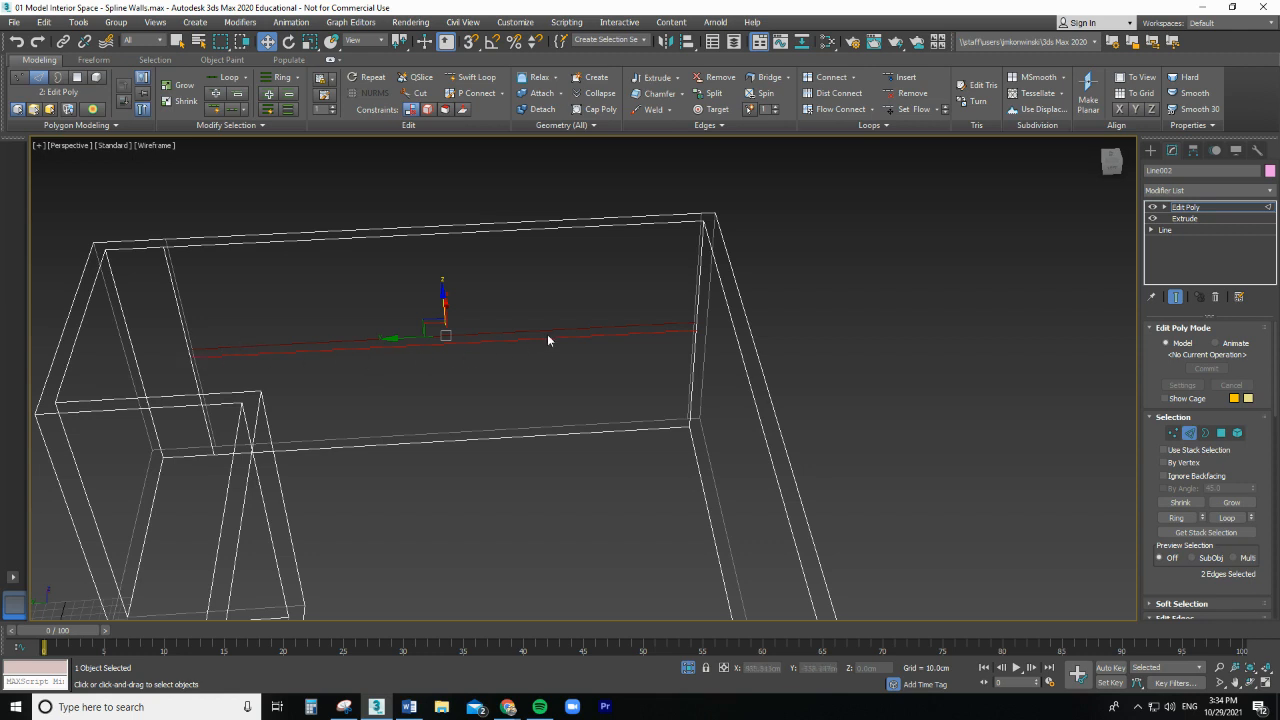
mouse_move(430, 307)
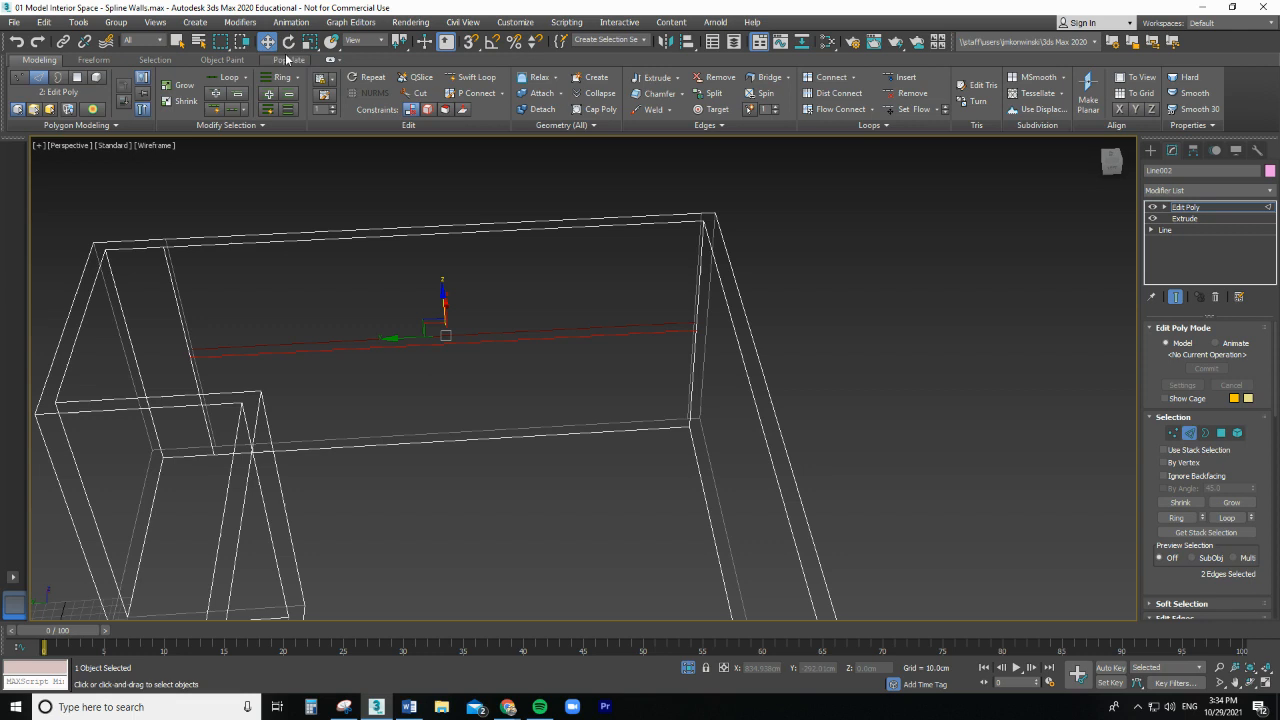
mouse_move(730, 460)
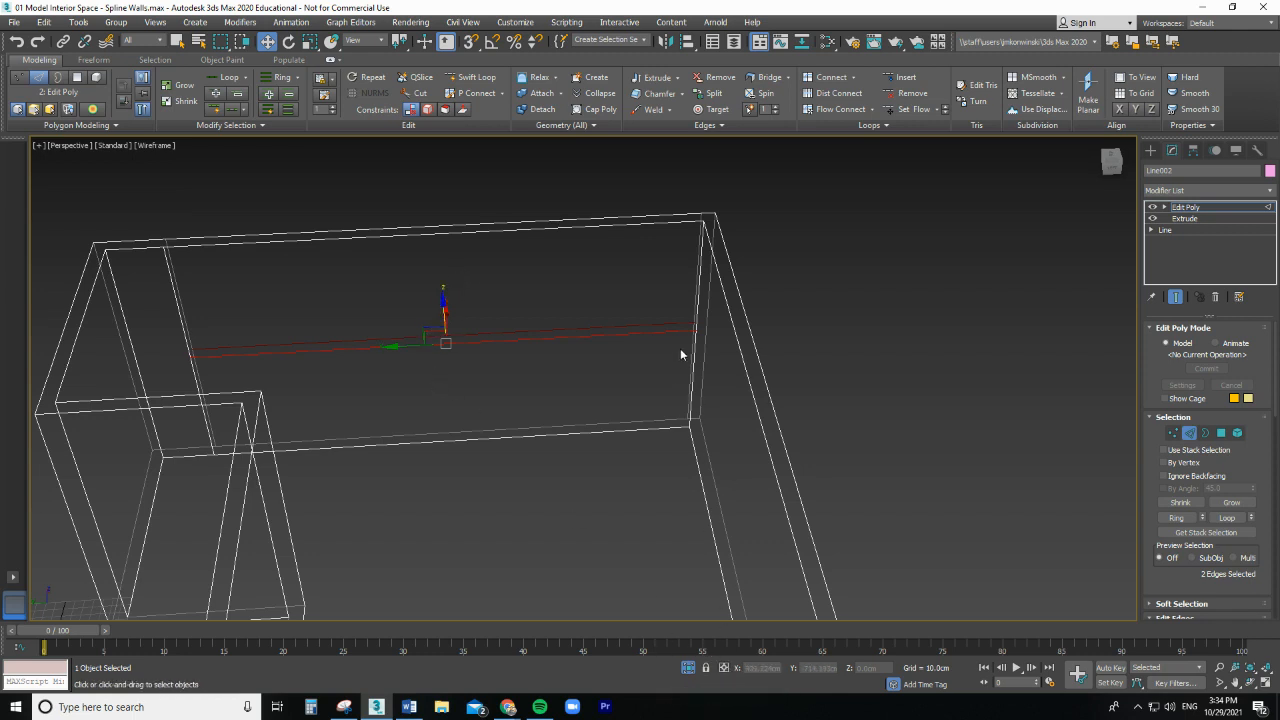
mouse_move(294, 349)
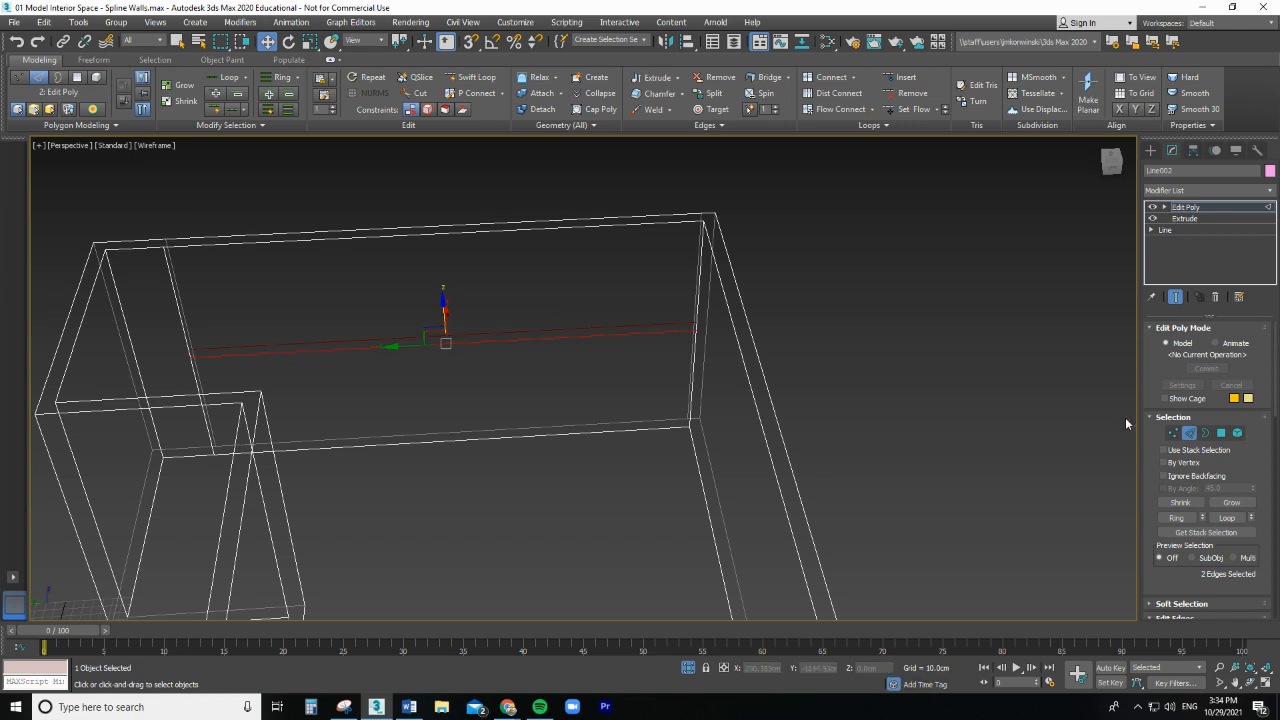
Step: Select the new edge's four vertices and set their Z height to 260 cm
click(1175, 432)
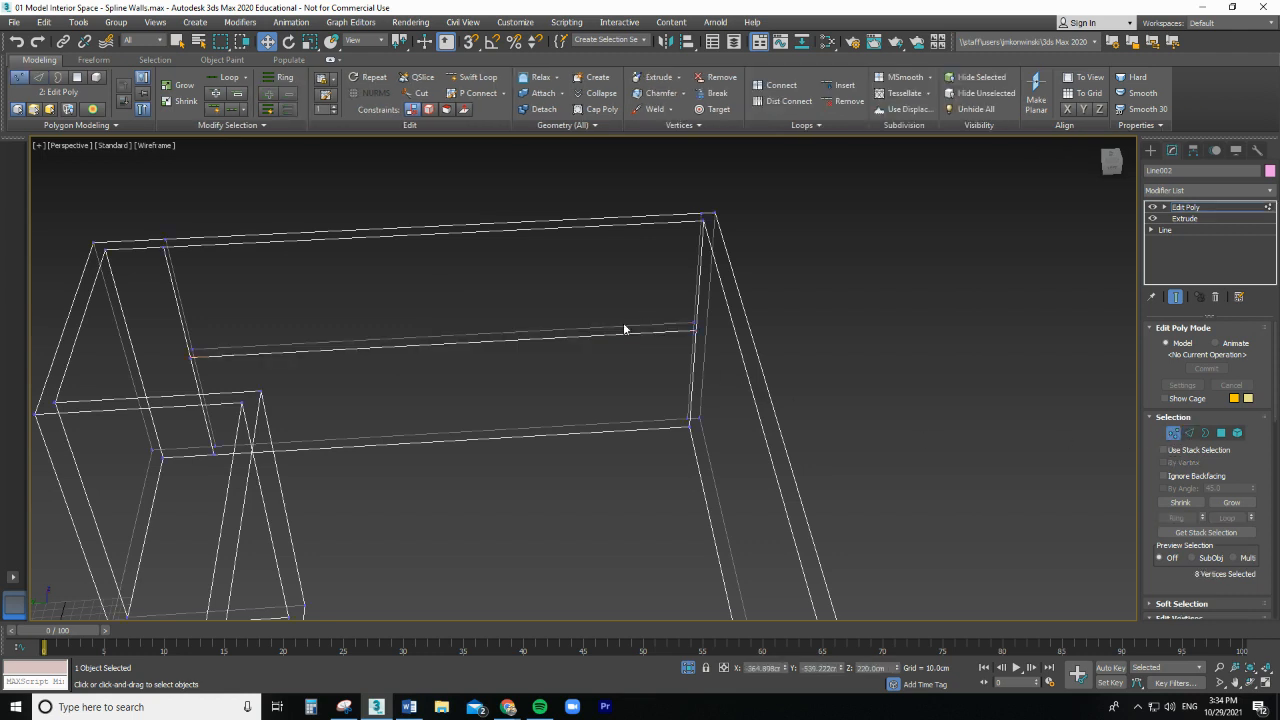
mouse_move(701, 321)
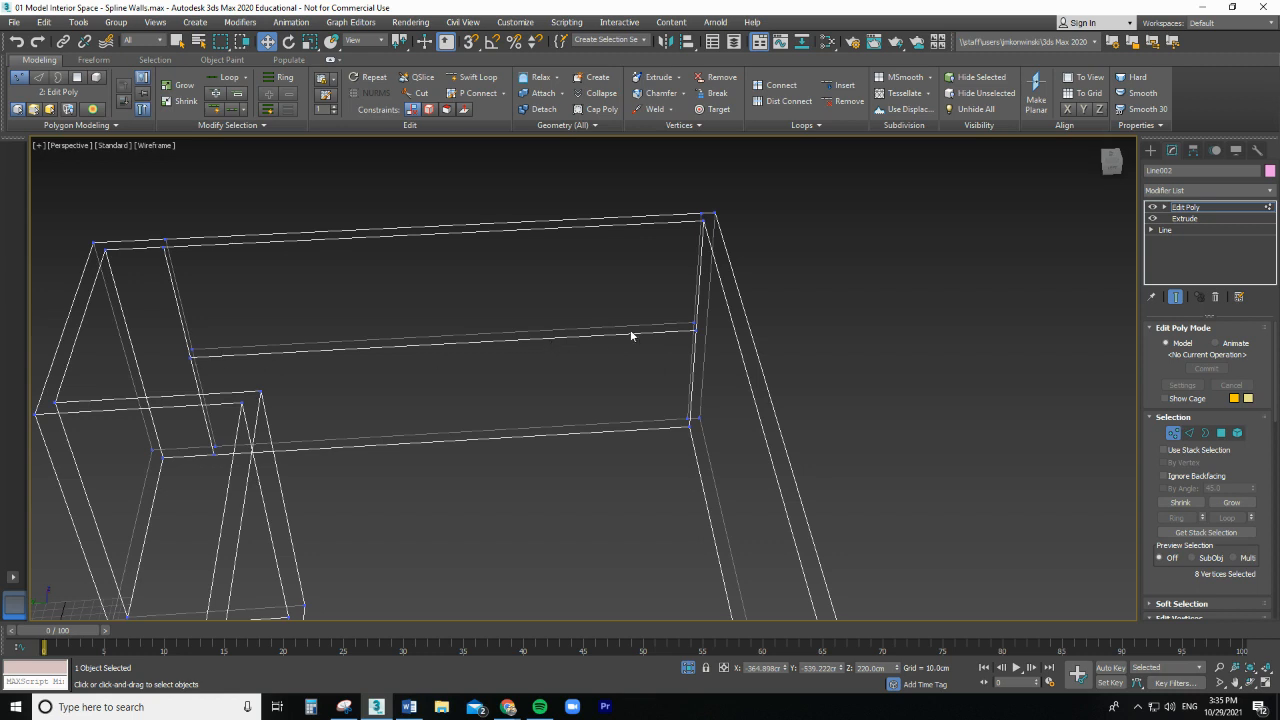
mouse_move(700, 333)
text(2)
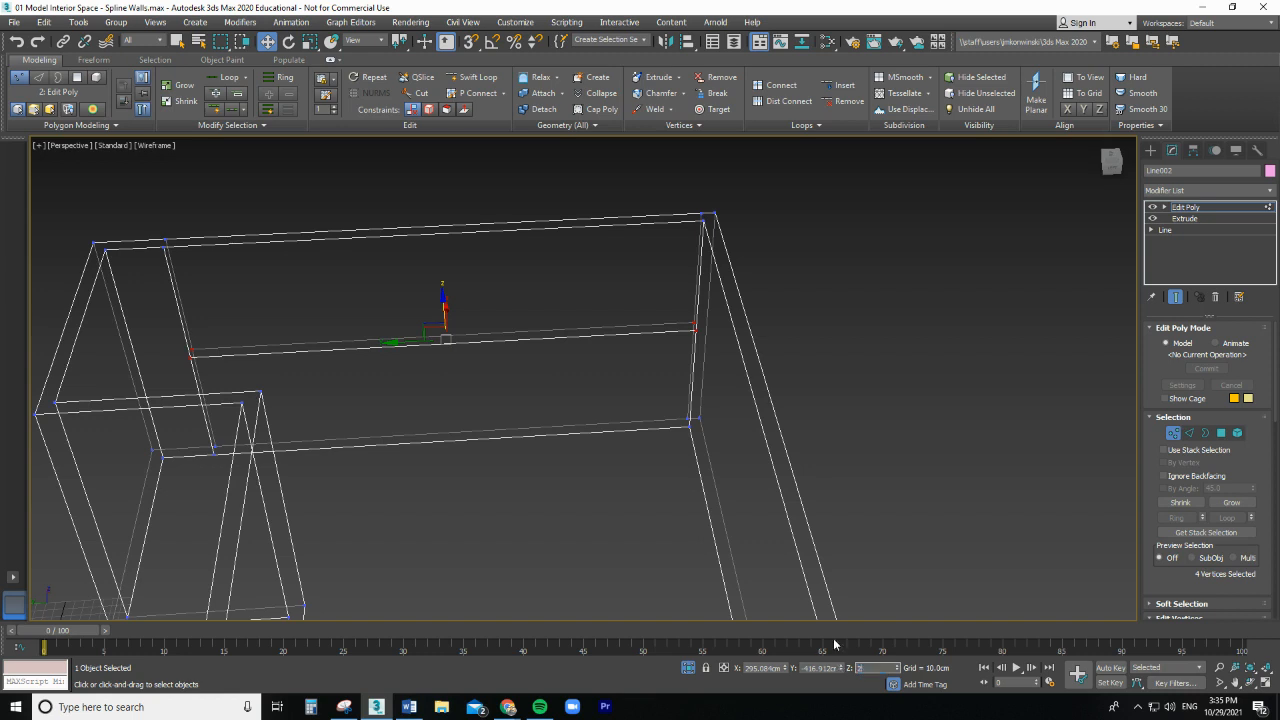
click(870, 668)
text(60)
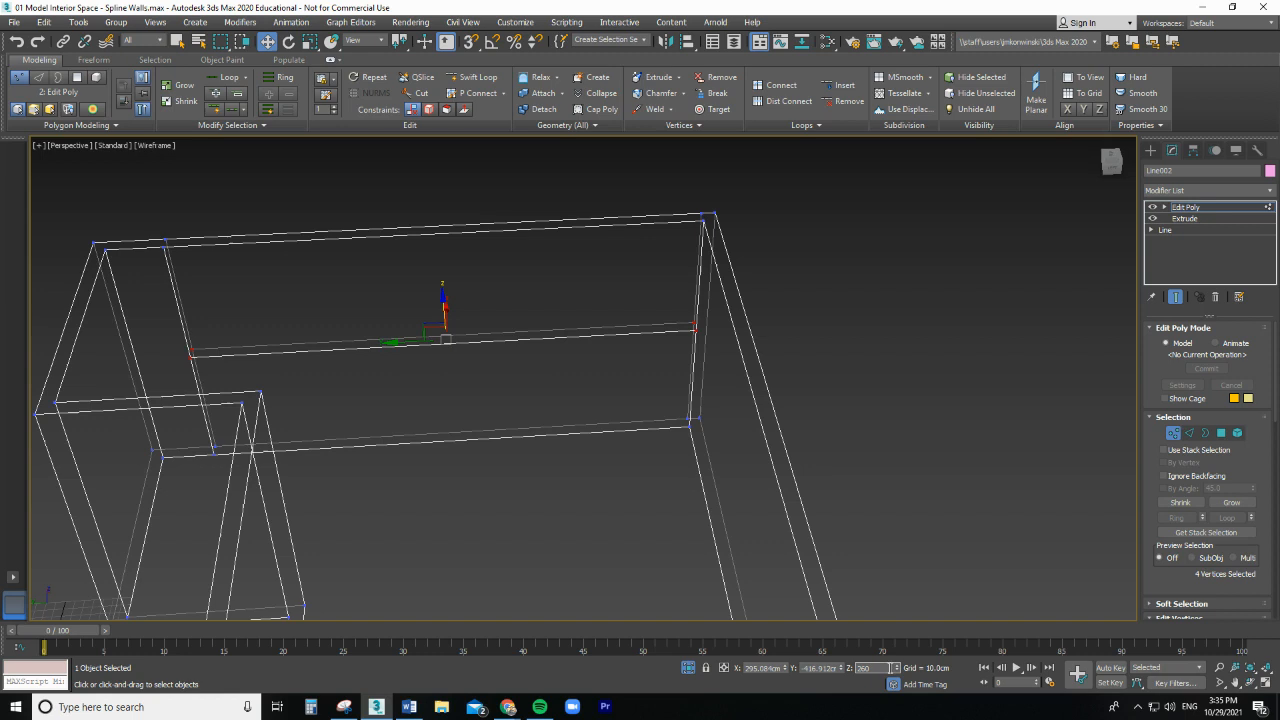
drag(445, 310, 437, 240)
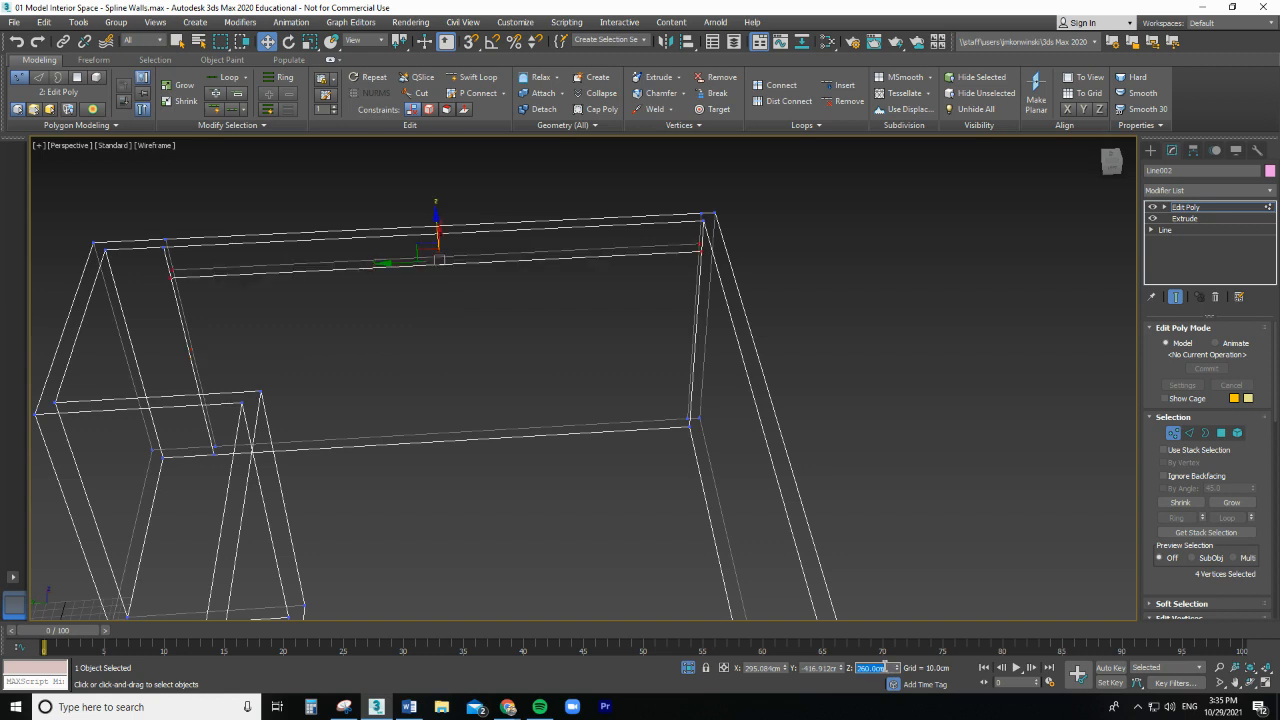
mouse_move(670, 498)
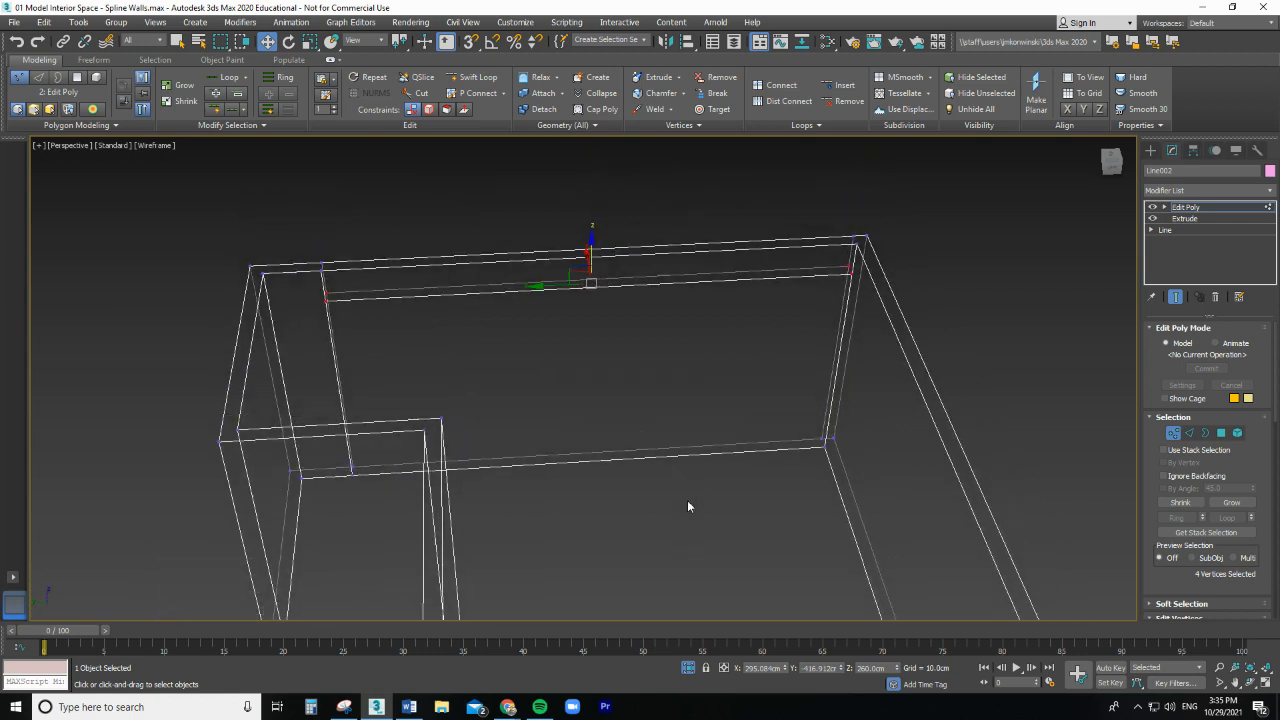
mouse_move(818, 461)
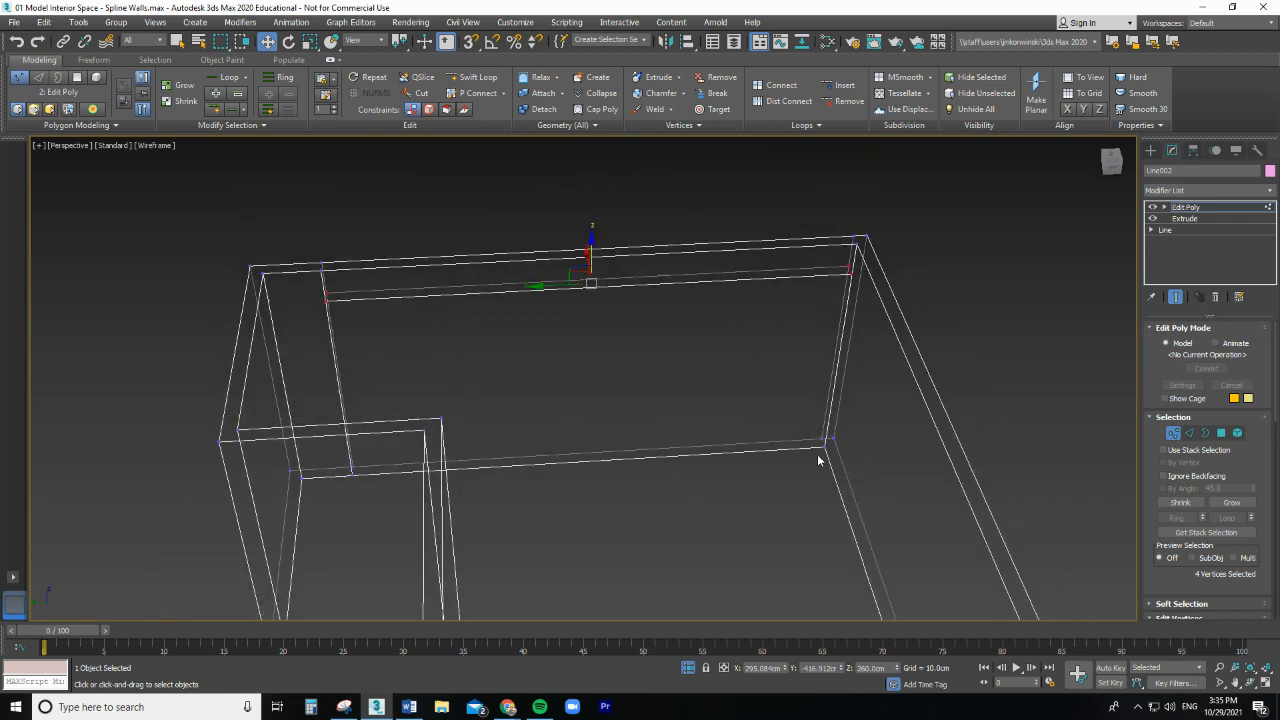
mouse_move(753, 445)
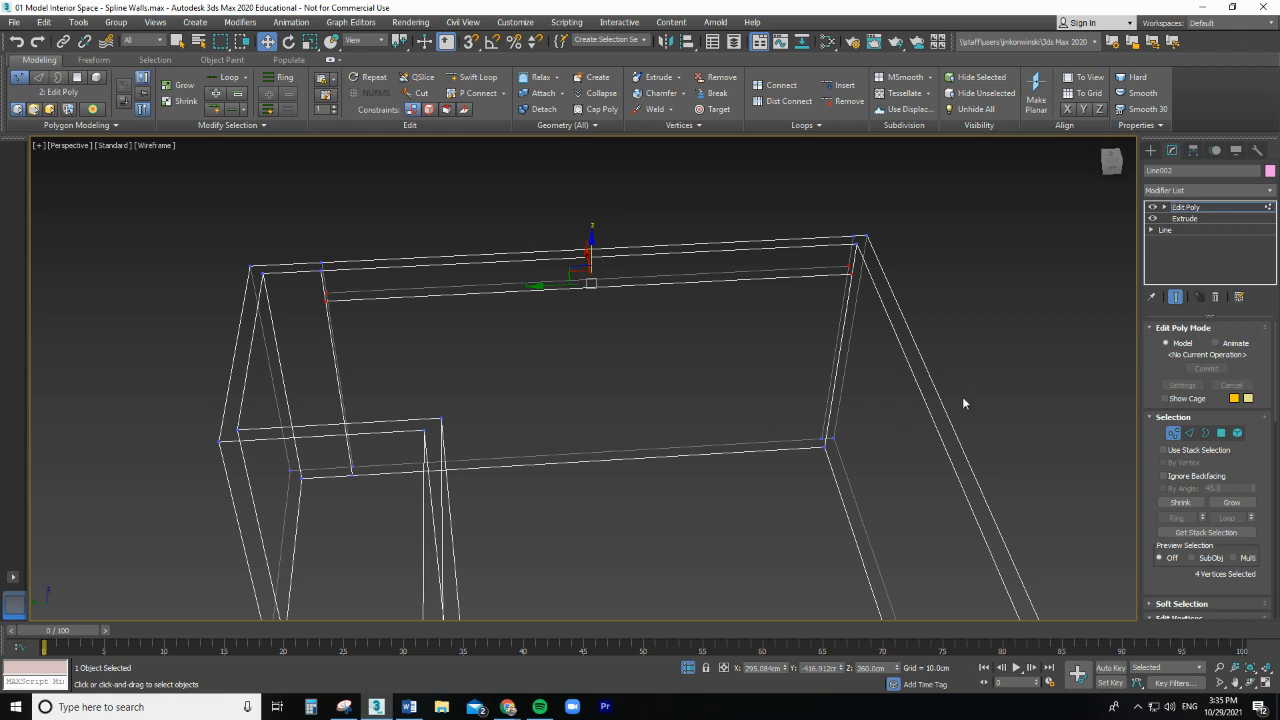
mouse_move(659, 421)
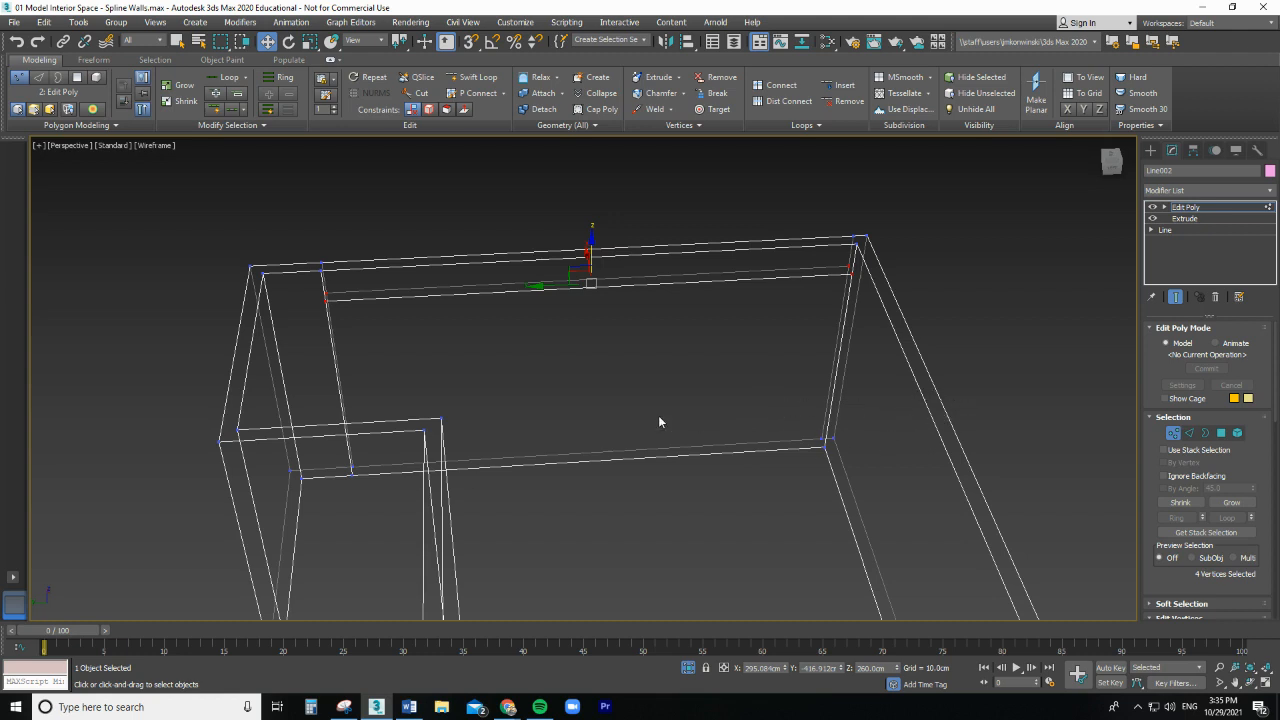
mouse_move(651, 367)
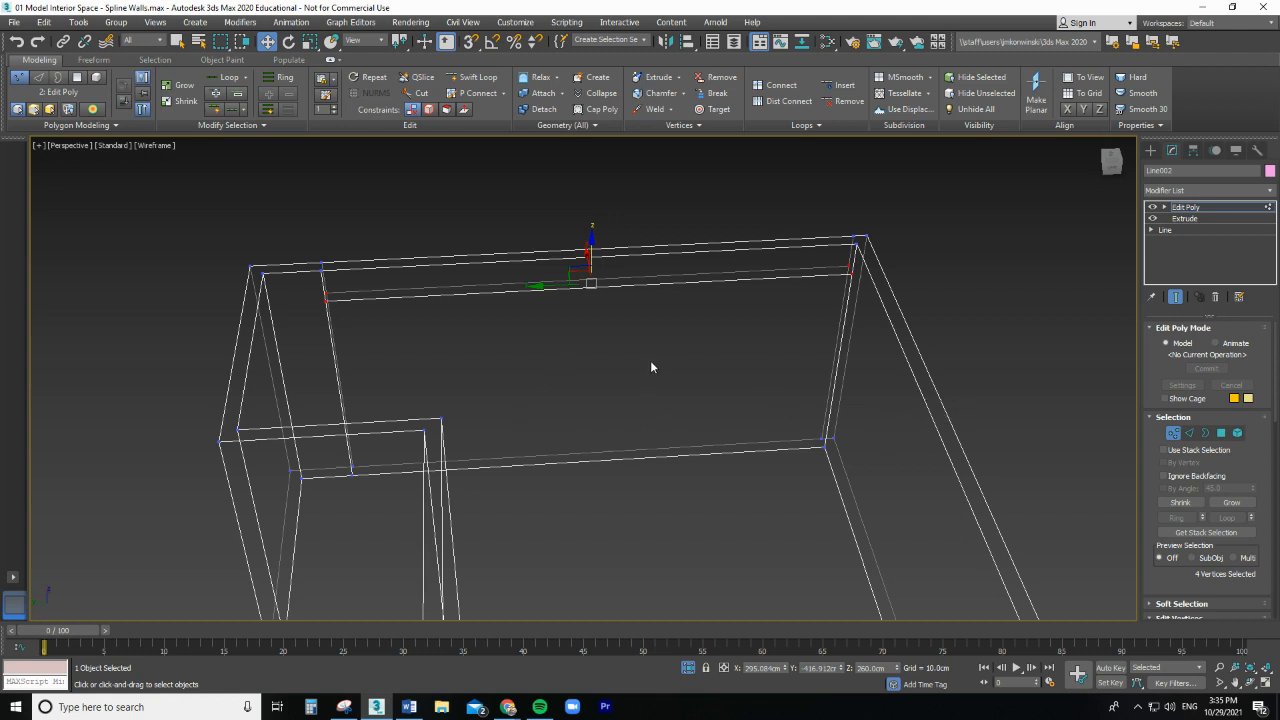